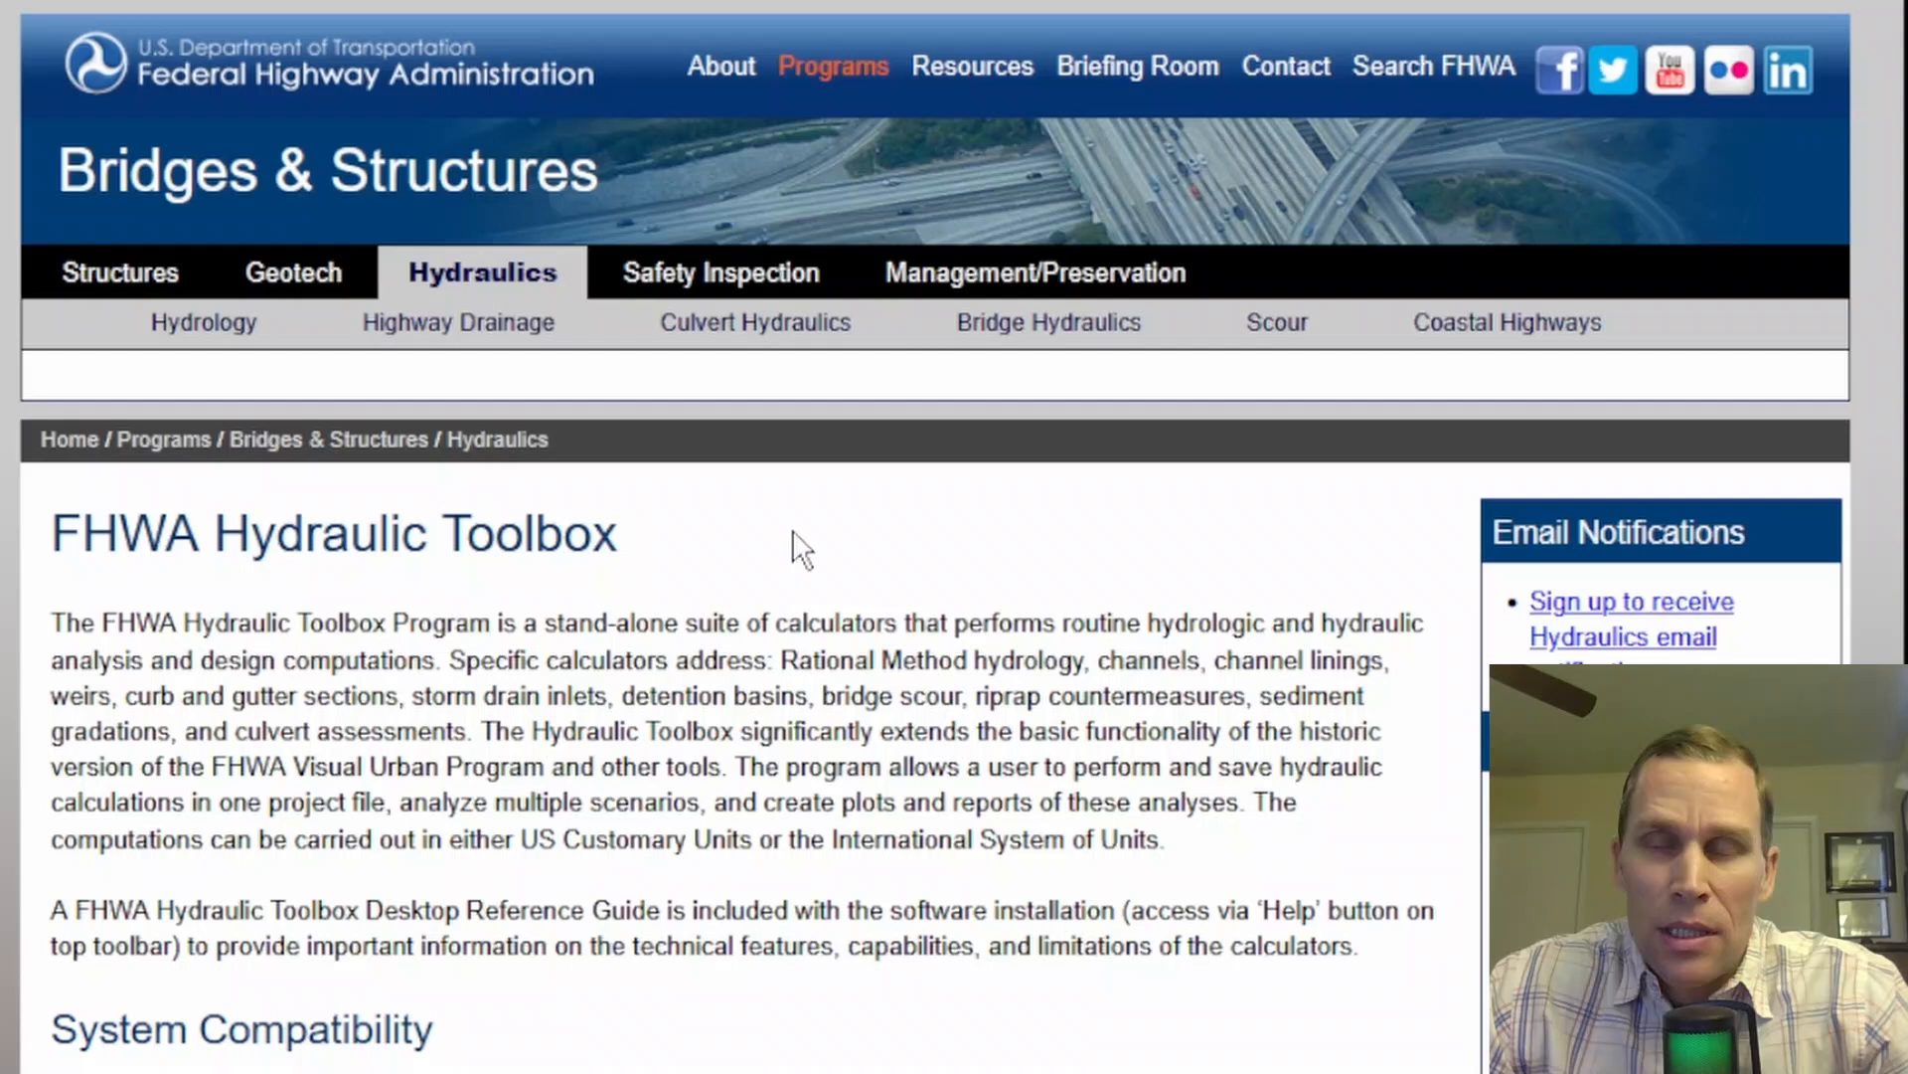
pyautogui.moveTo(801, 475)
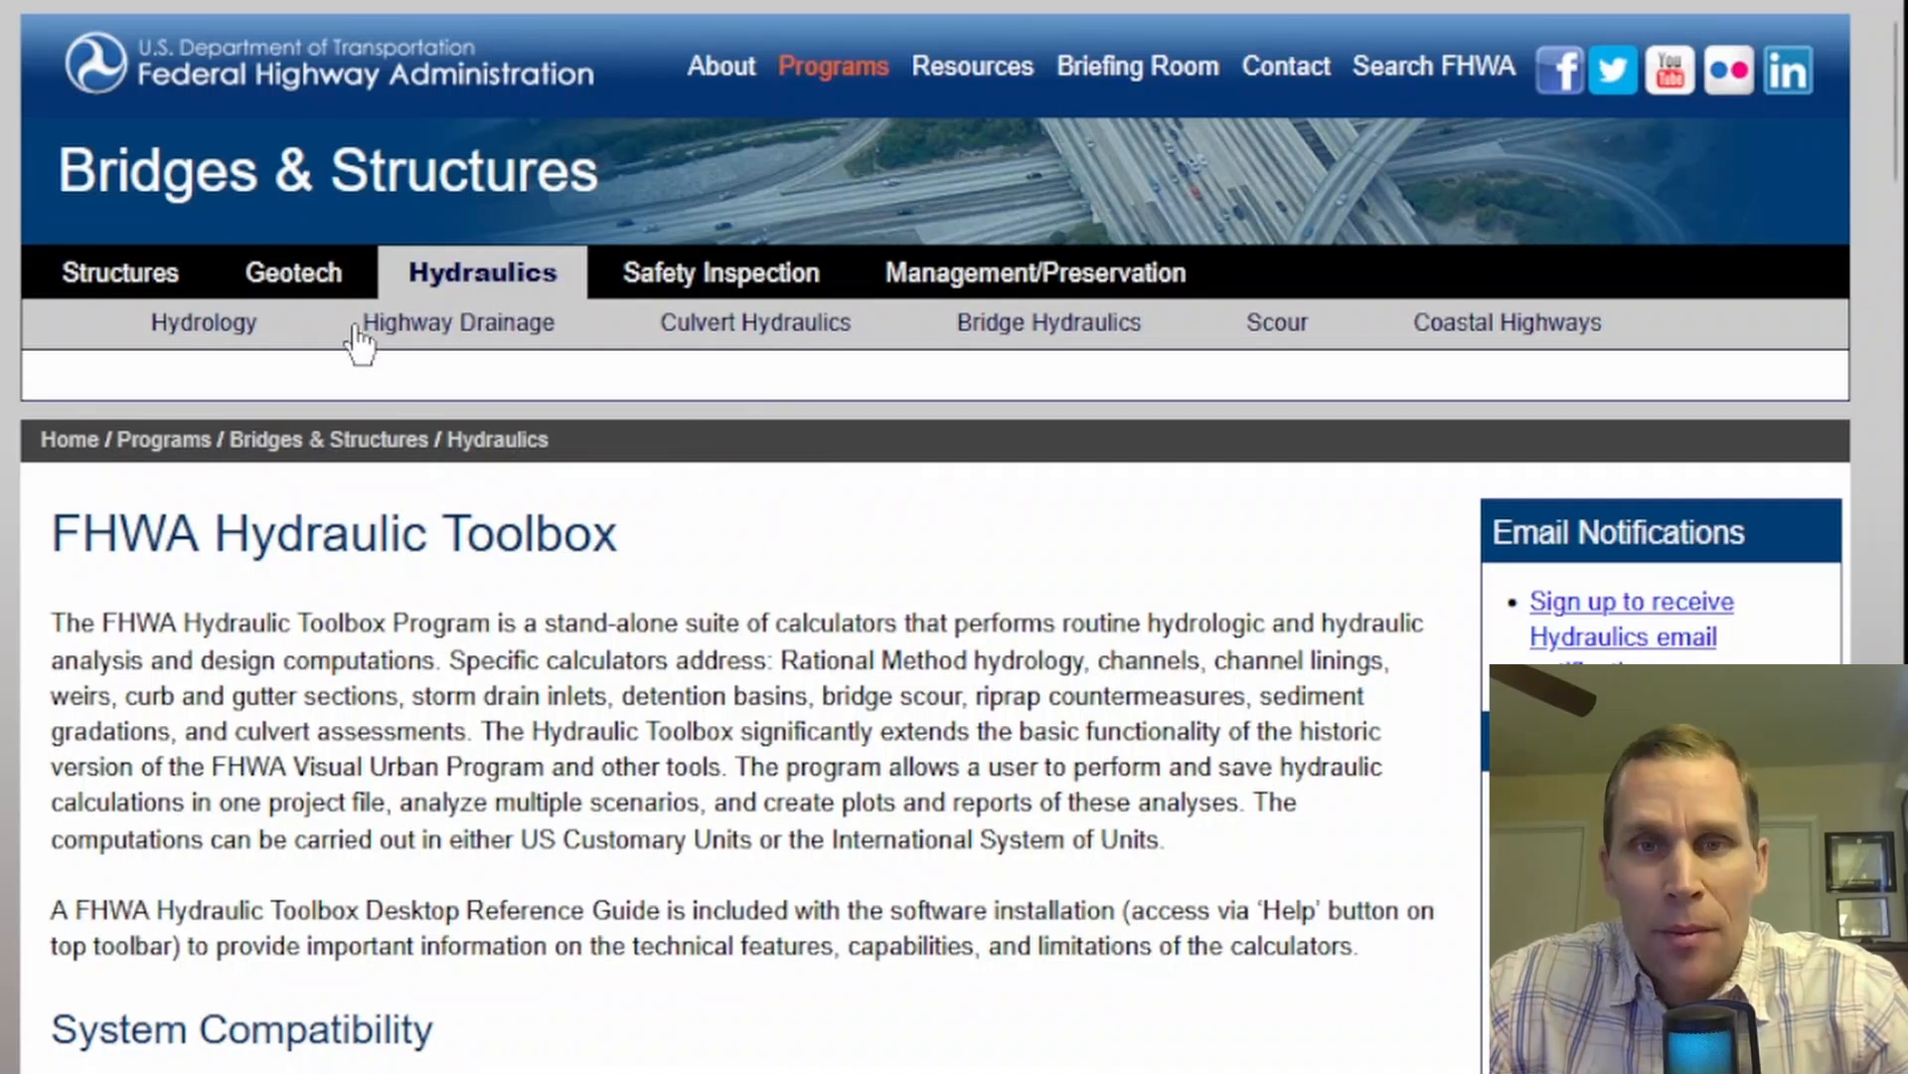
pyautogui.moveTo(1048, 322)
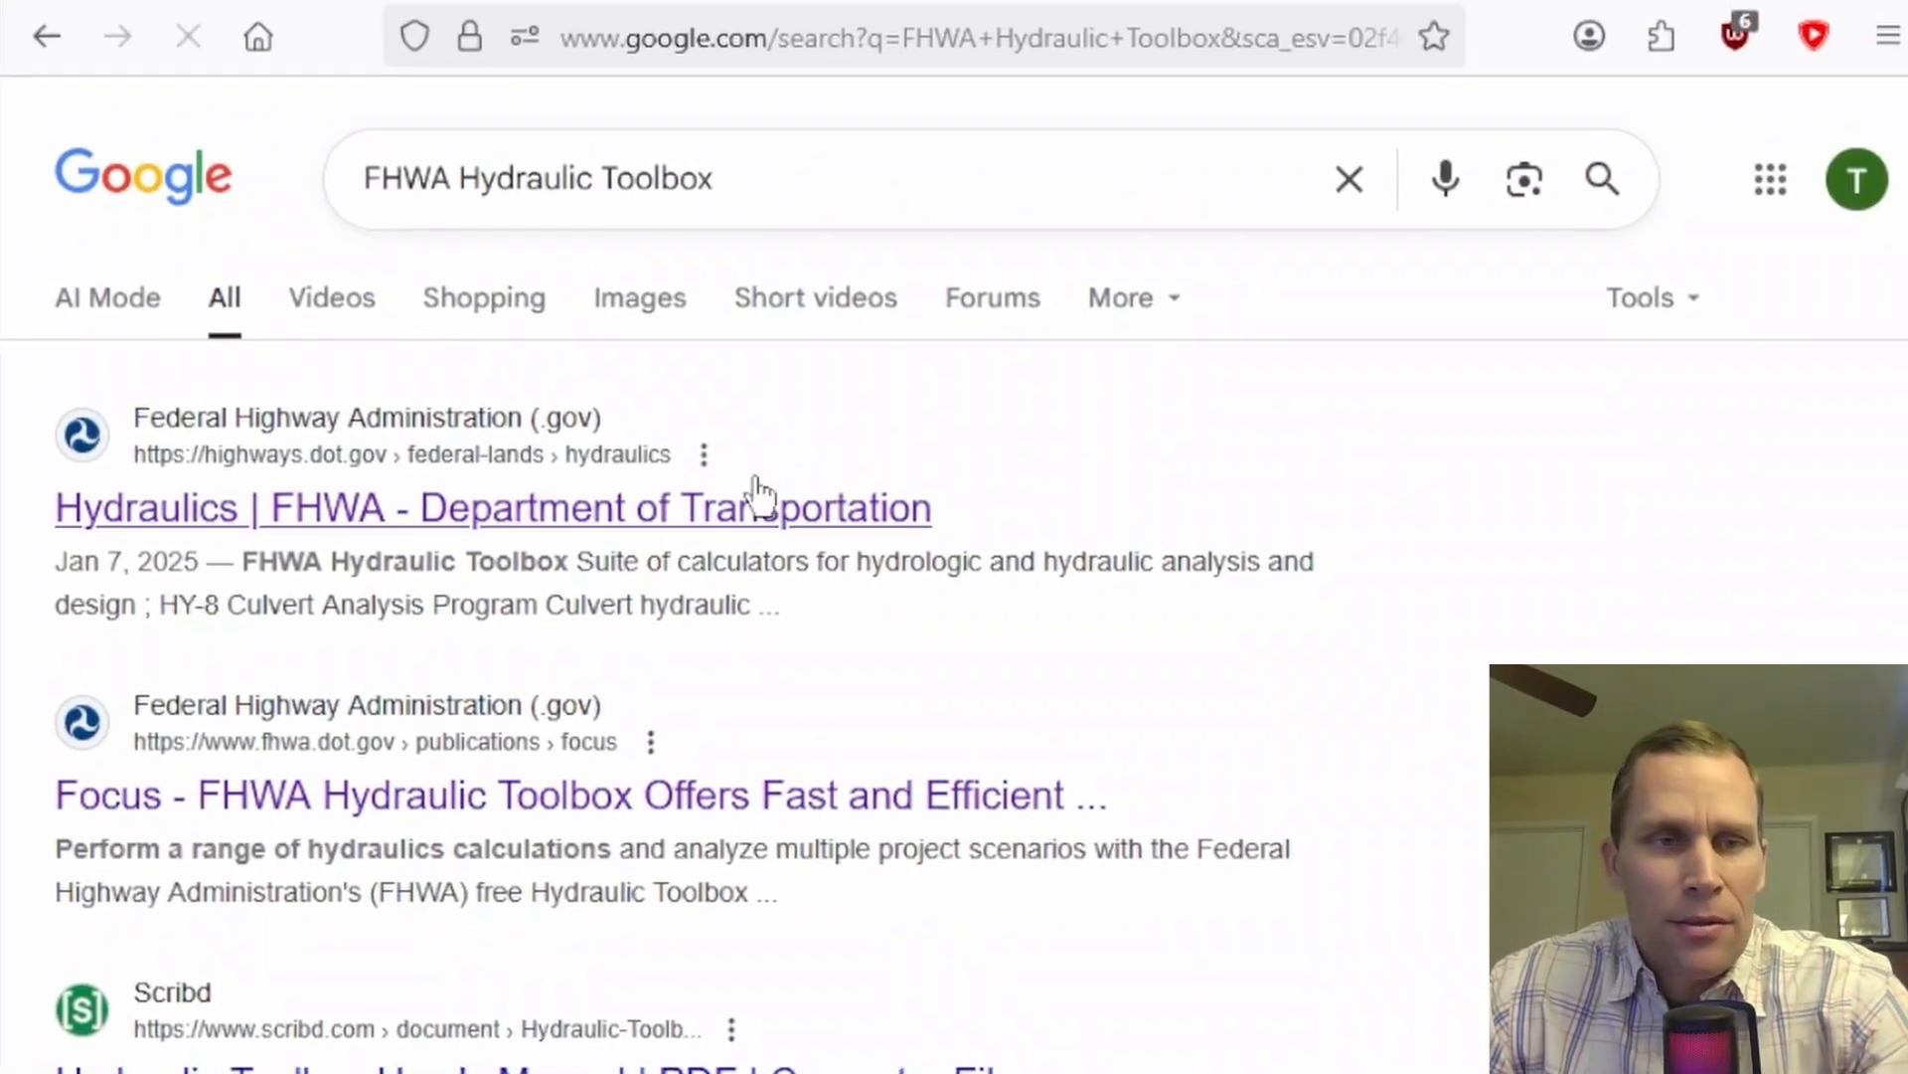
# Step: From the 'Hydraulics | FHWA' result, reach the FHWA Hydraulic Toolbox program page via the Hydraulic Tools link
pyautogui.click(491, 507)
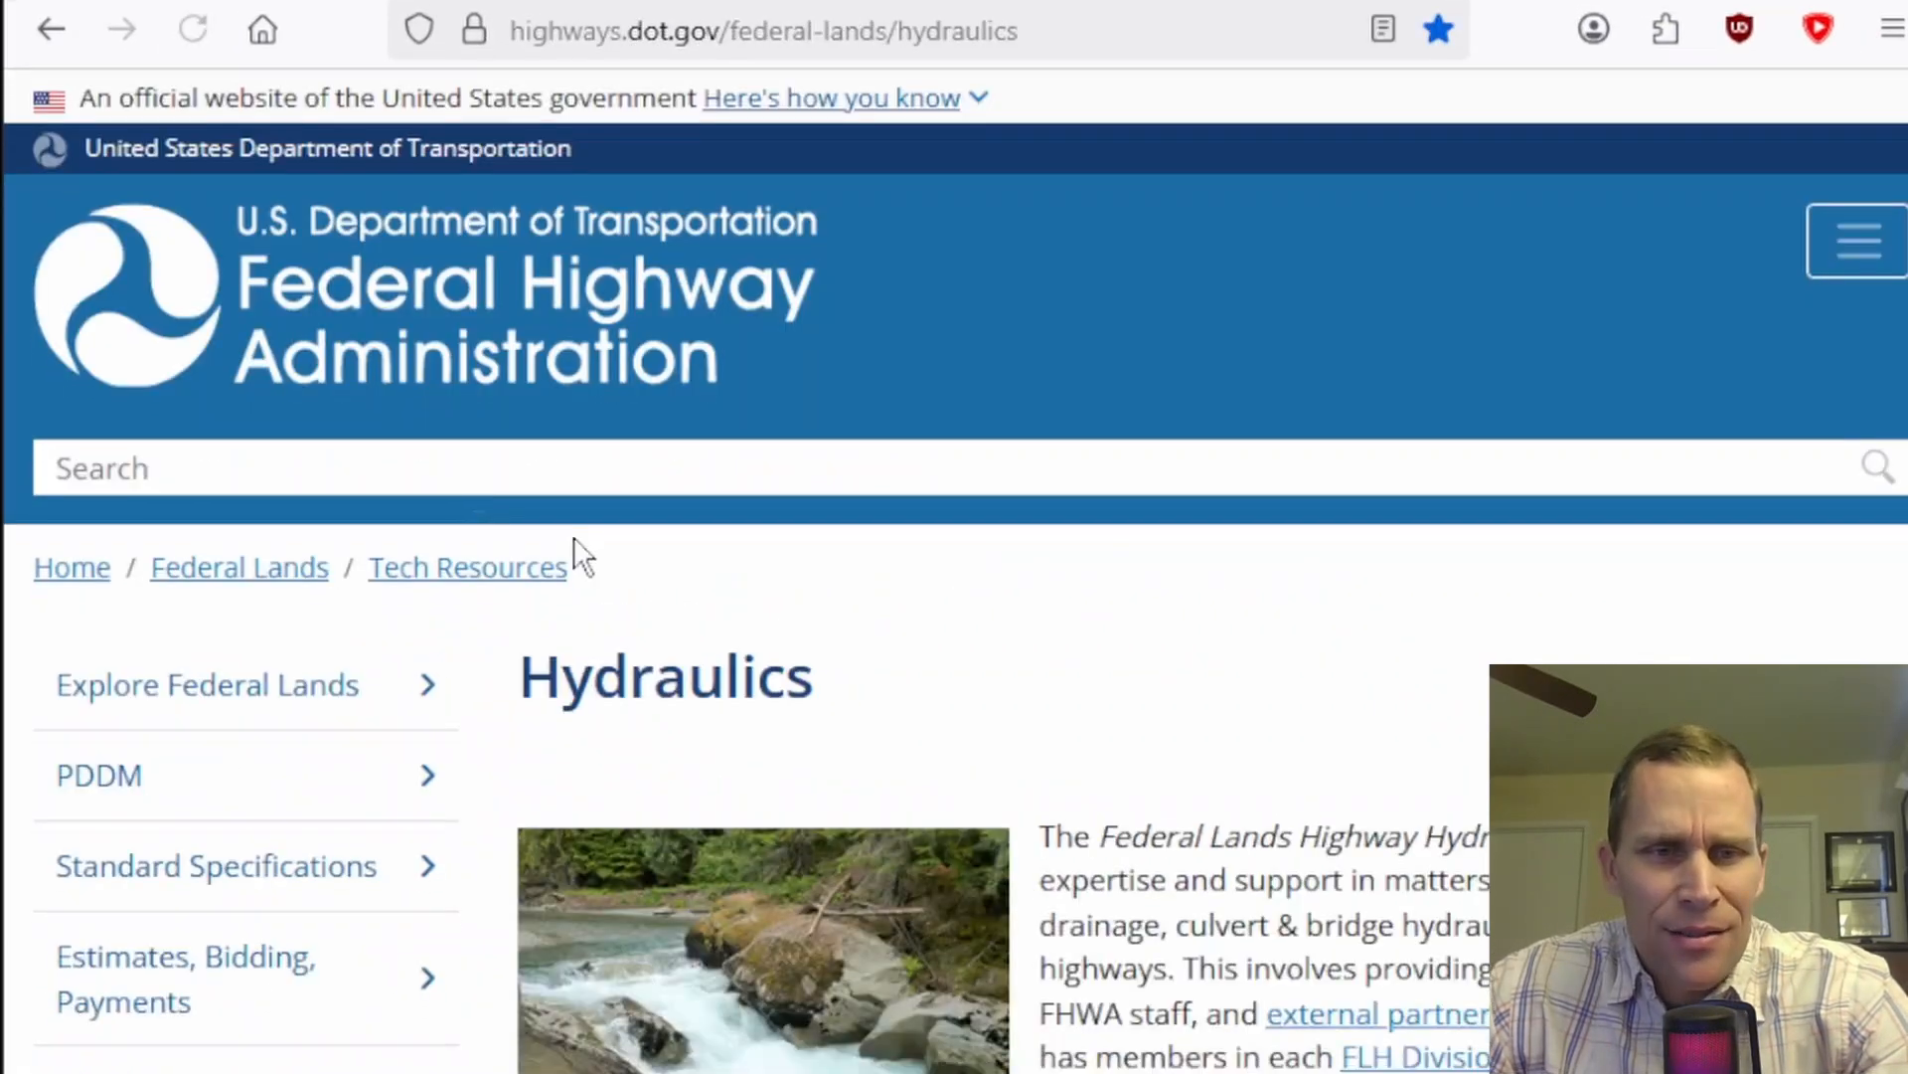
pyautogui.scroll(-3)
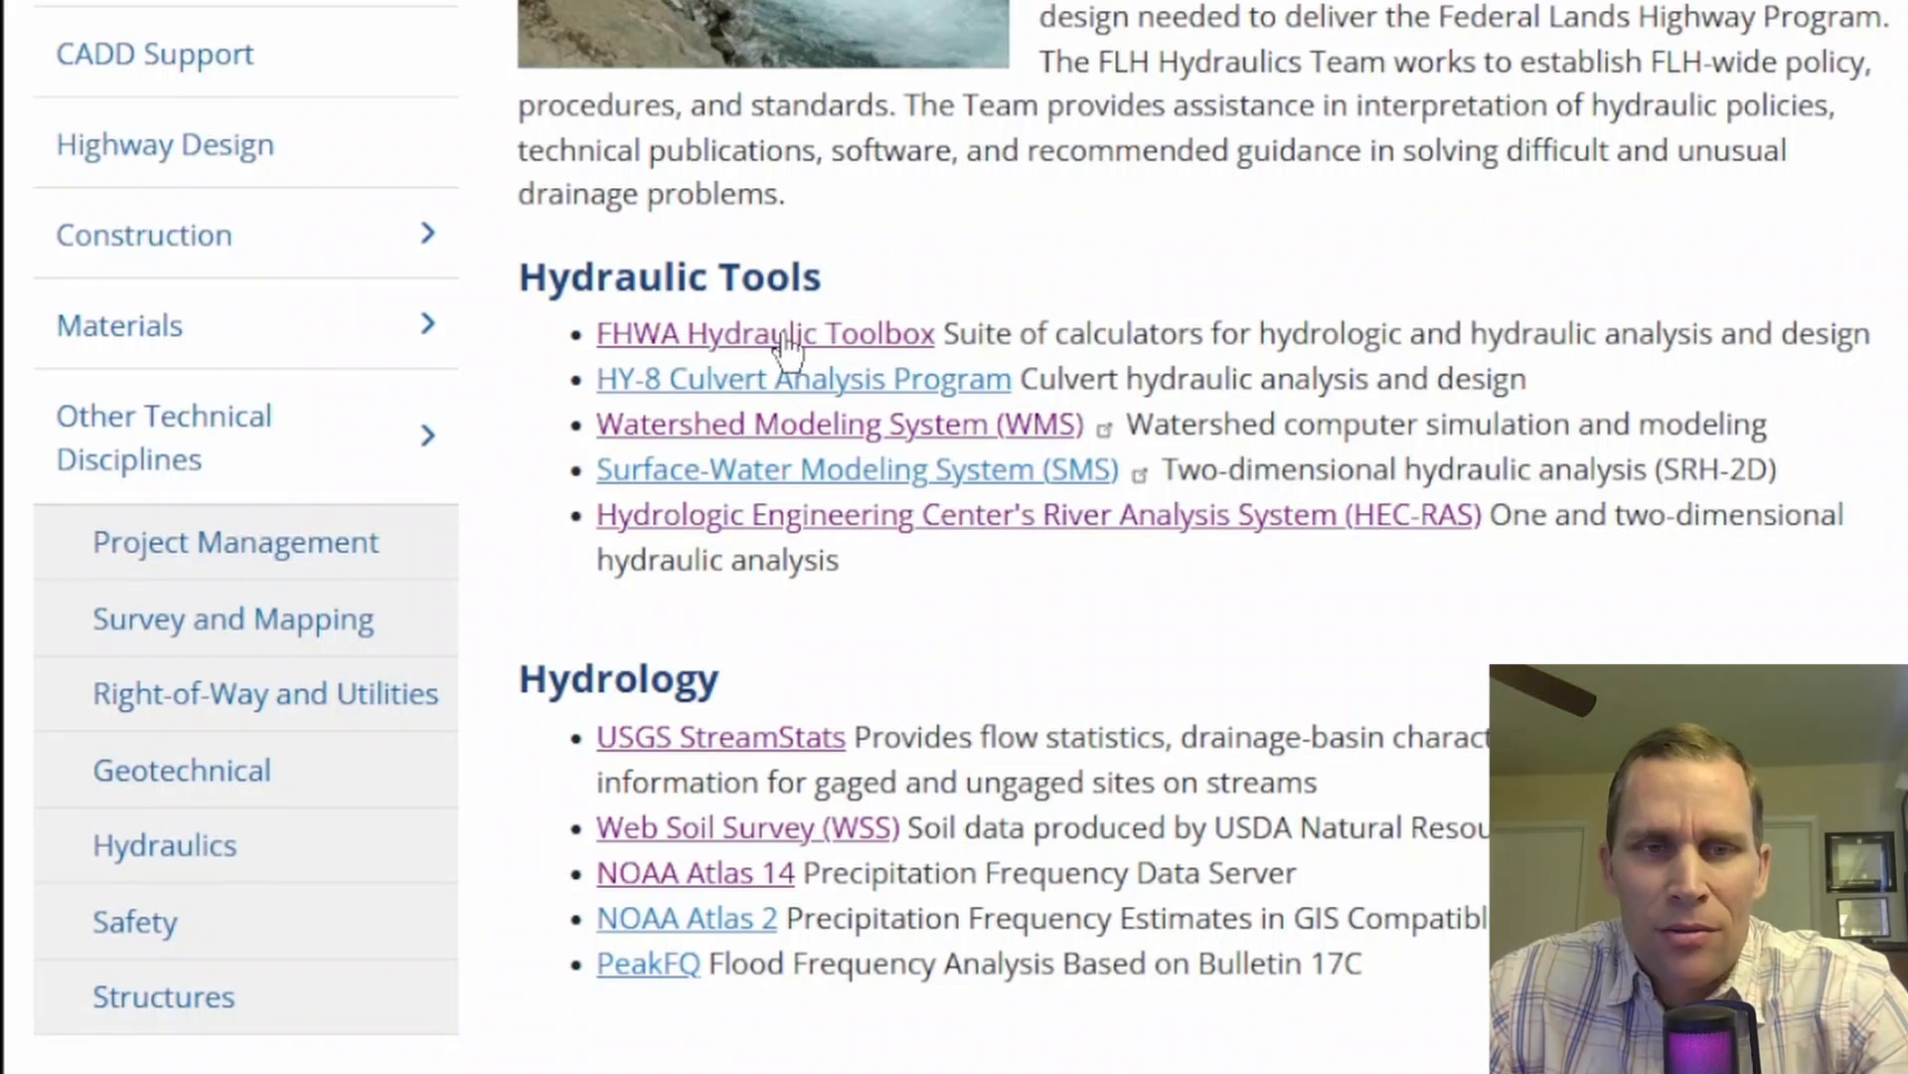
pyautogui.click(763, 332)
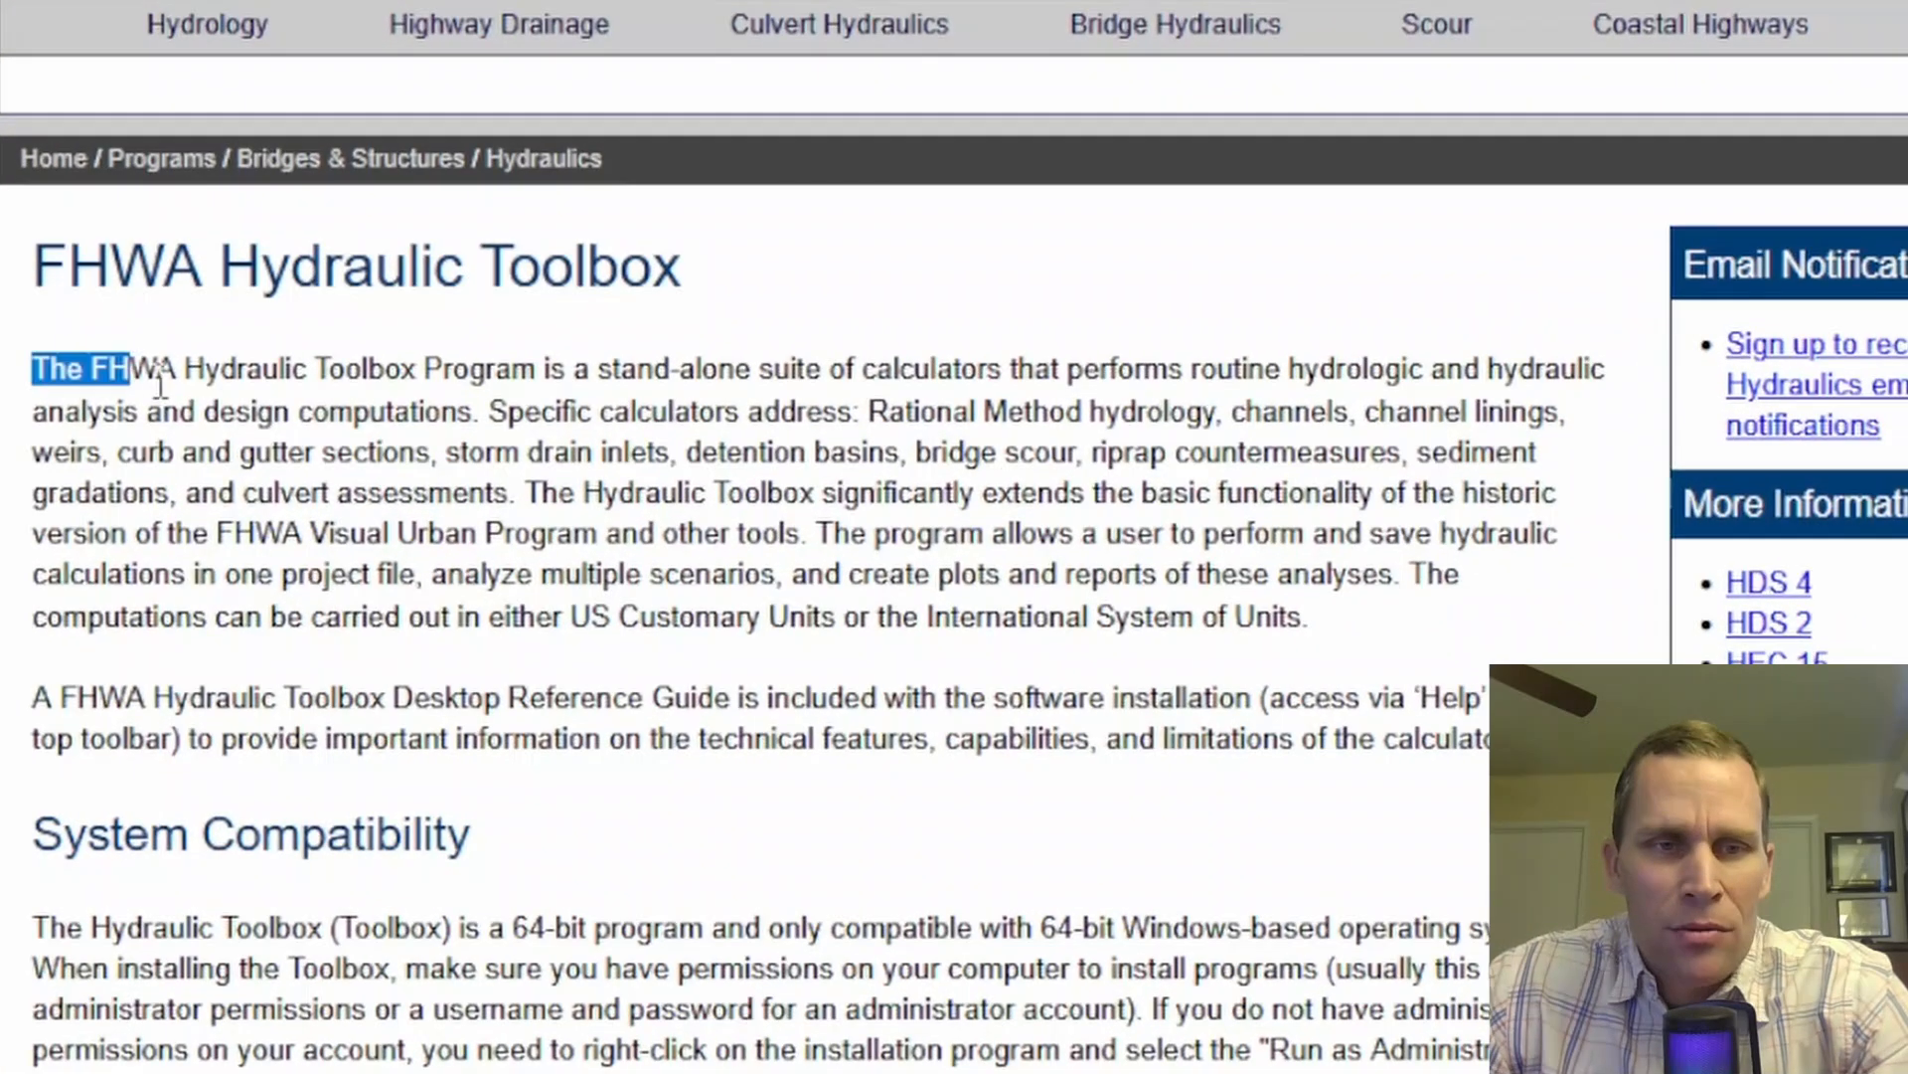
pyautogui.moveTo(121, 370); pyautogui.dragTo(865, 370)
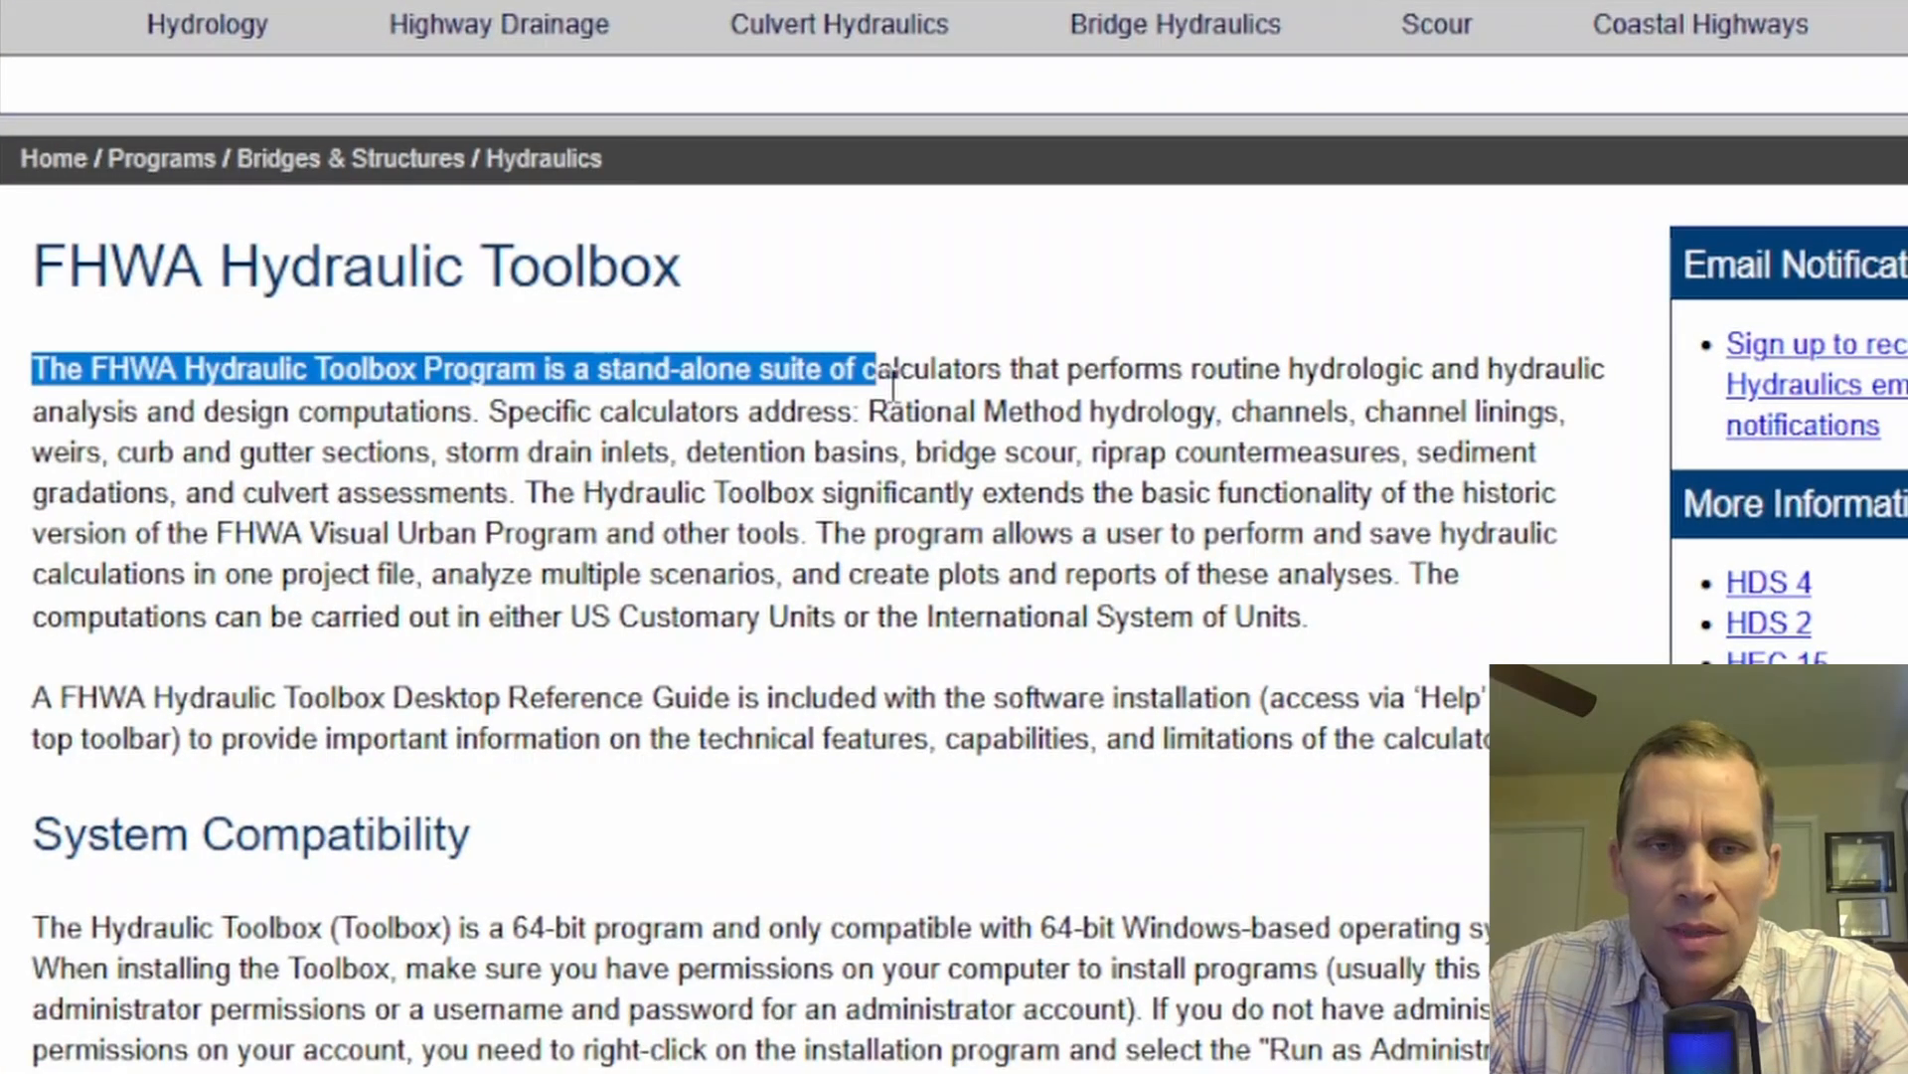
pyautogui.moveTo(864, 370); pyautogui.dragTo(1435, 370)
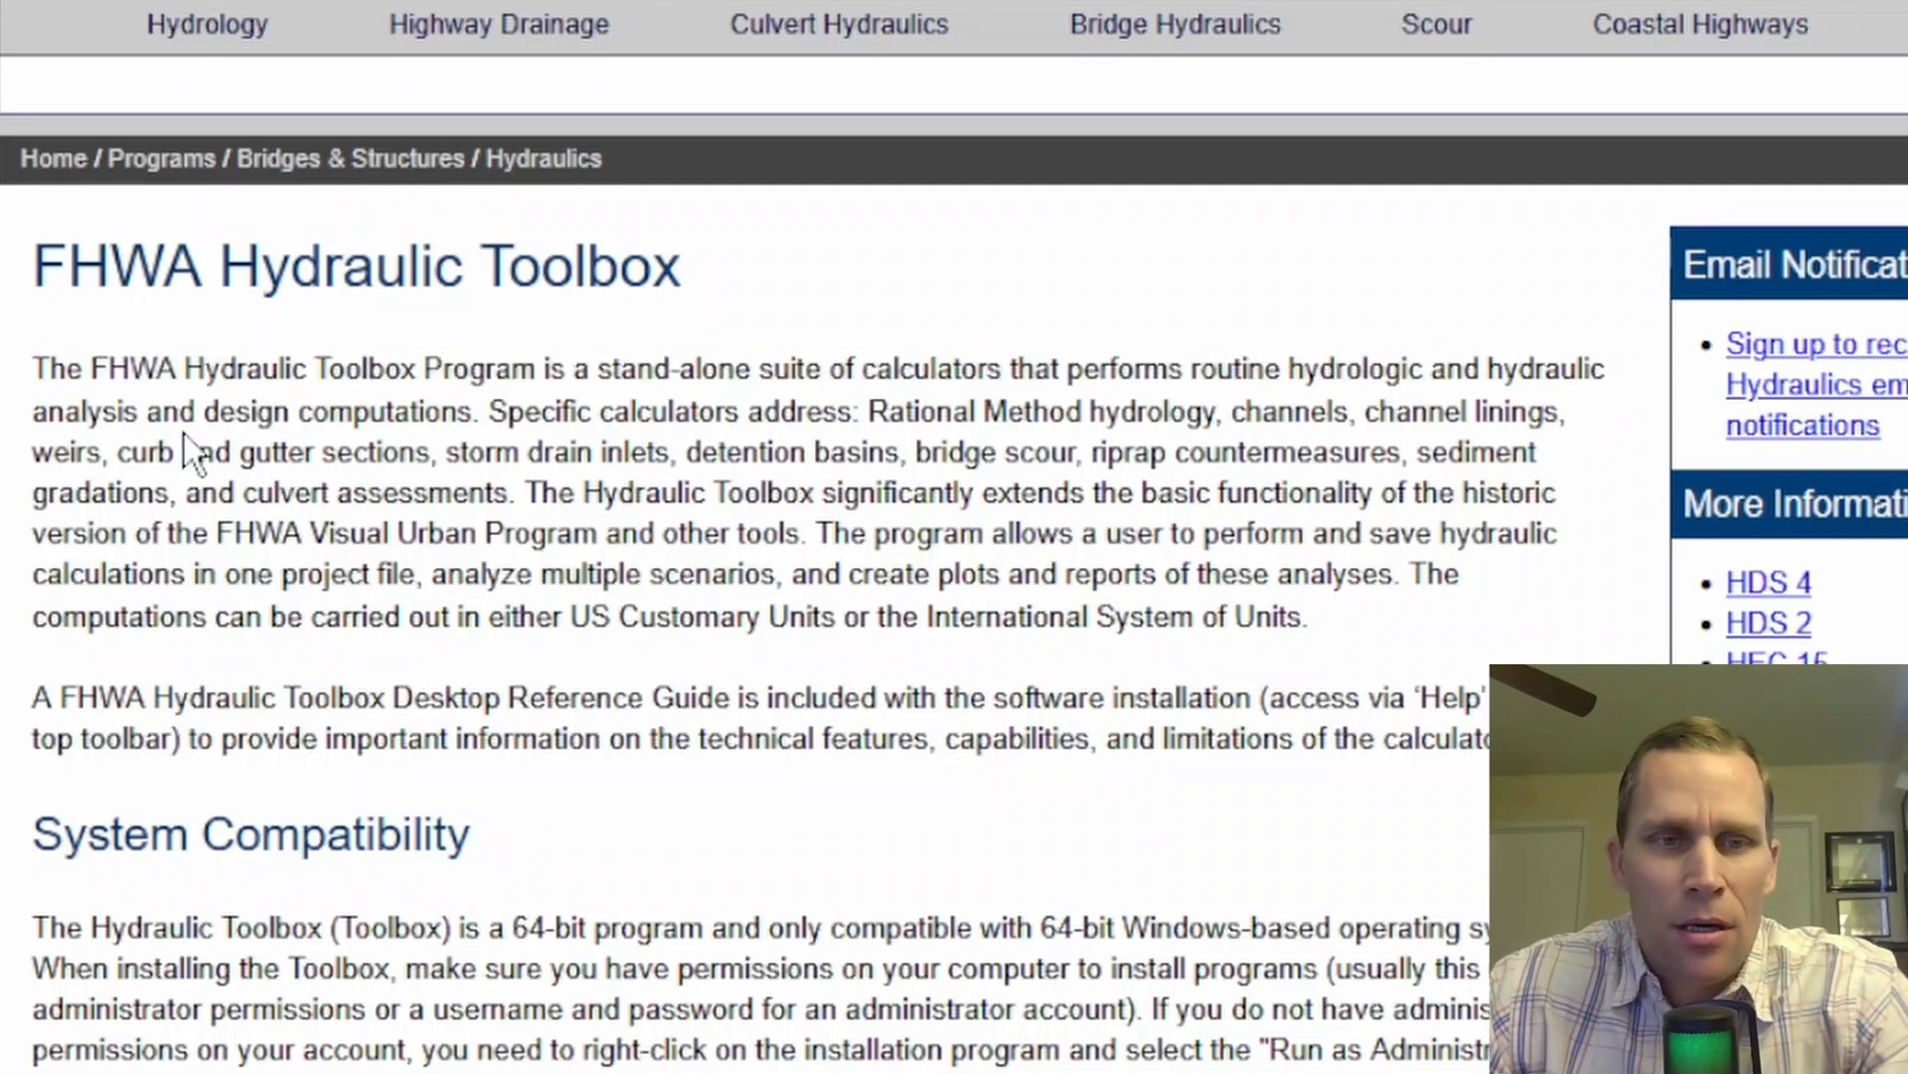
pyautogui.moveTo(402, 401)
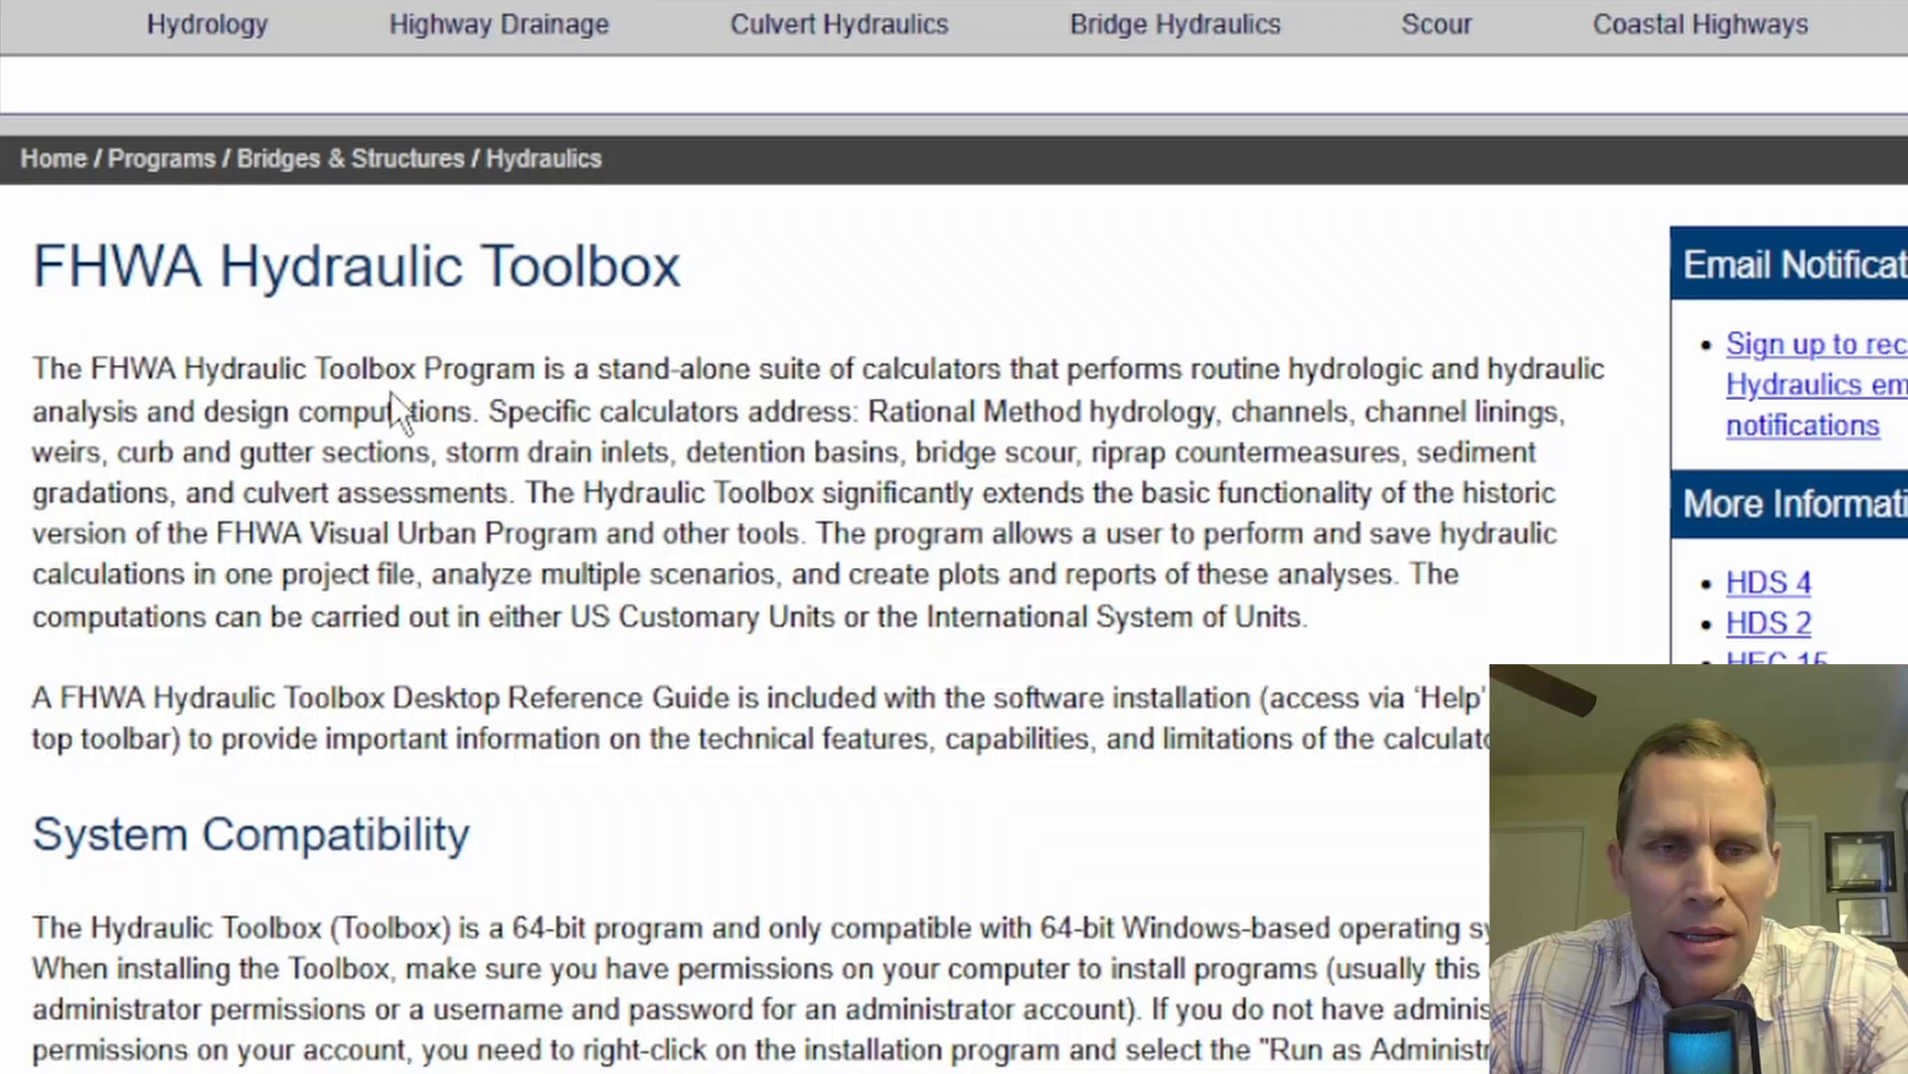
pyautogui.scroll(-3)
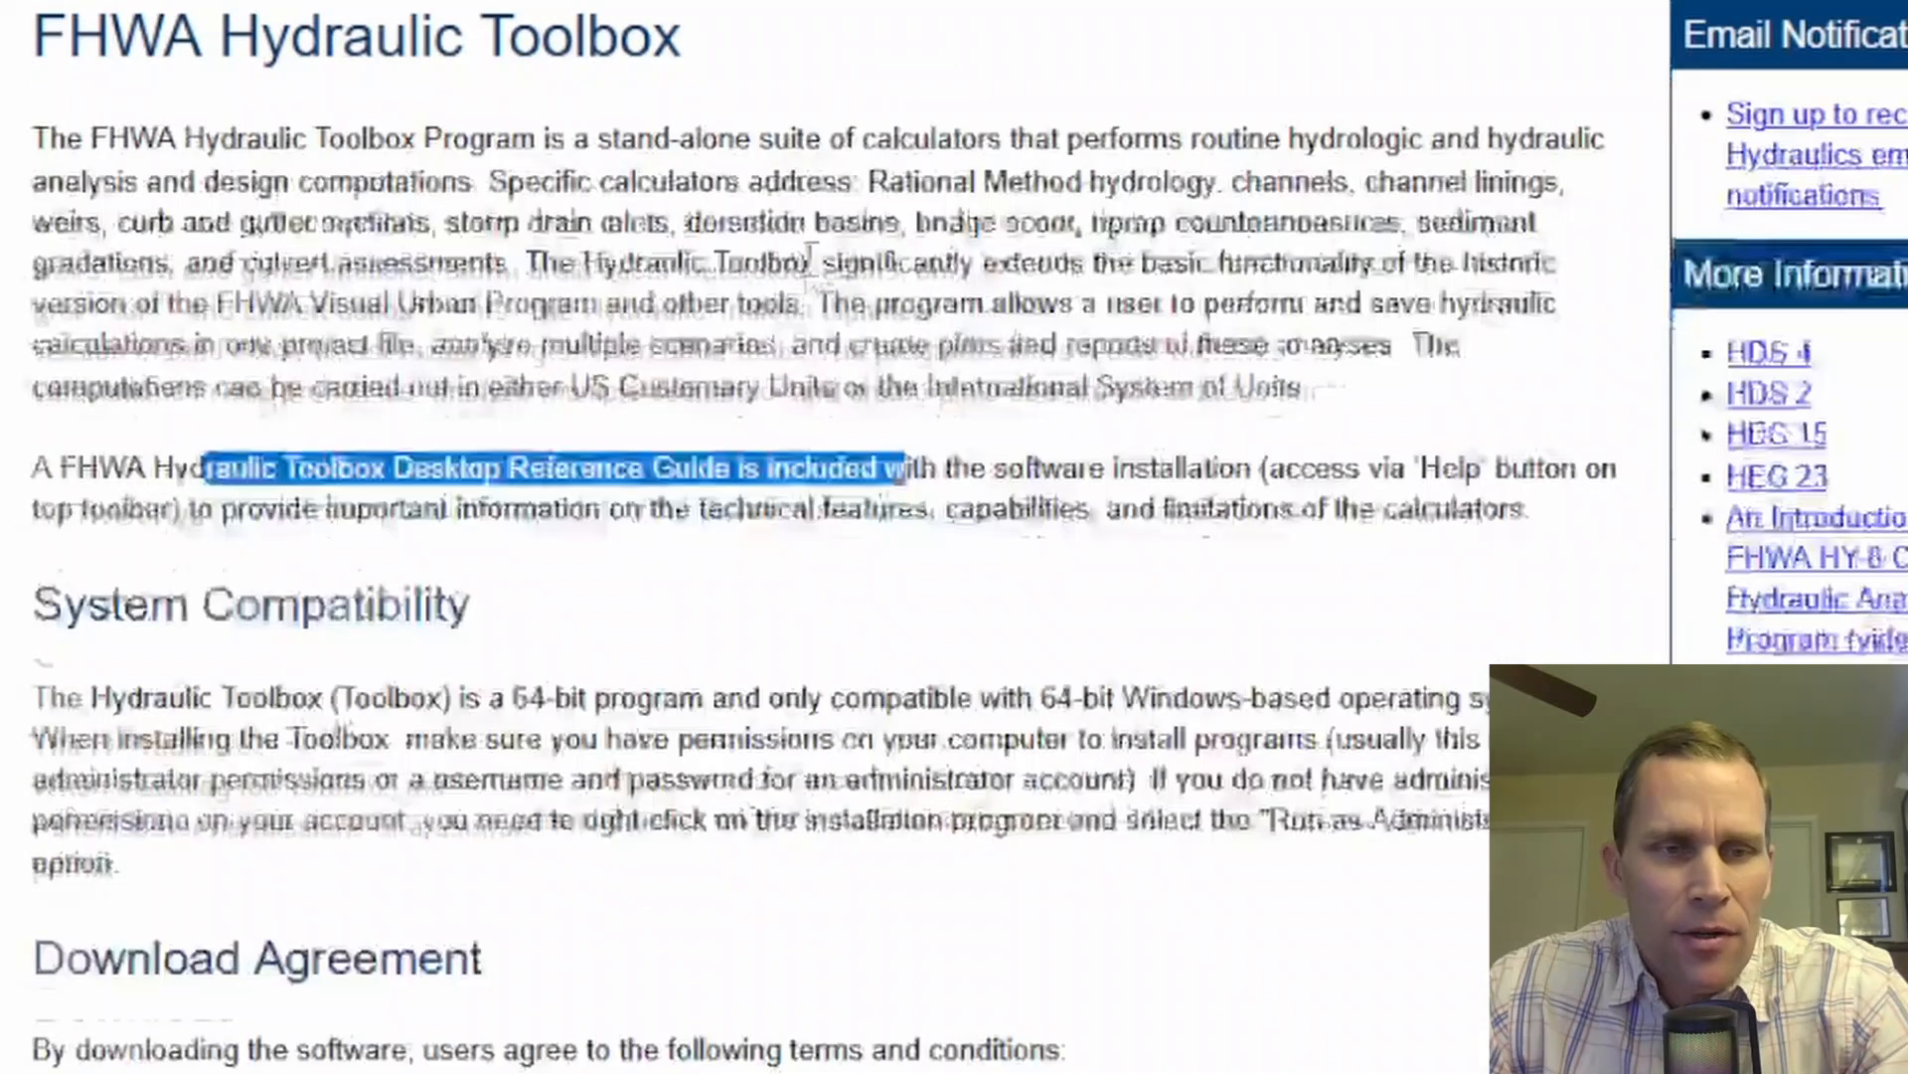
pyautogui.scroll(-3)
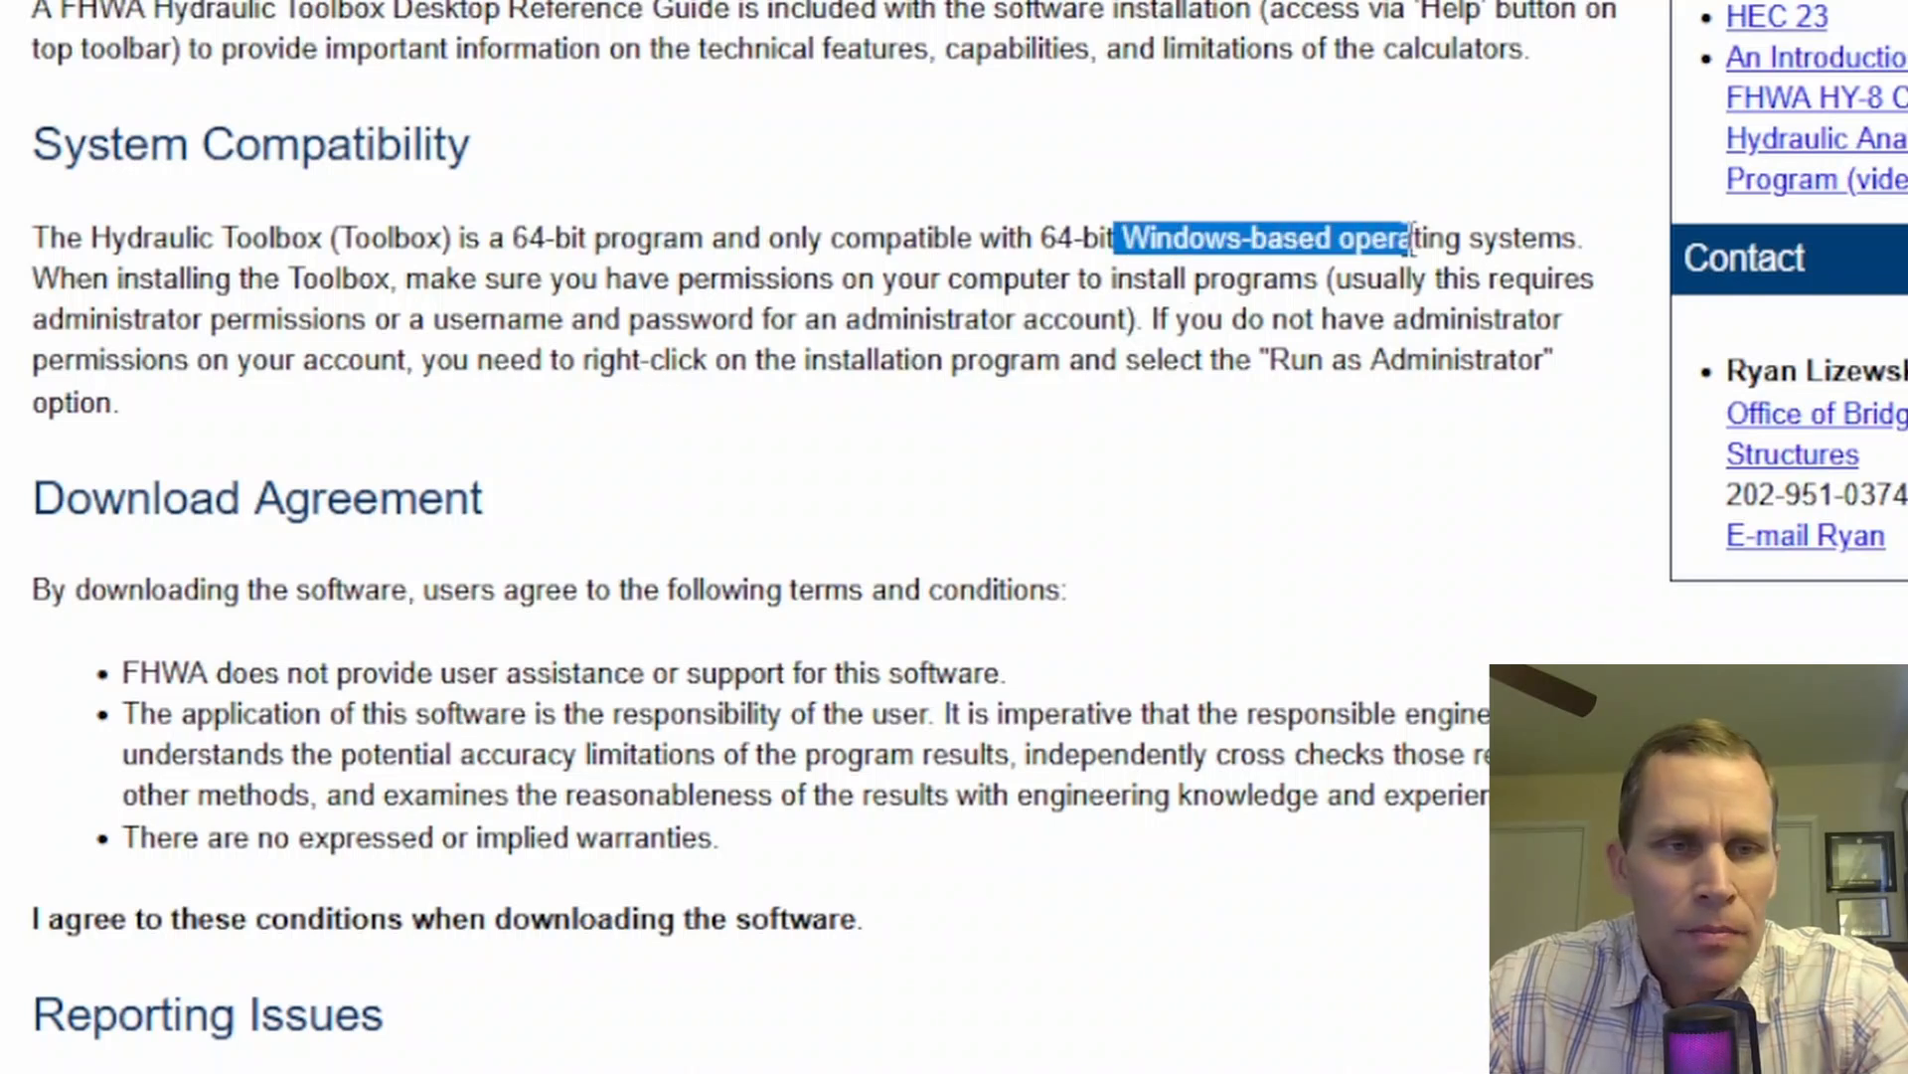
pyautogui.scroll(-3)
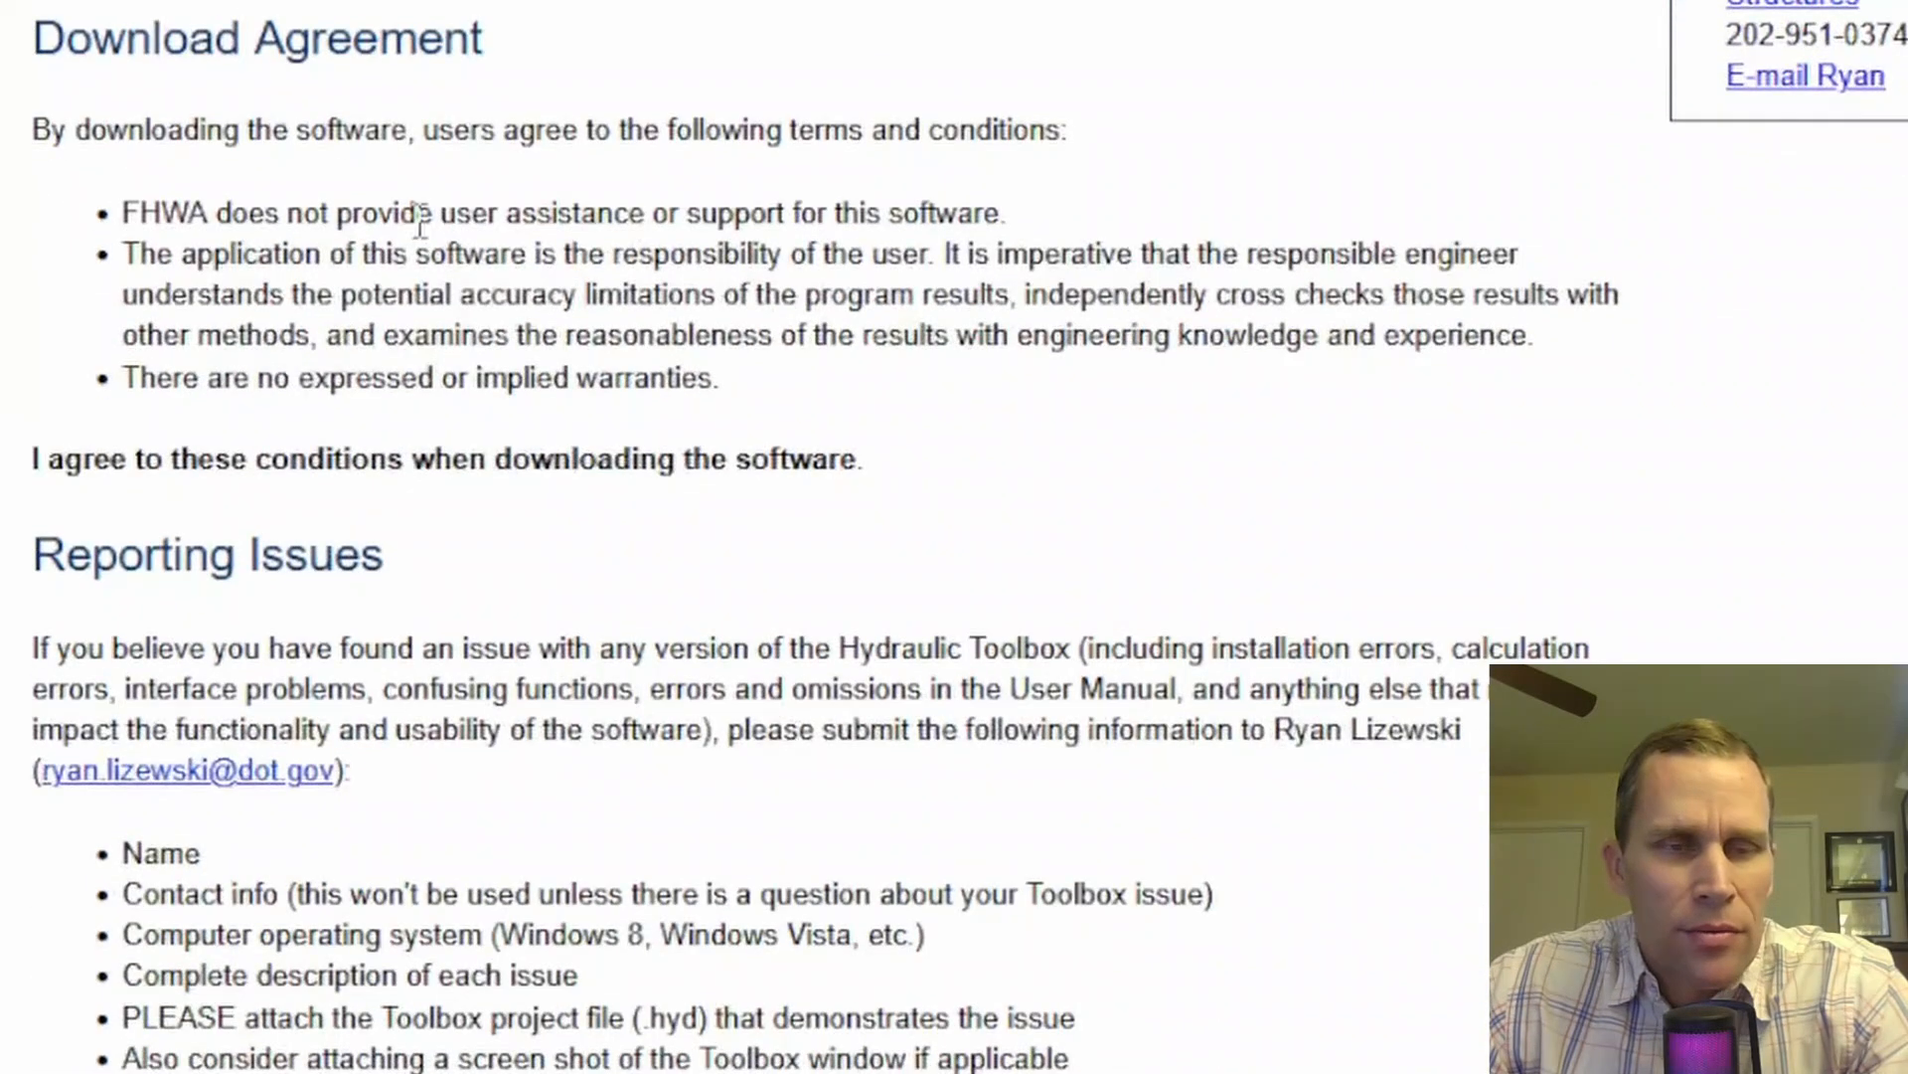
pyautogui.moveTo(137, 213); pyautogui.dragTo(401, 239)
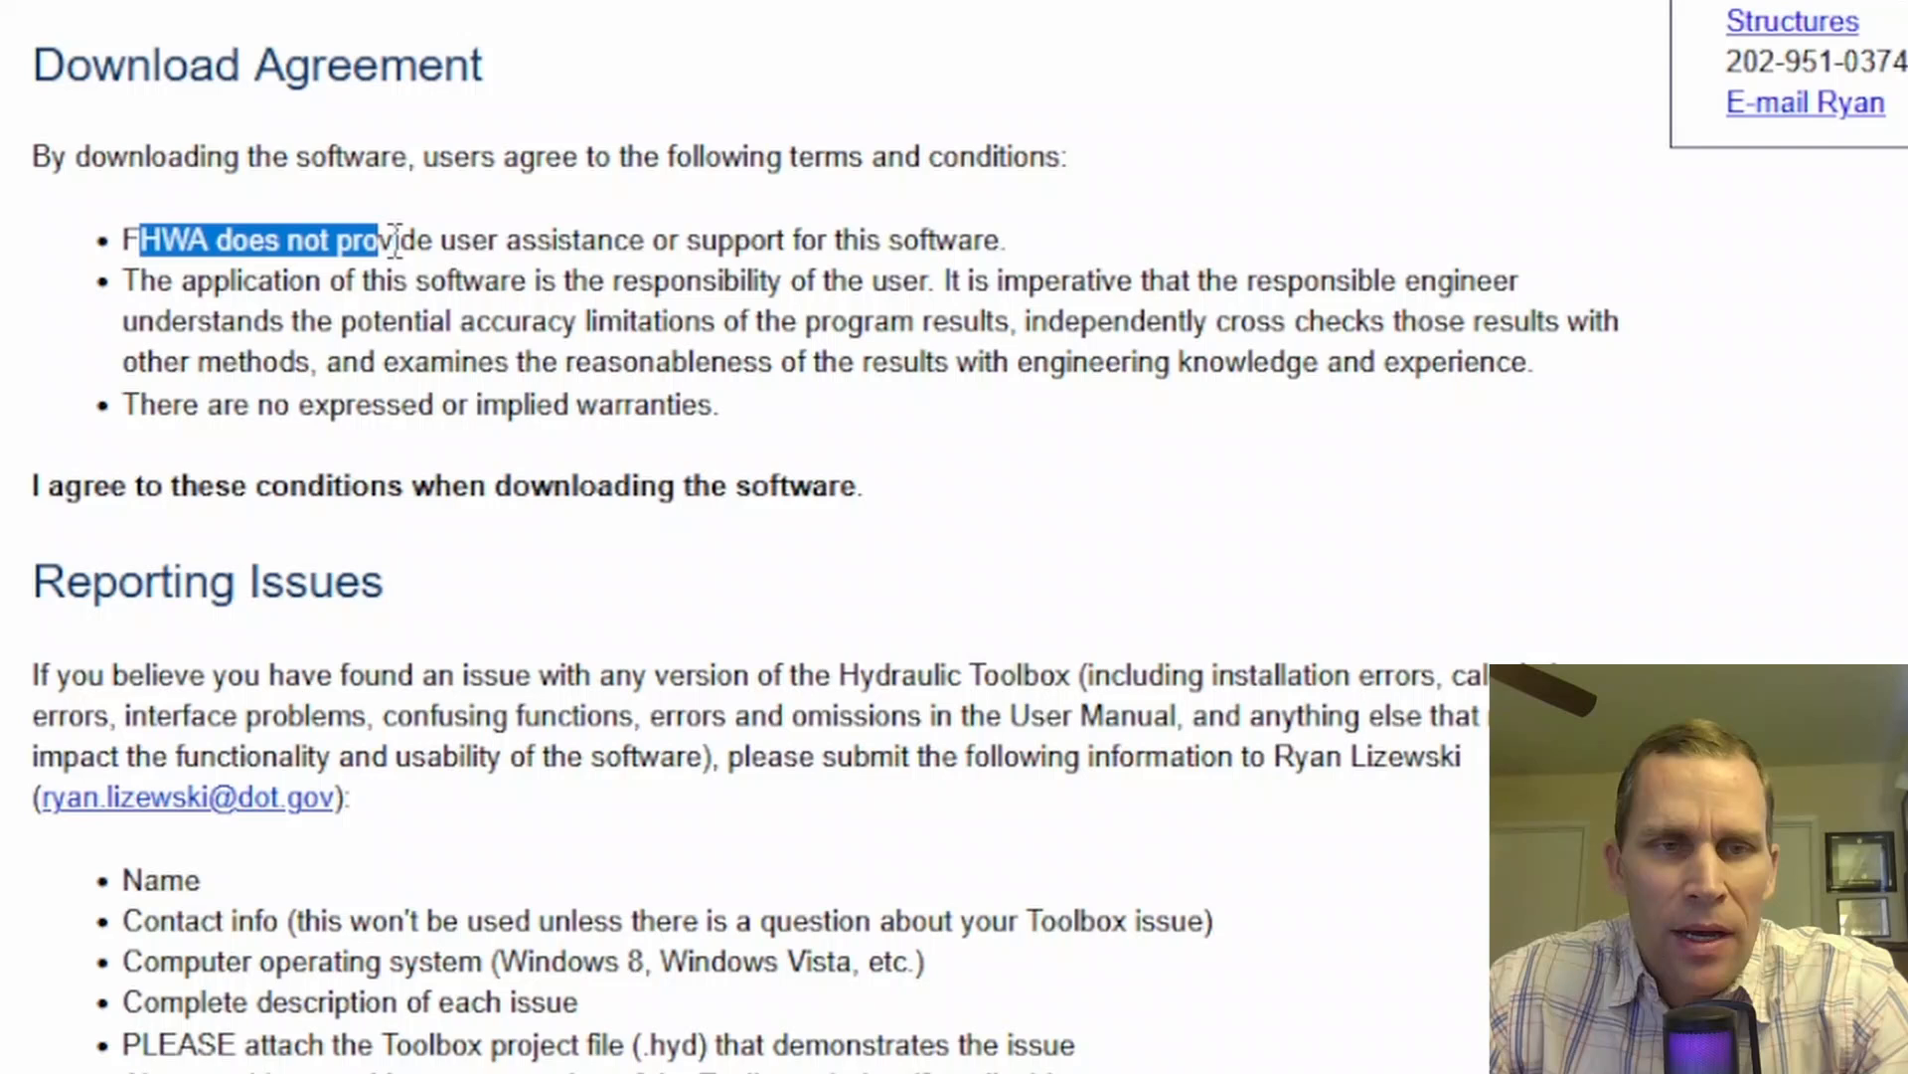
pyautogui.moveTo(390, 241); pyautogui.dragTo(906, 241)
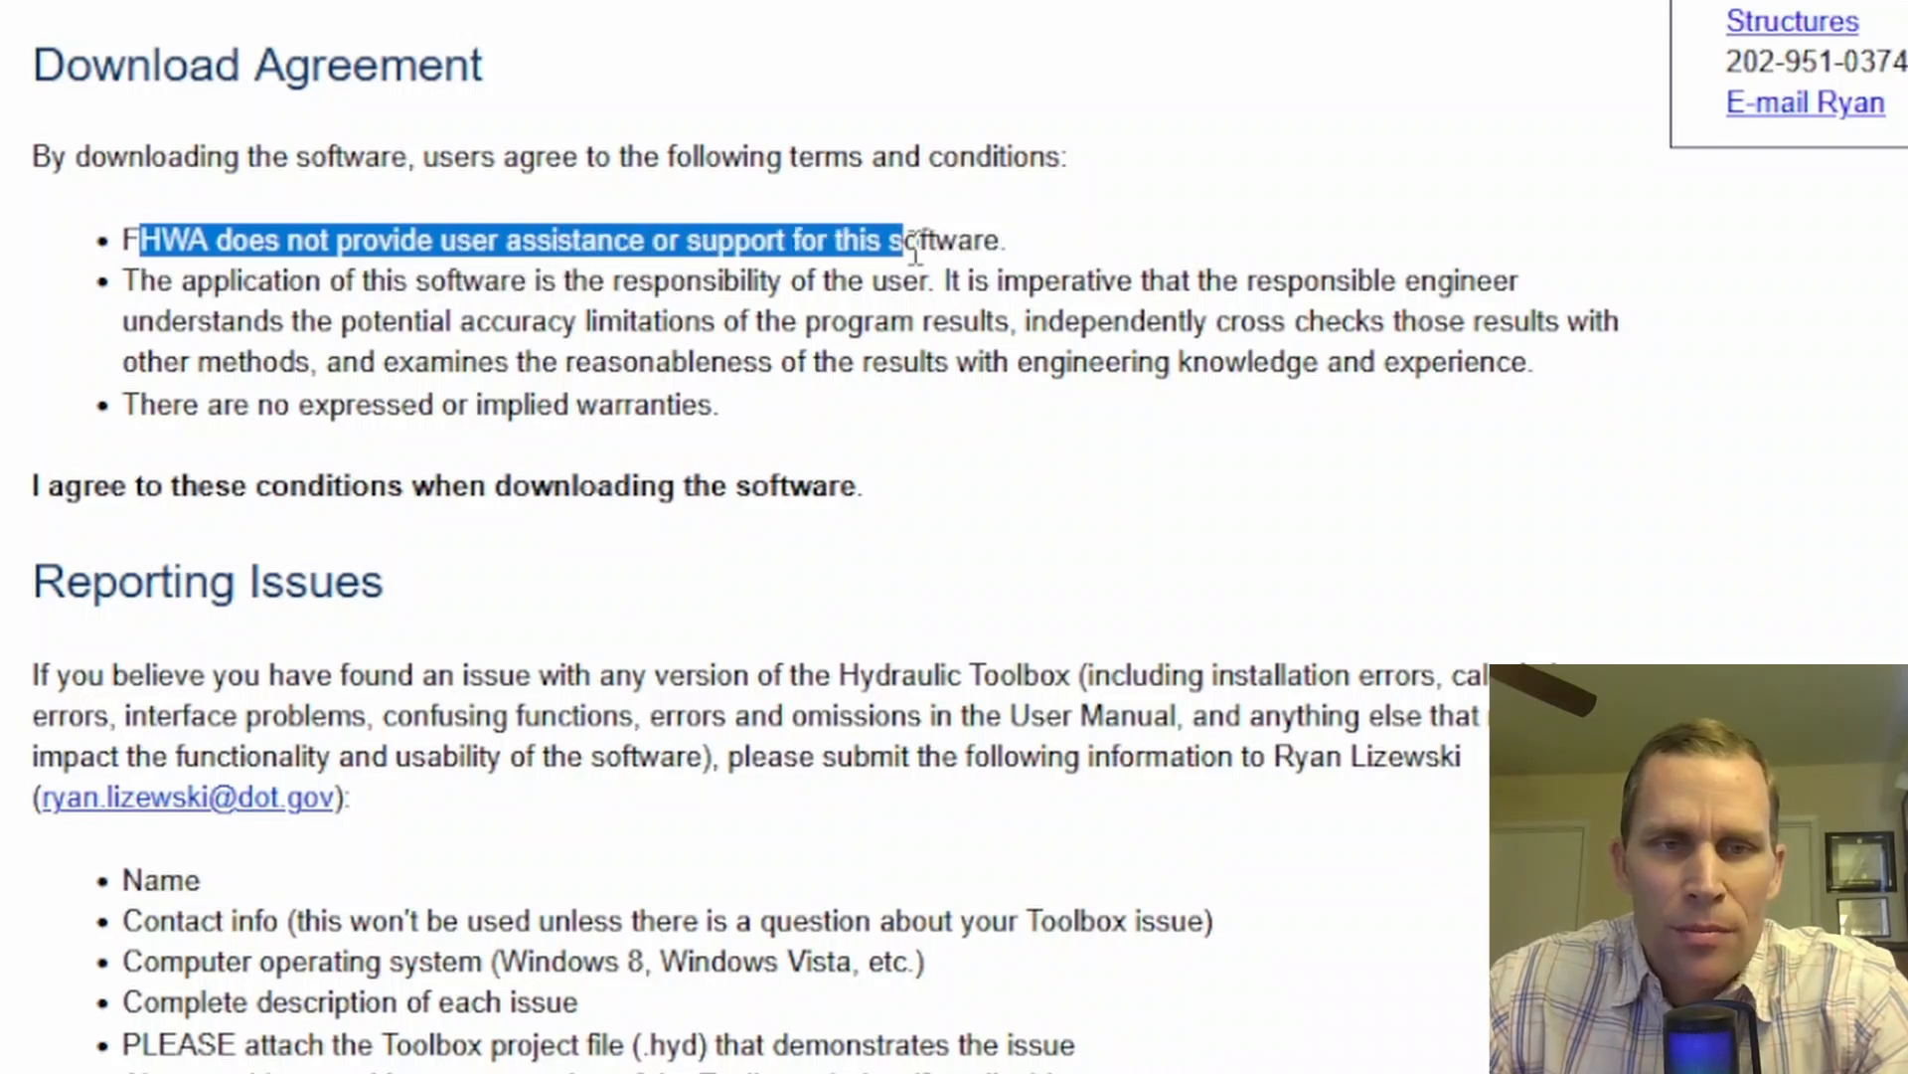
pyautogui.click(1034, 256)
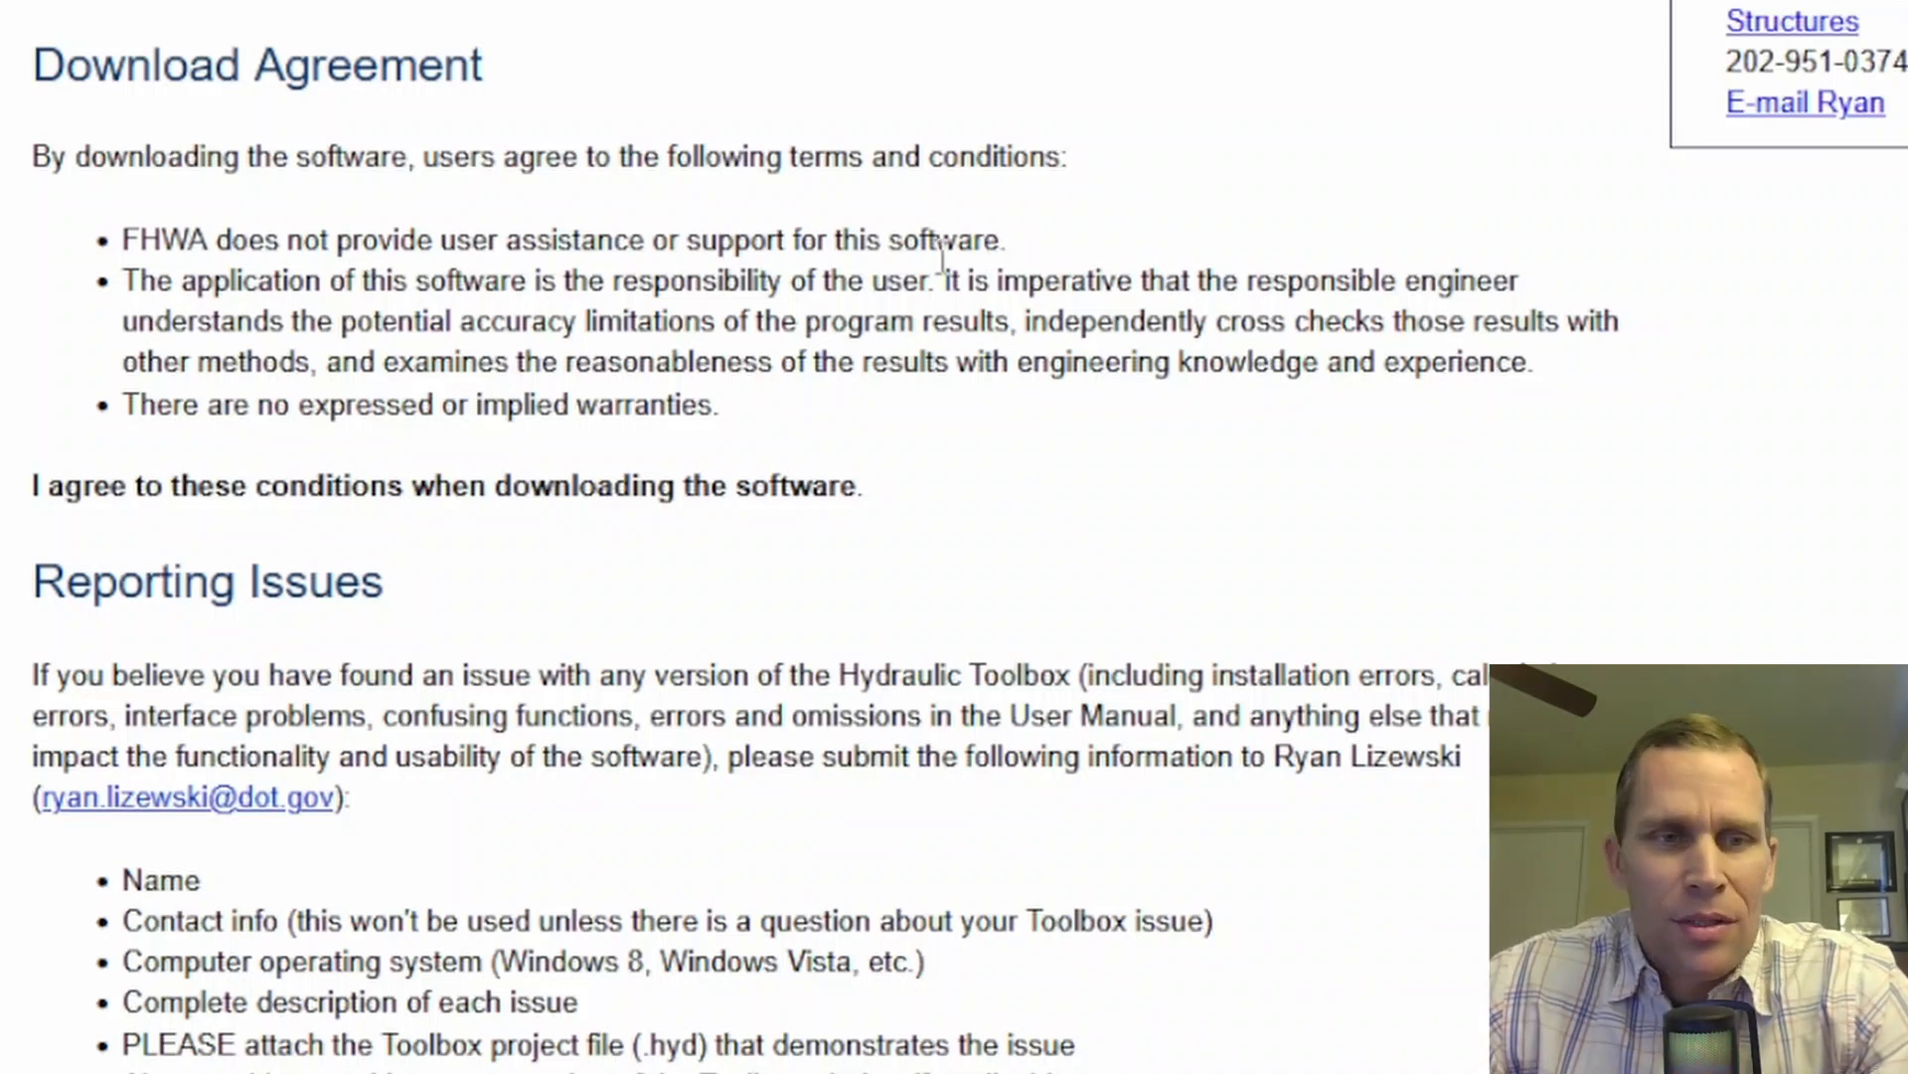
pyautogui.scroll(-3)
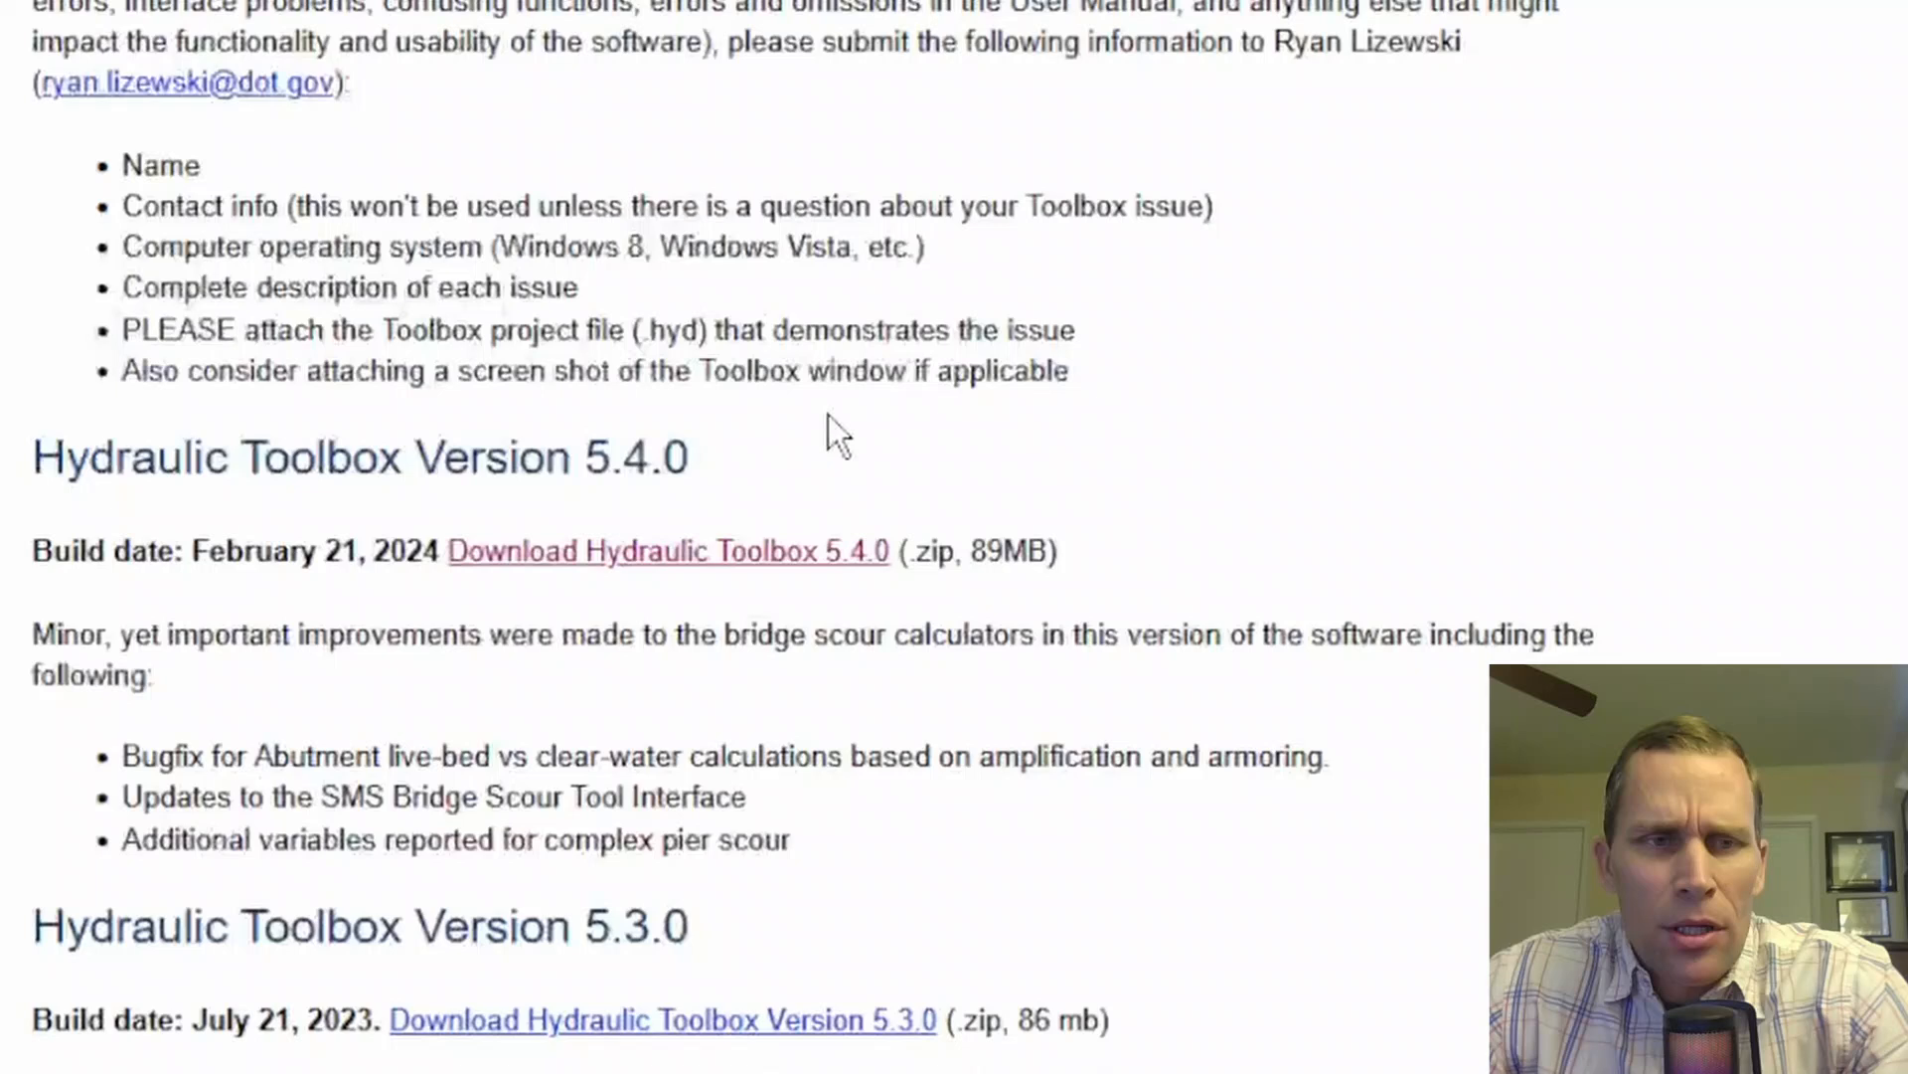
pyautogui.scroll(-3)
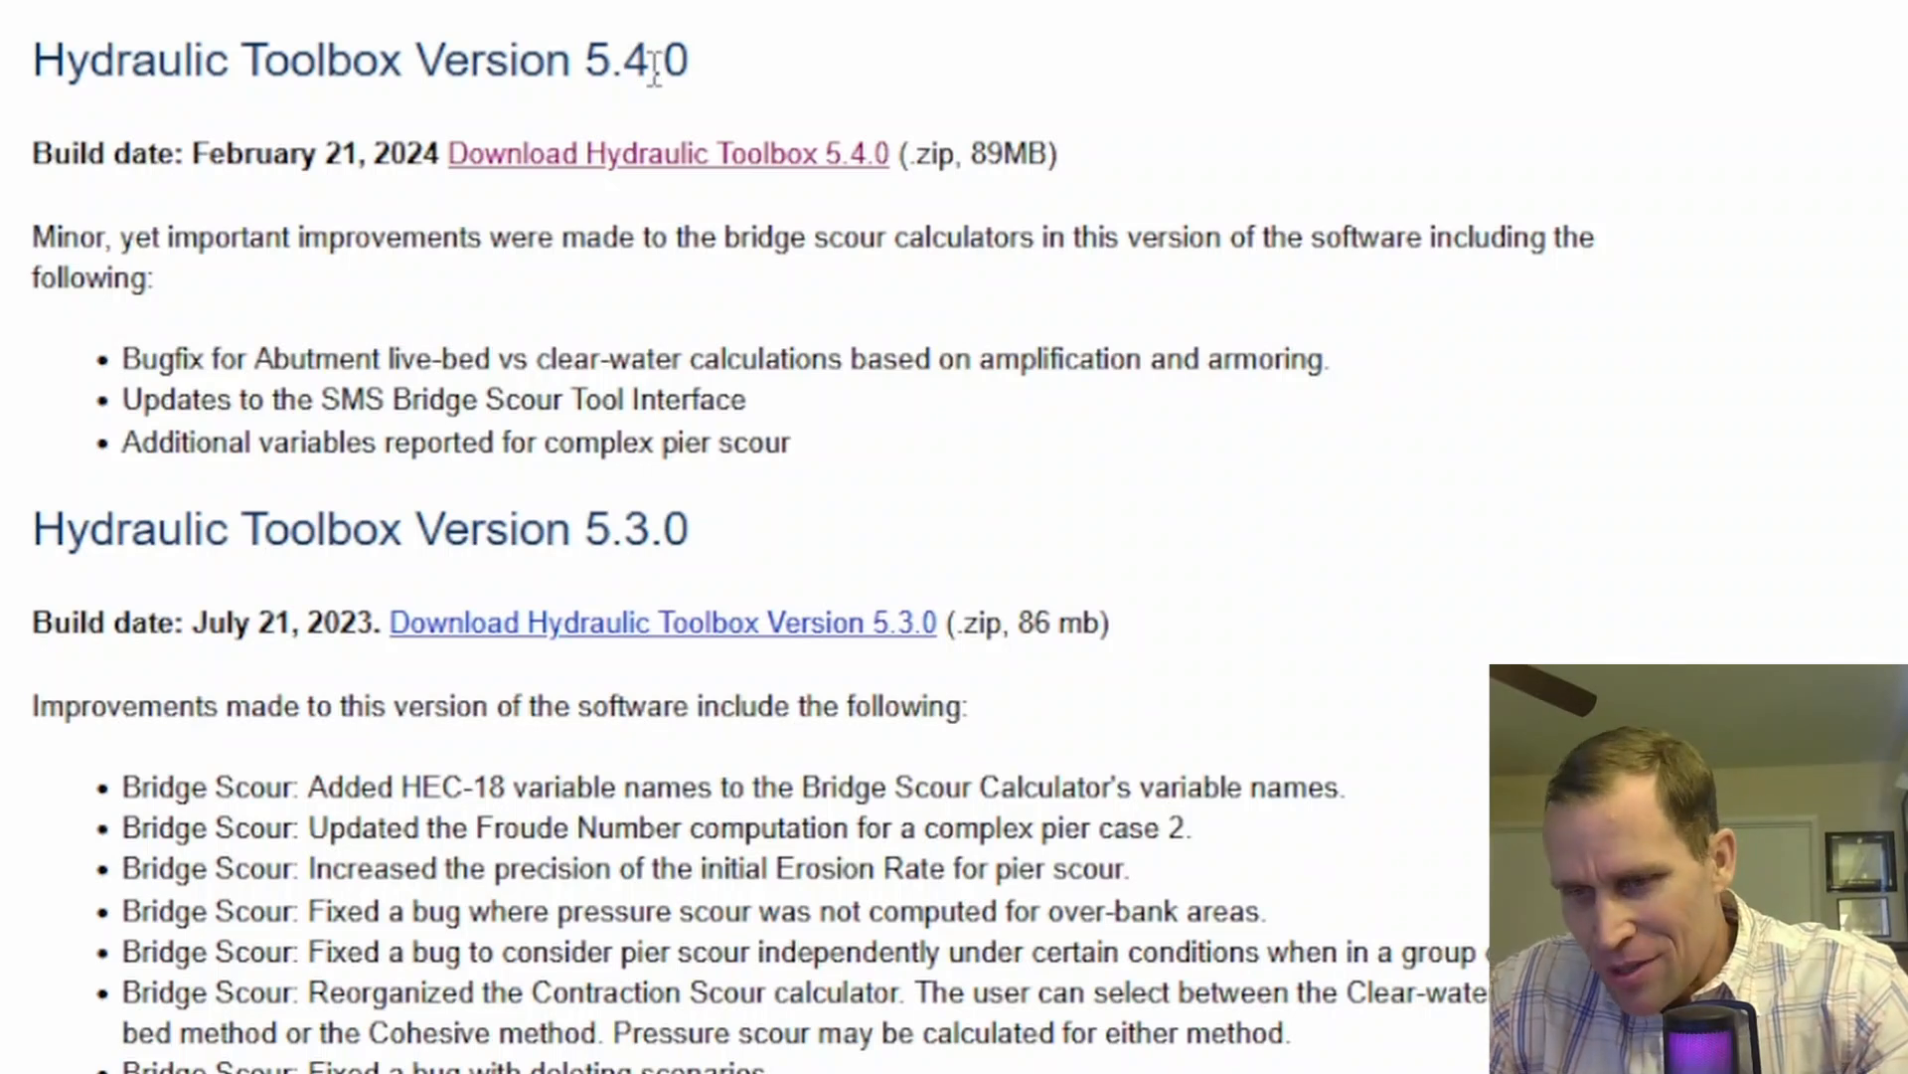
pyautogui.moveTo(402, 159)
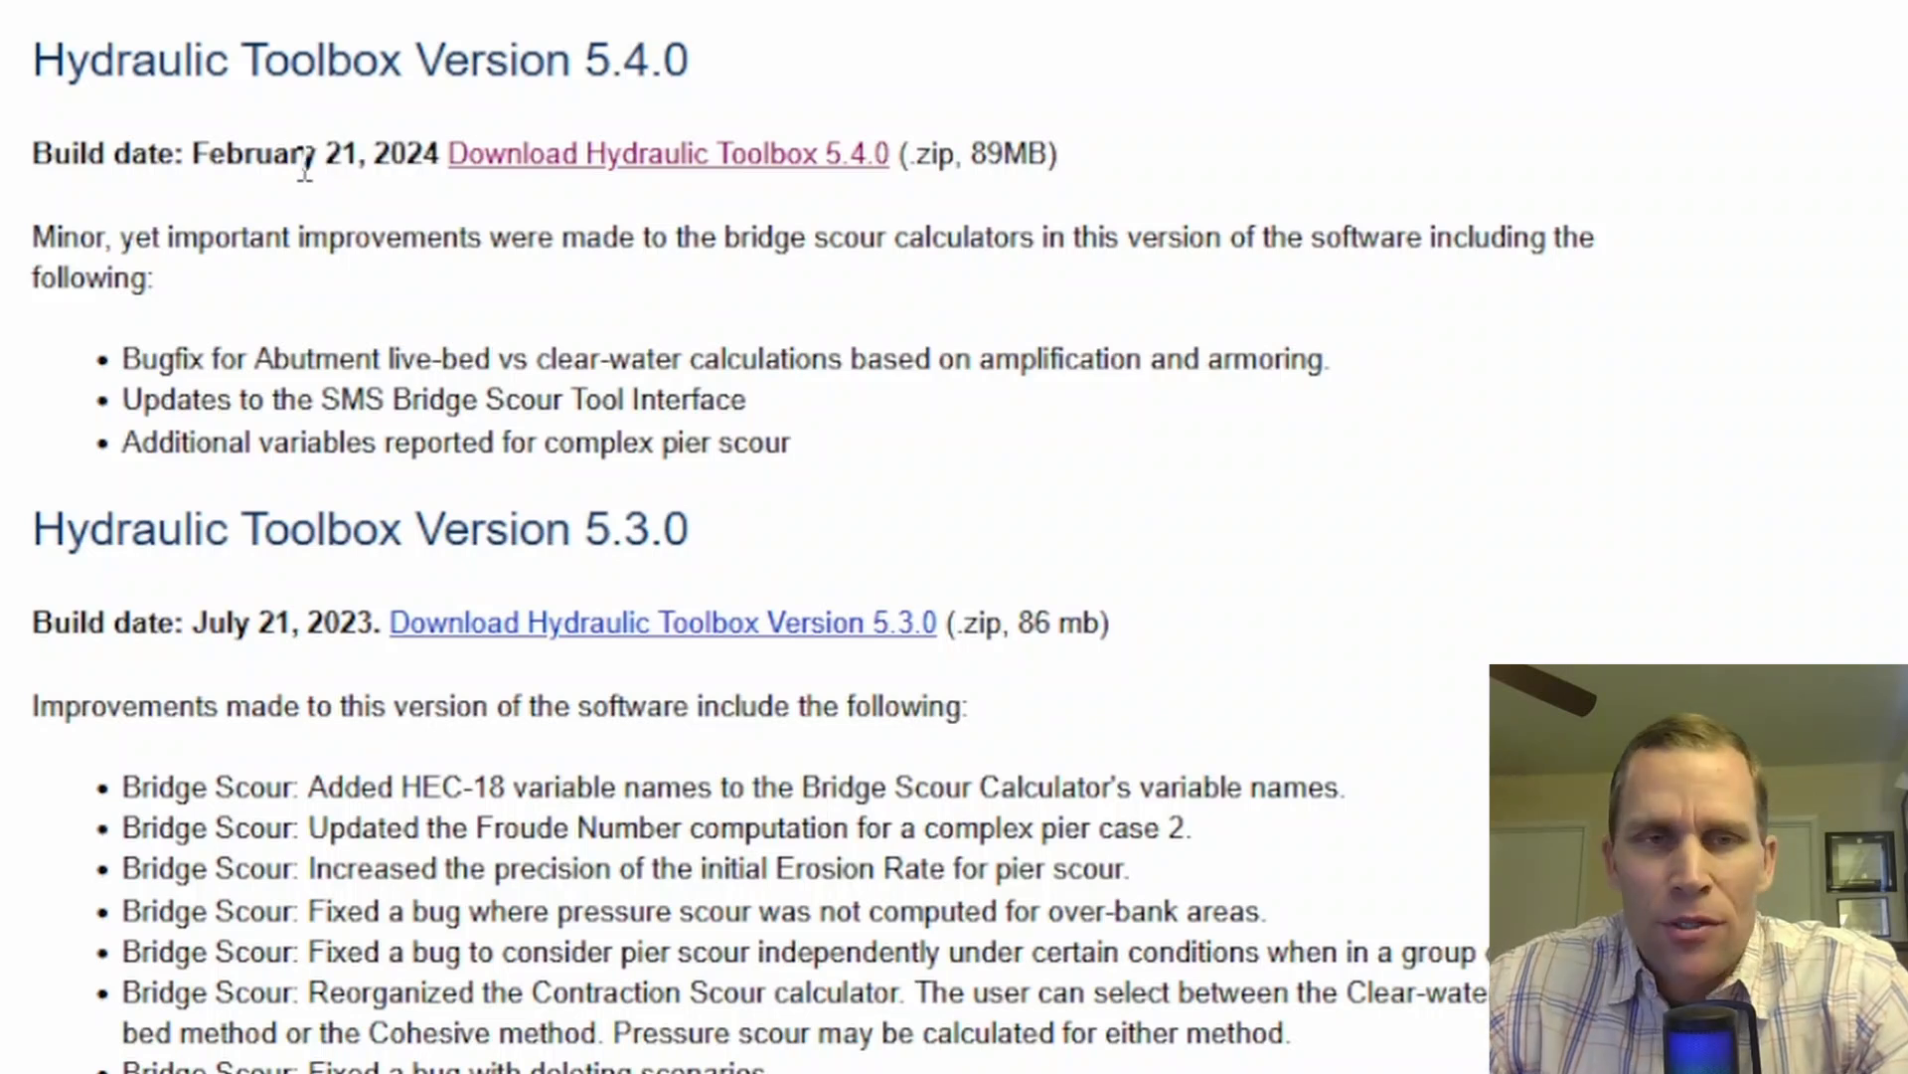
pyautogui.scroll(-3)
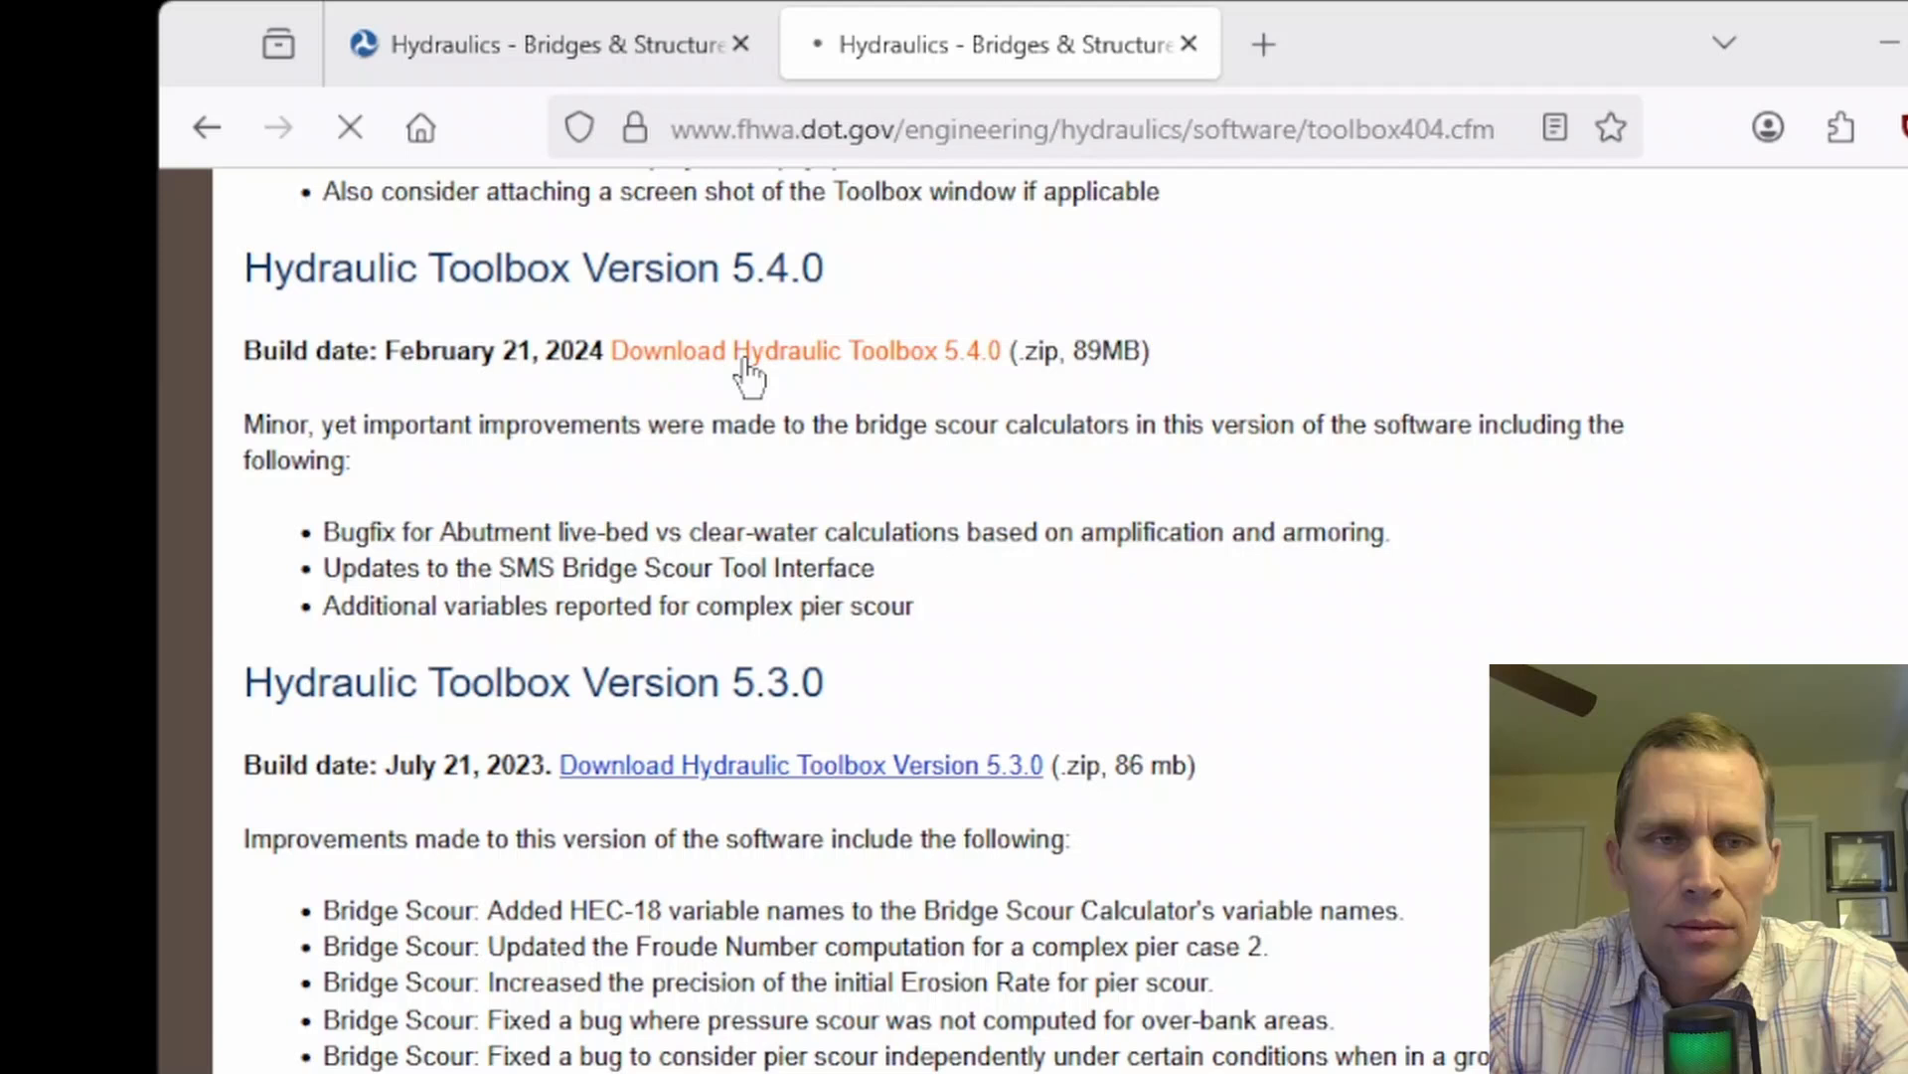
# Step: Download the Hydraulic Toolbox 5.4.0 setup zip and extract all of its contents
pyautogui.click(803, 350)
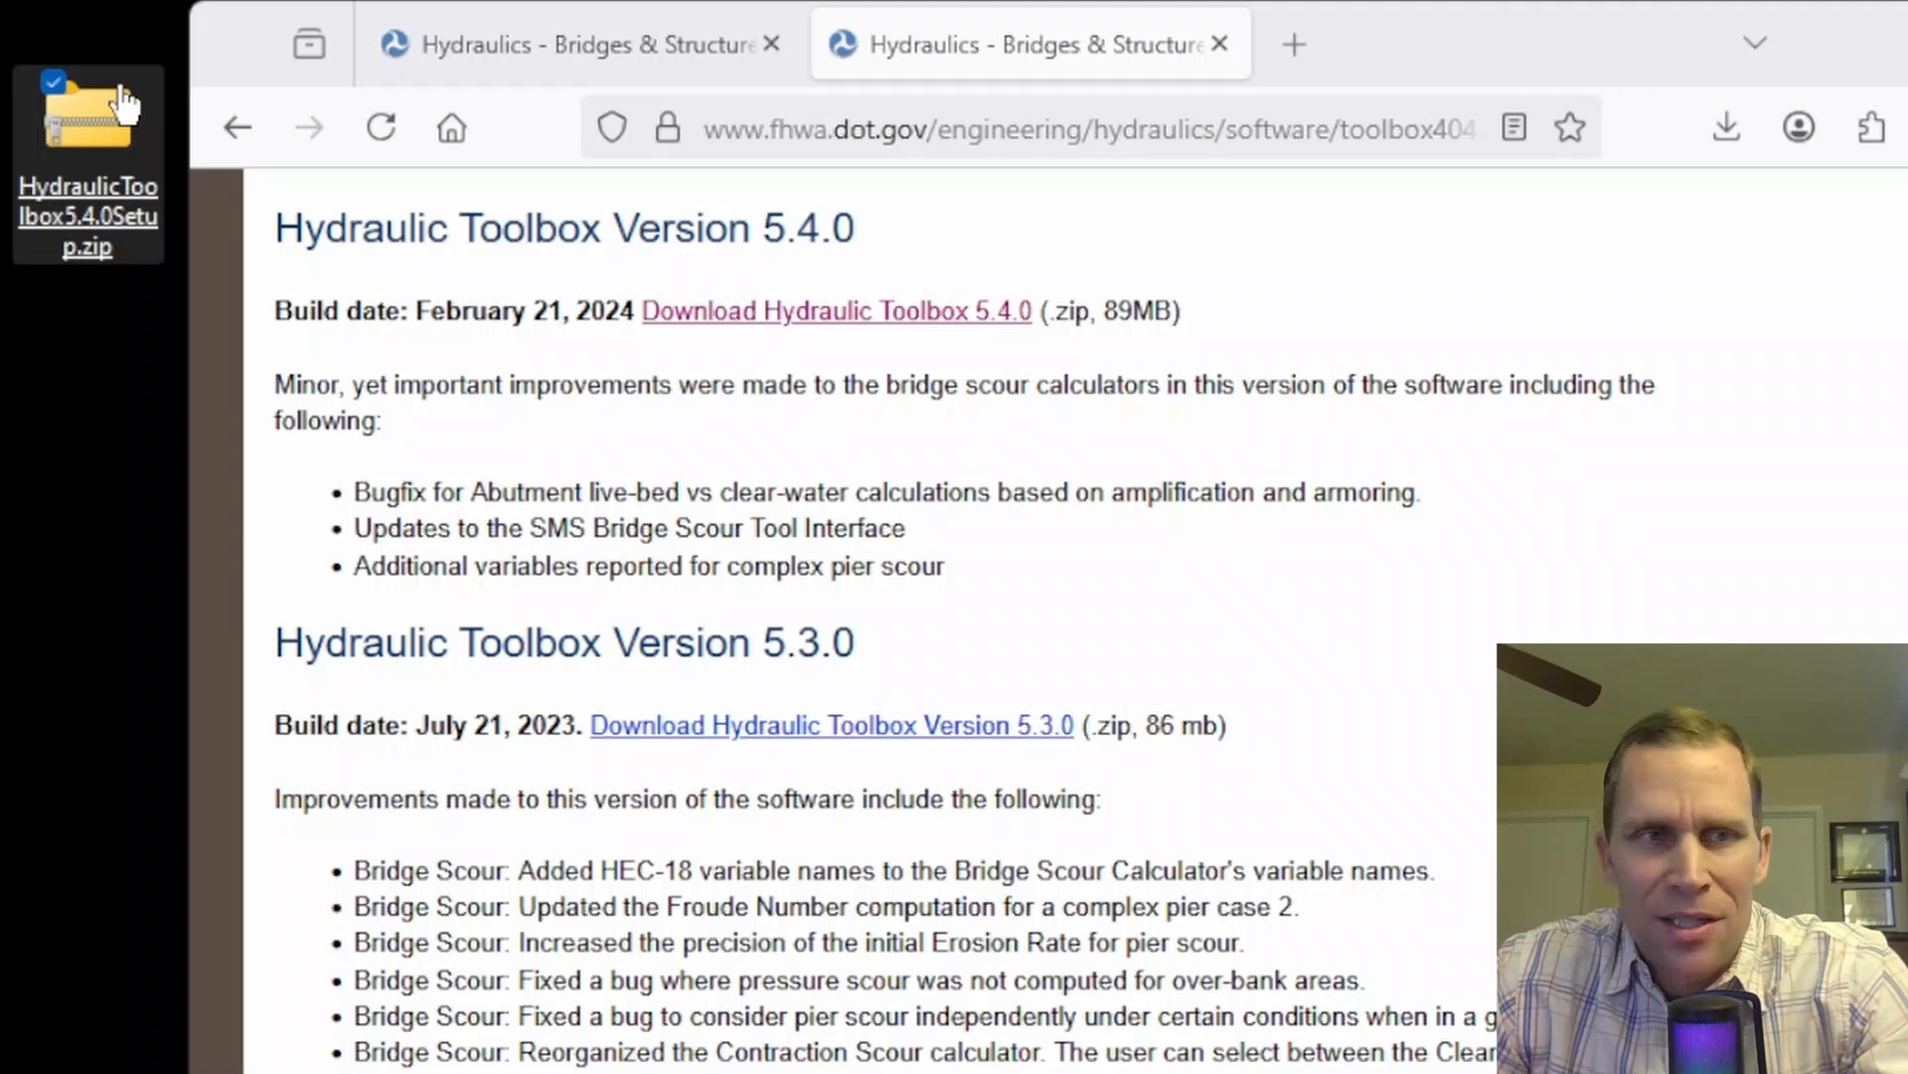
pyautogui.rightClick(87, 122)
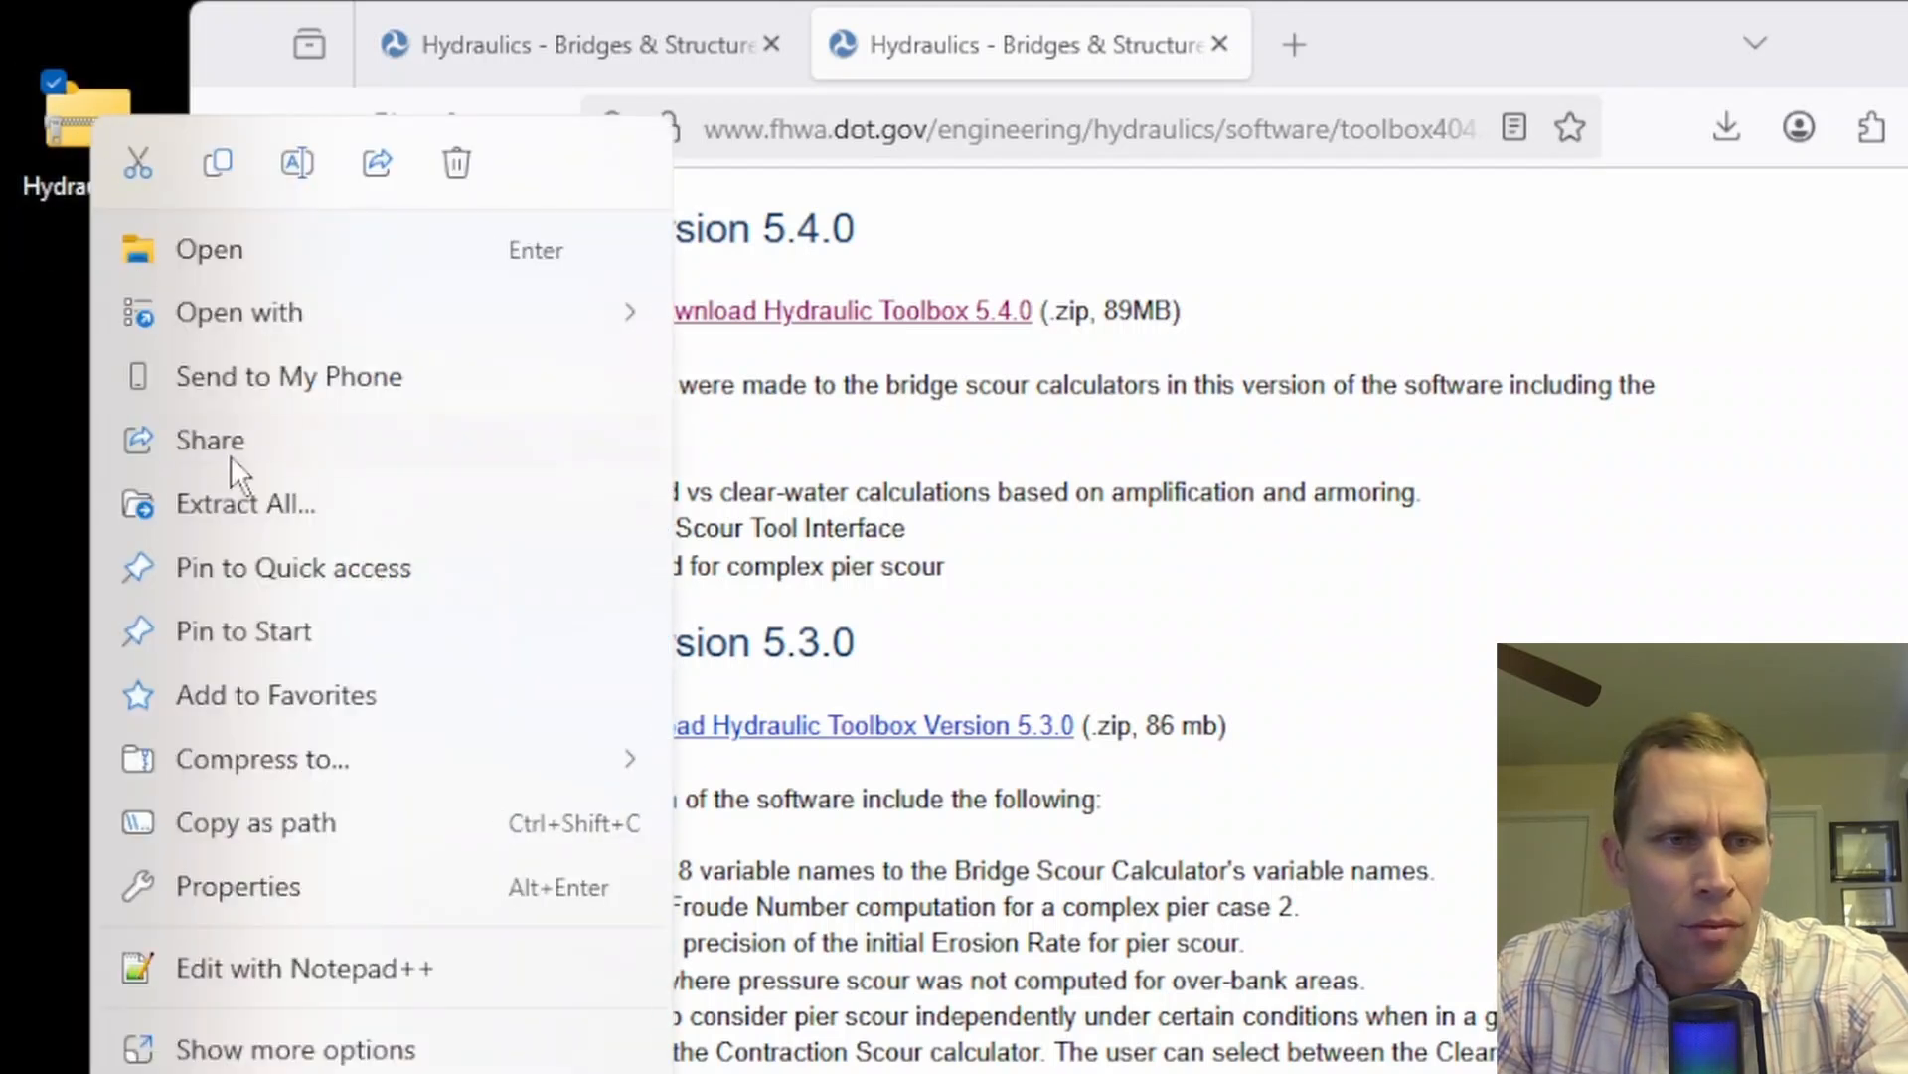
pyautogui.click(244, 503)
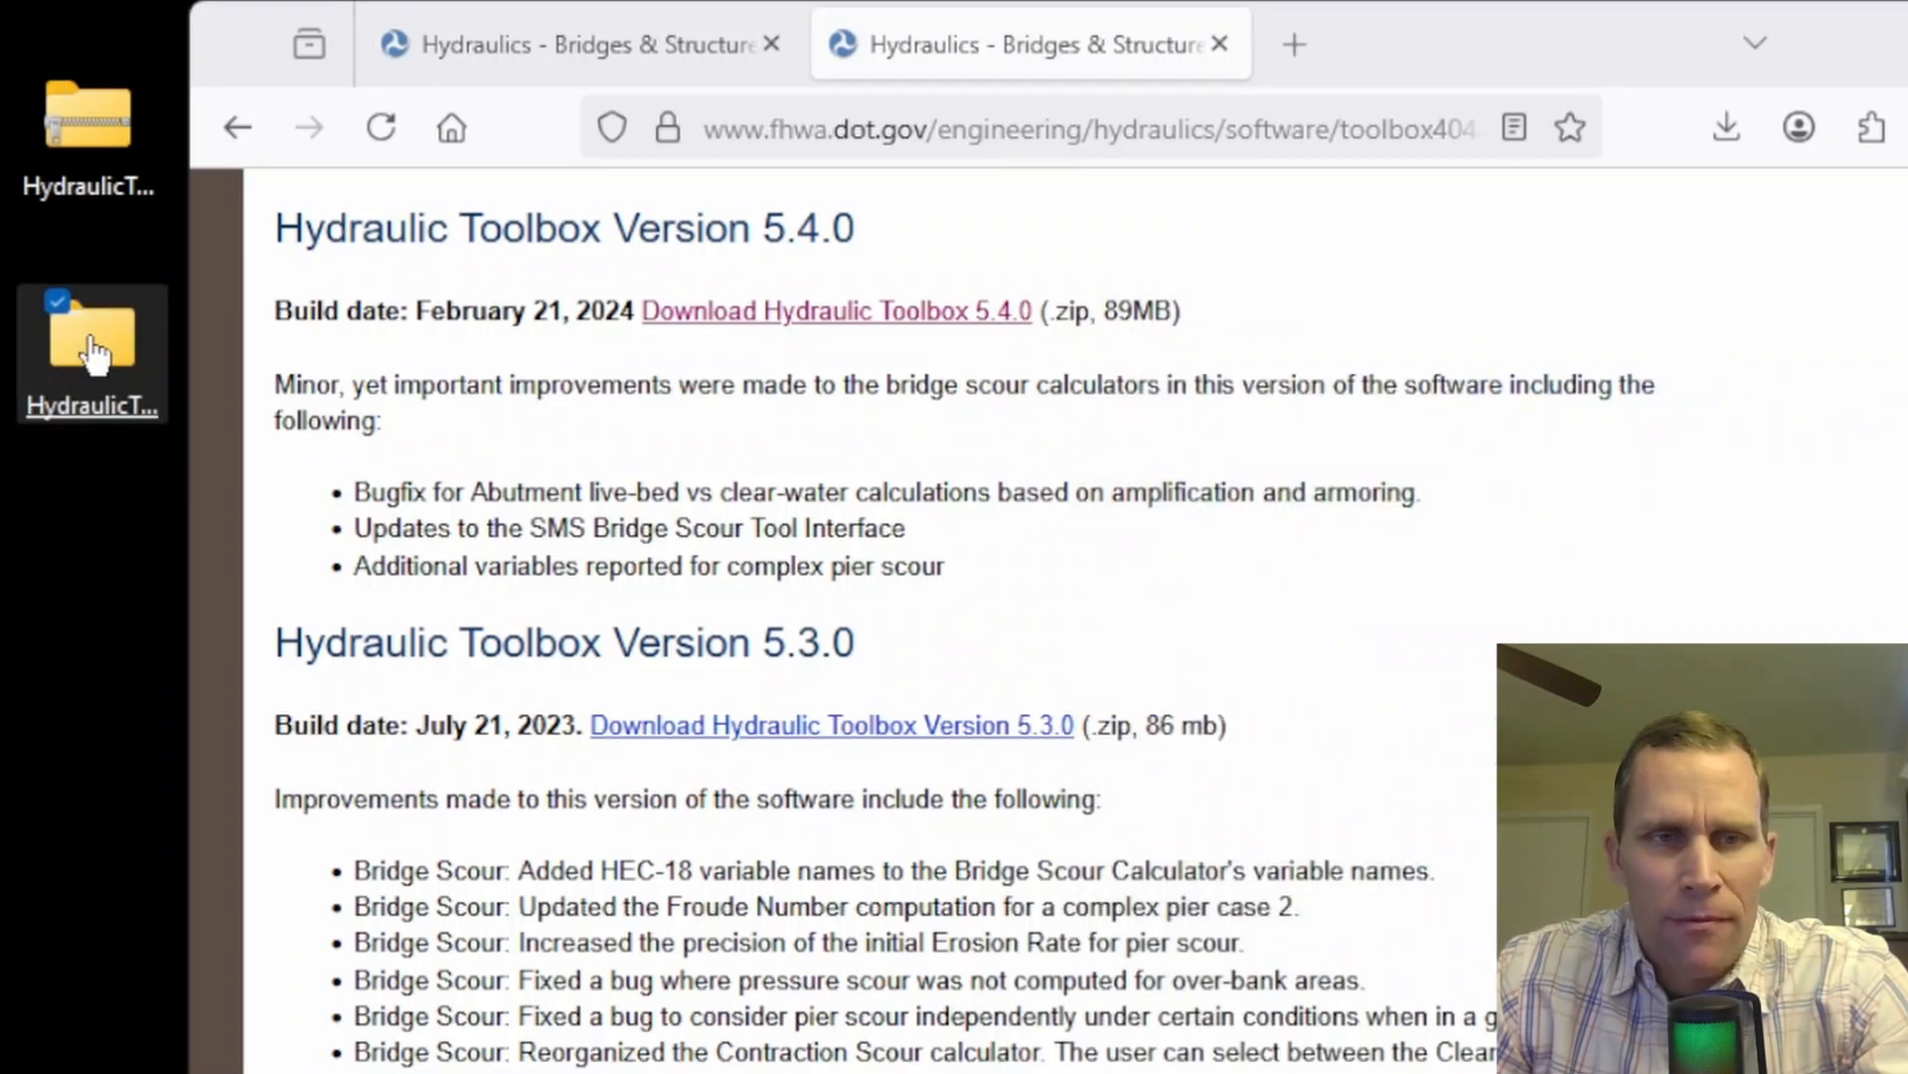
# Step: Navigate into the extracted folders and run HydraulicToolbox5.4.0Setup.exe
pyautogui.doubleClick(90, 338)
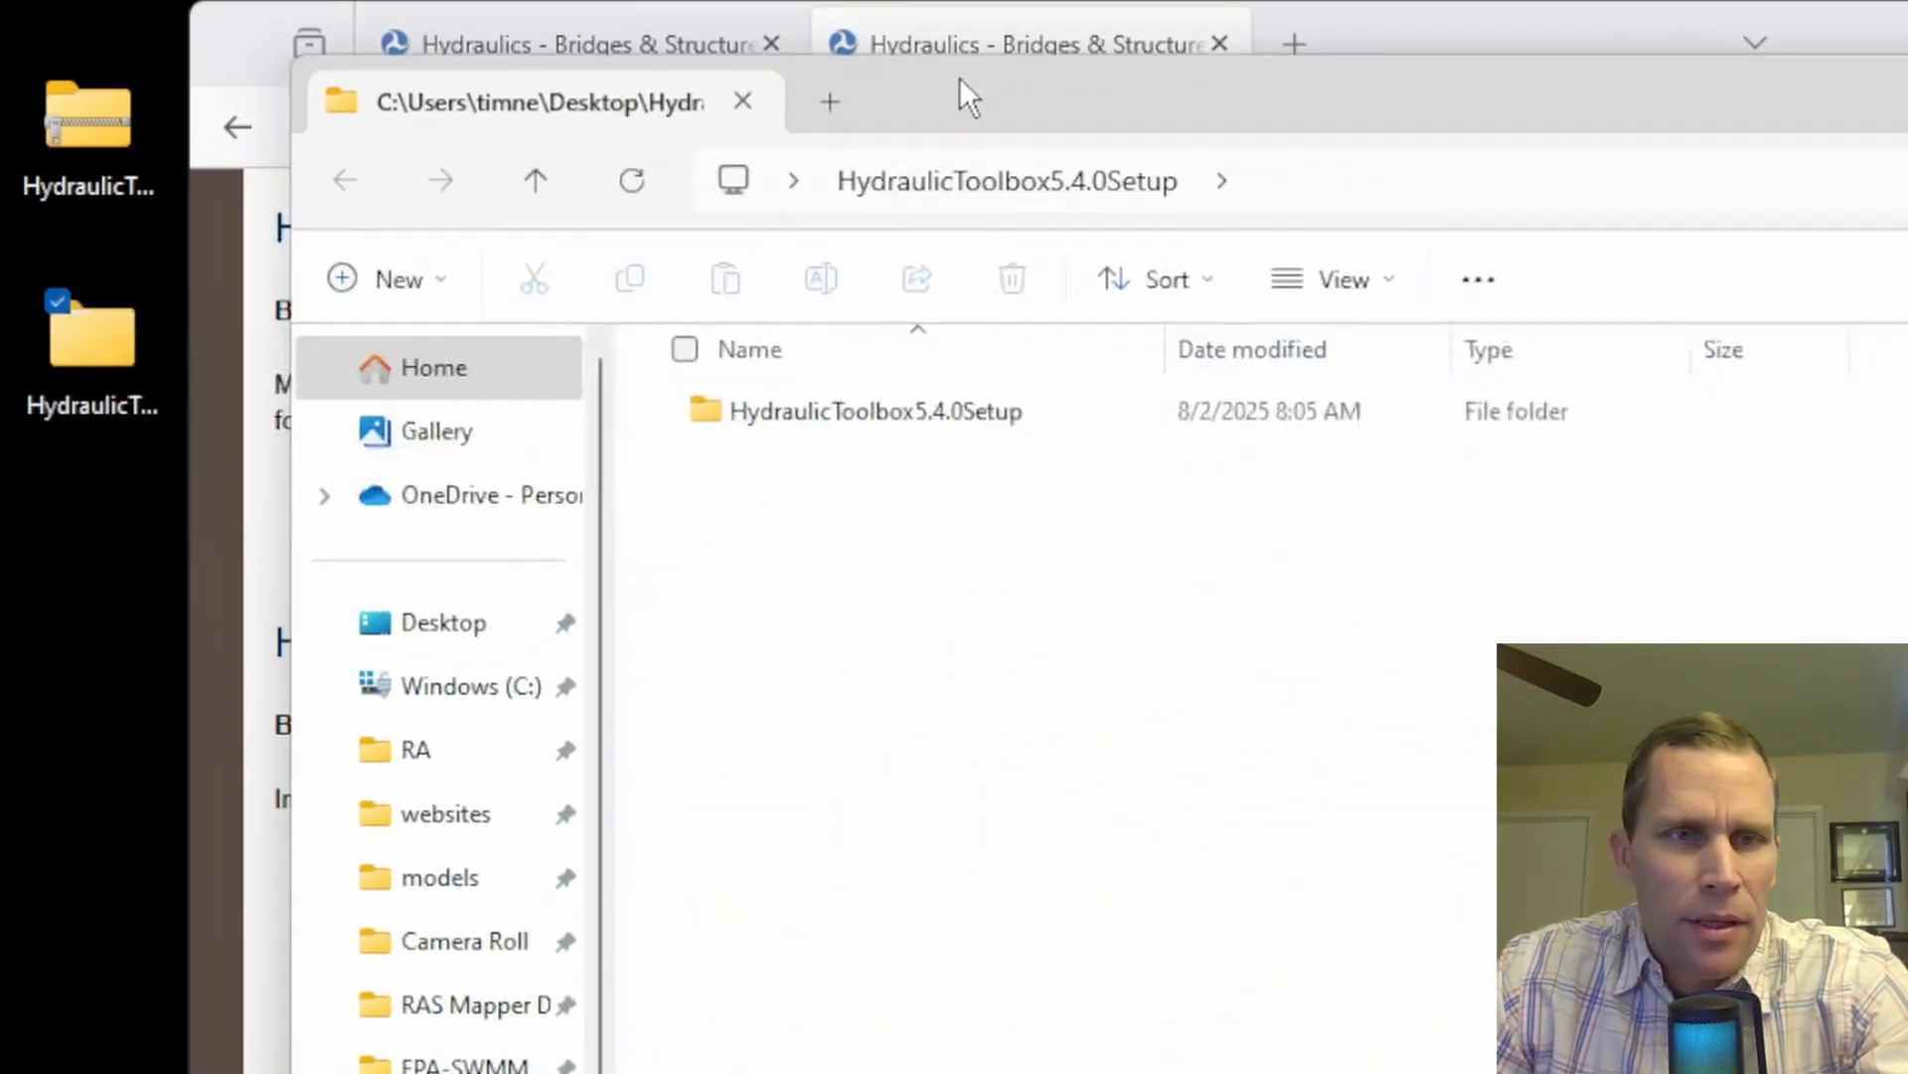
pyautogui.click(859, 411)
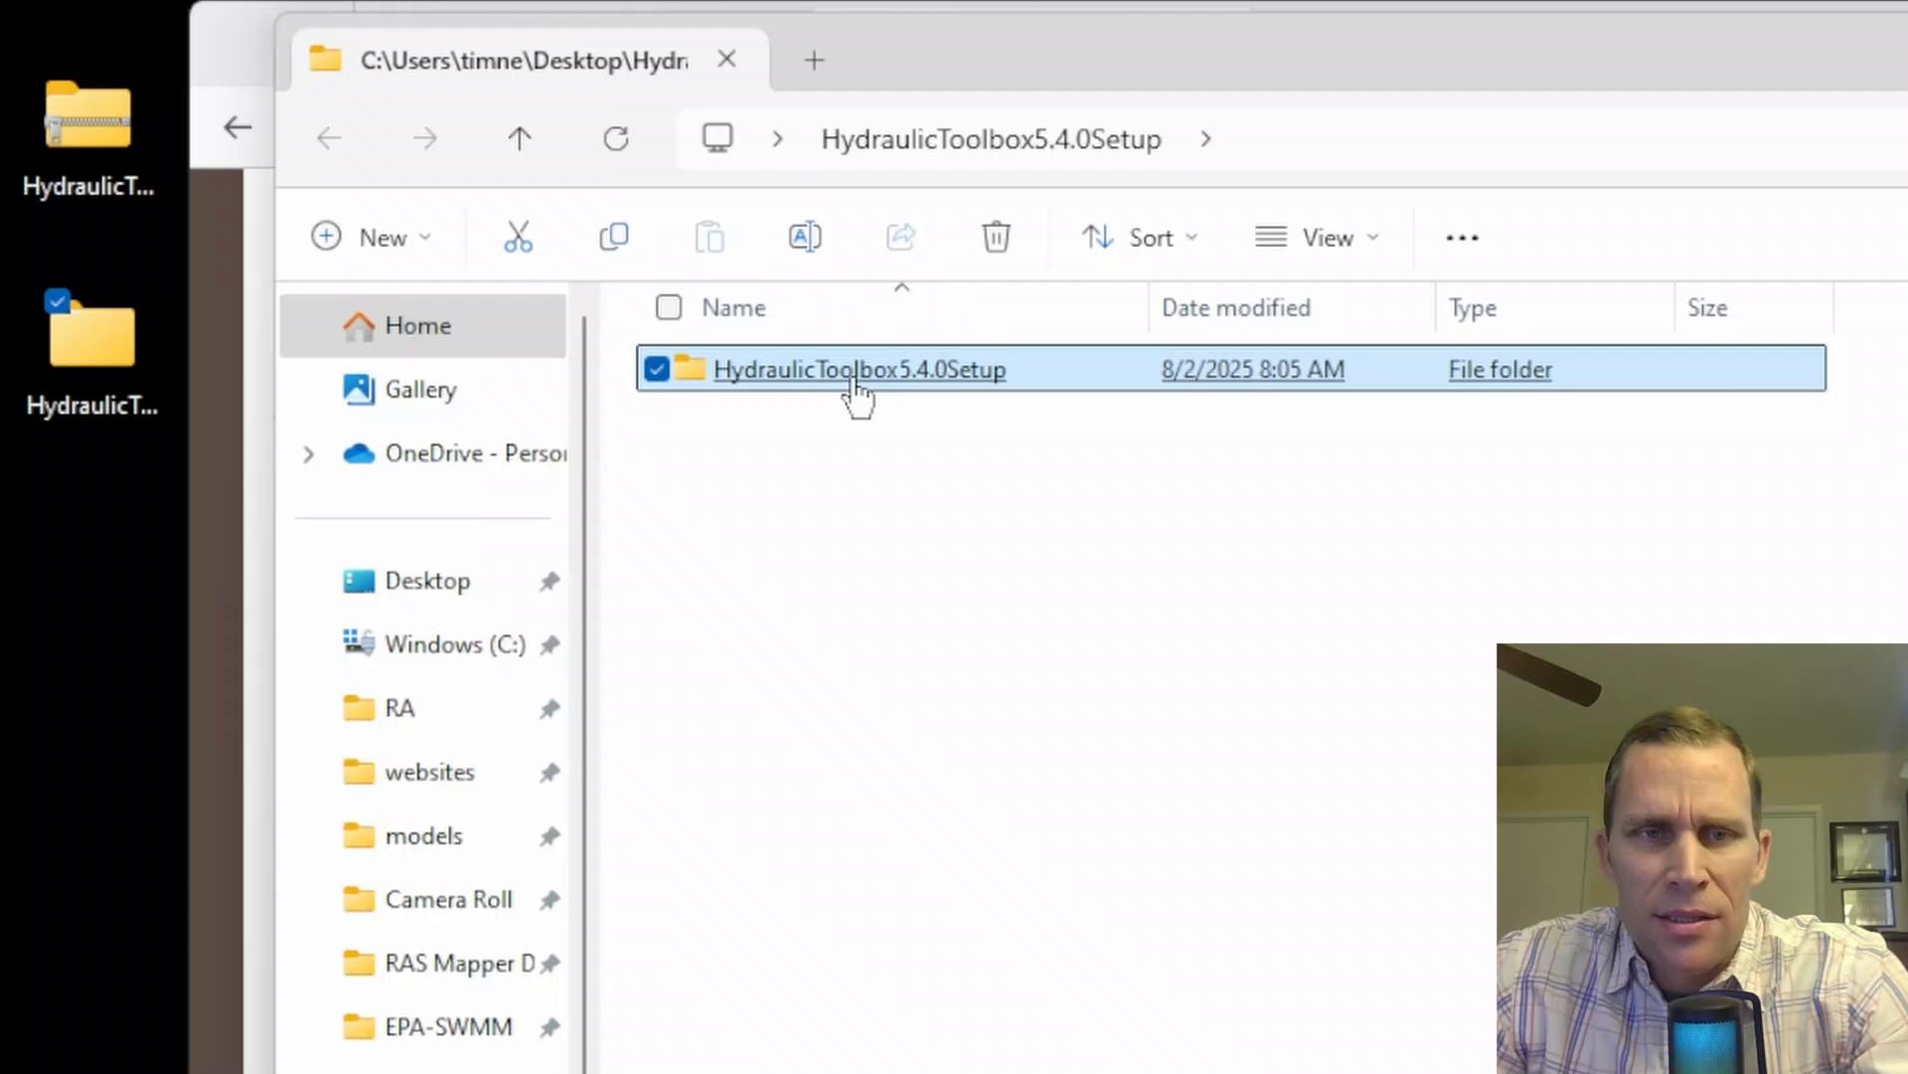
pyautogui.doubleClick(859, 370)
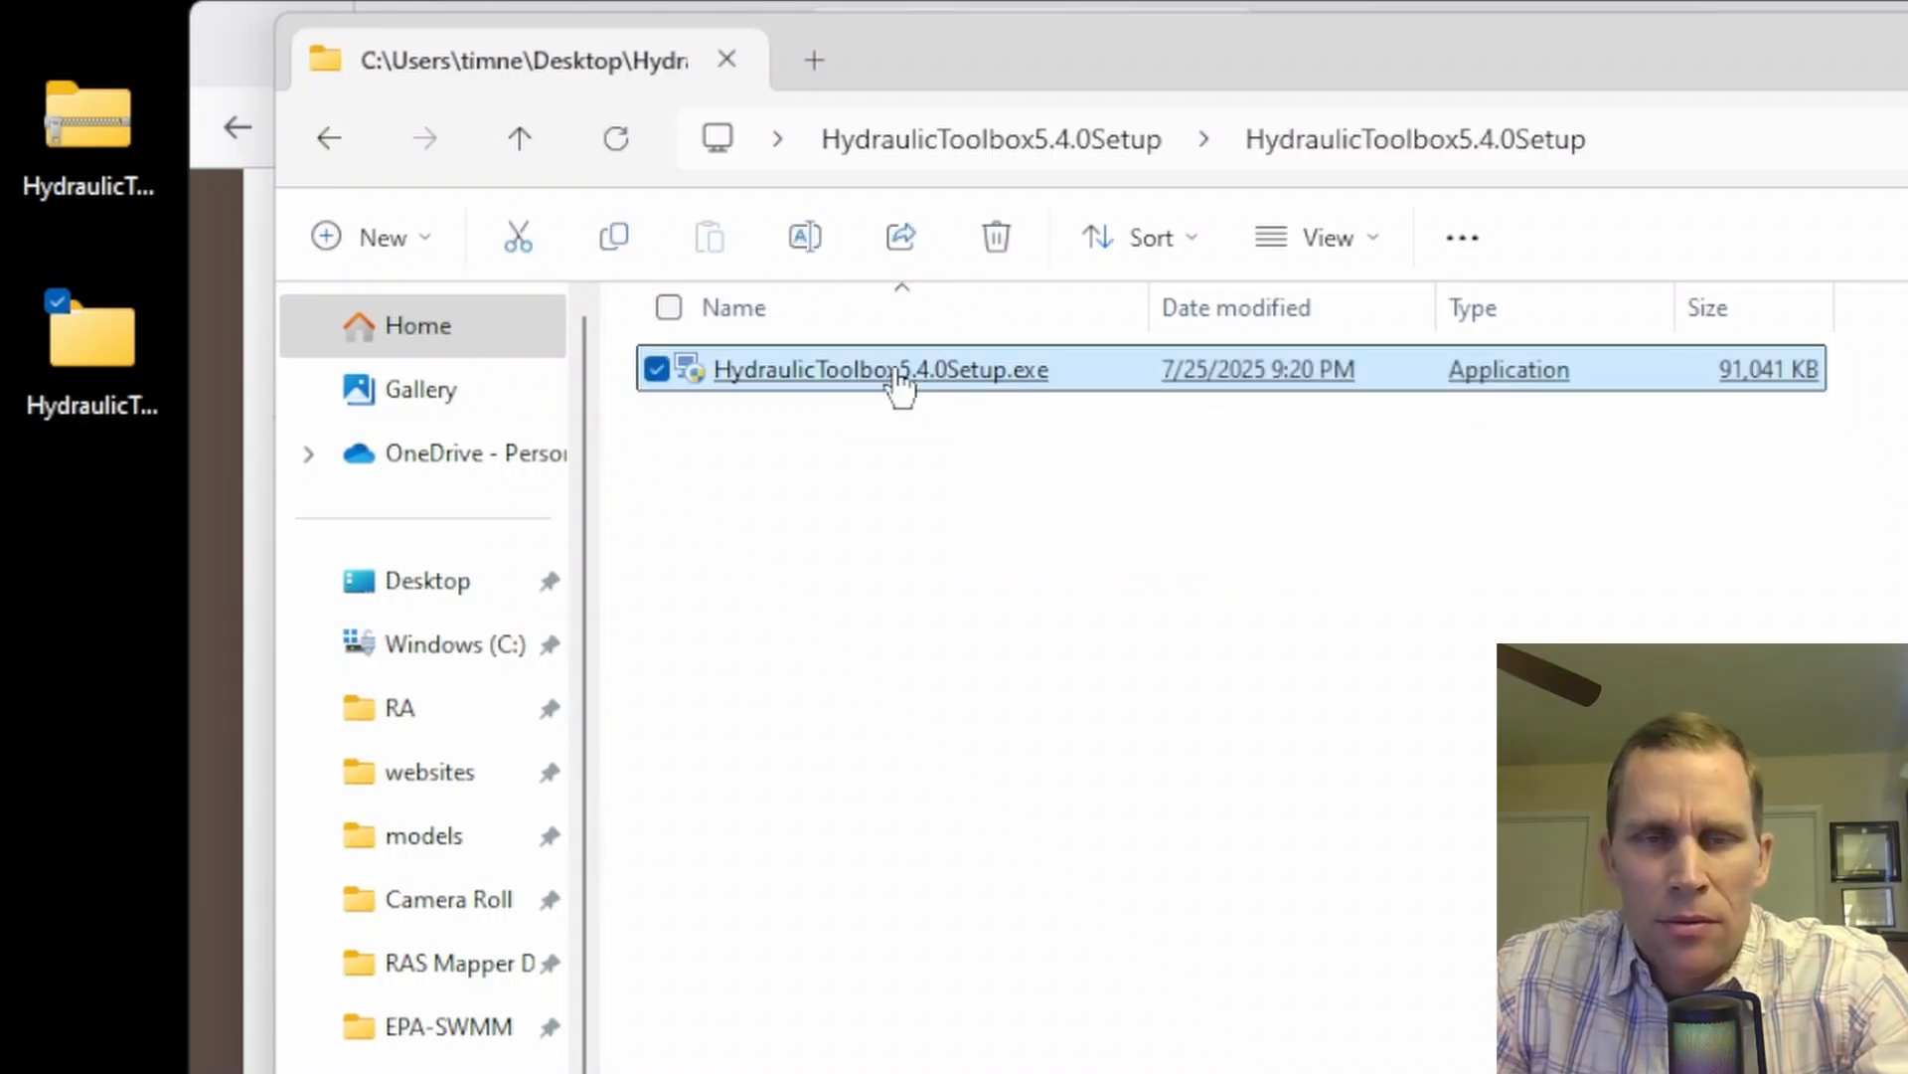
pyautogui.moveTo(809, 396)
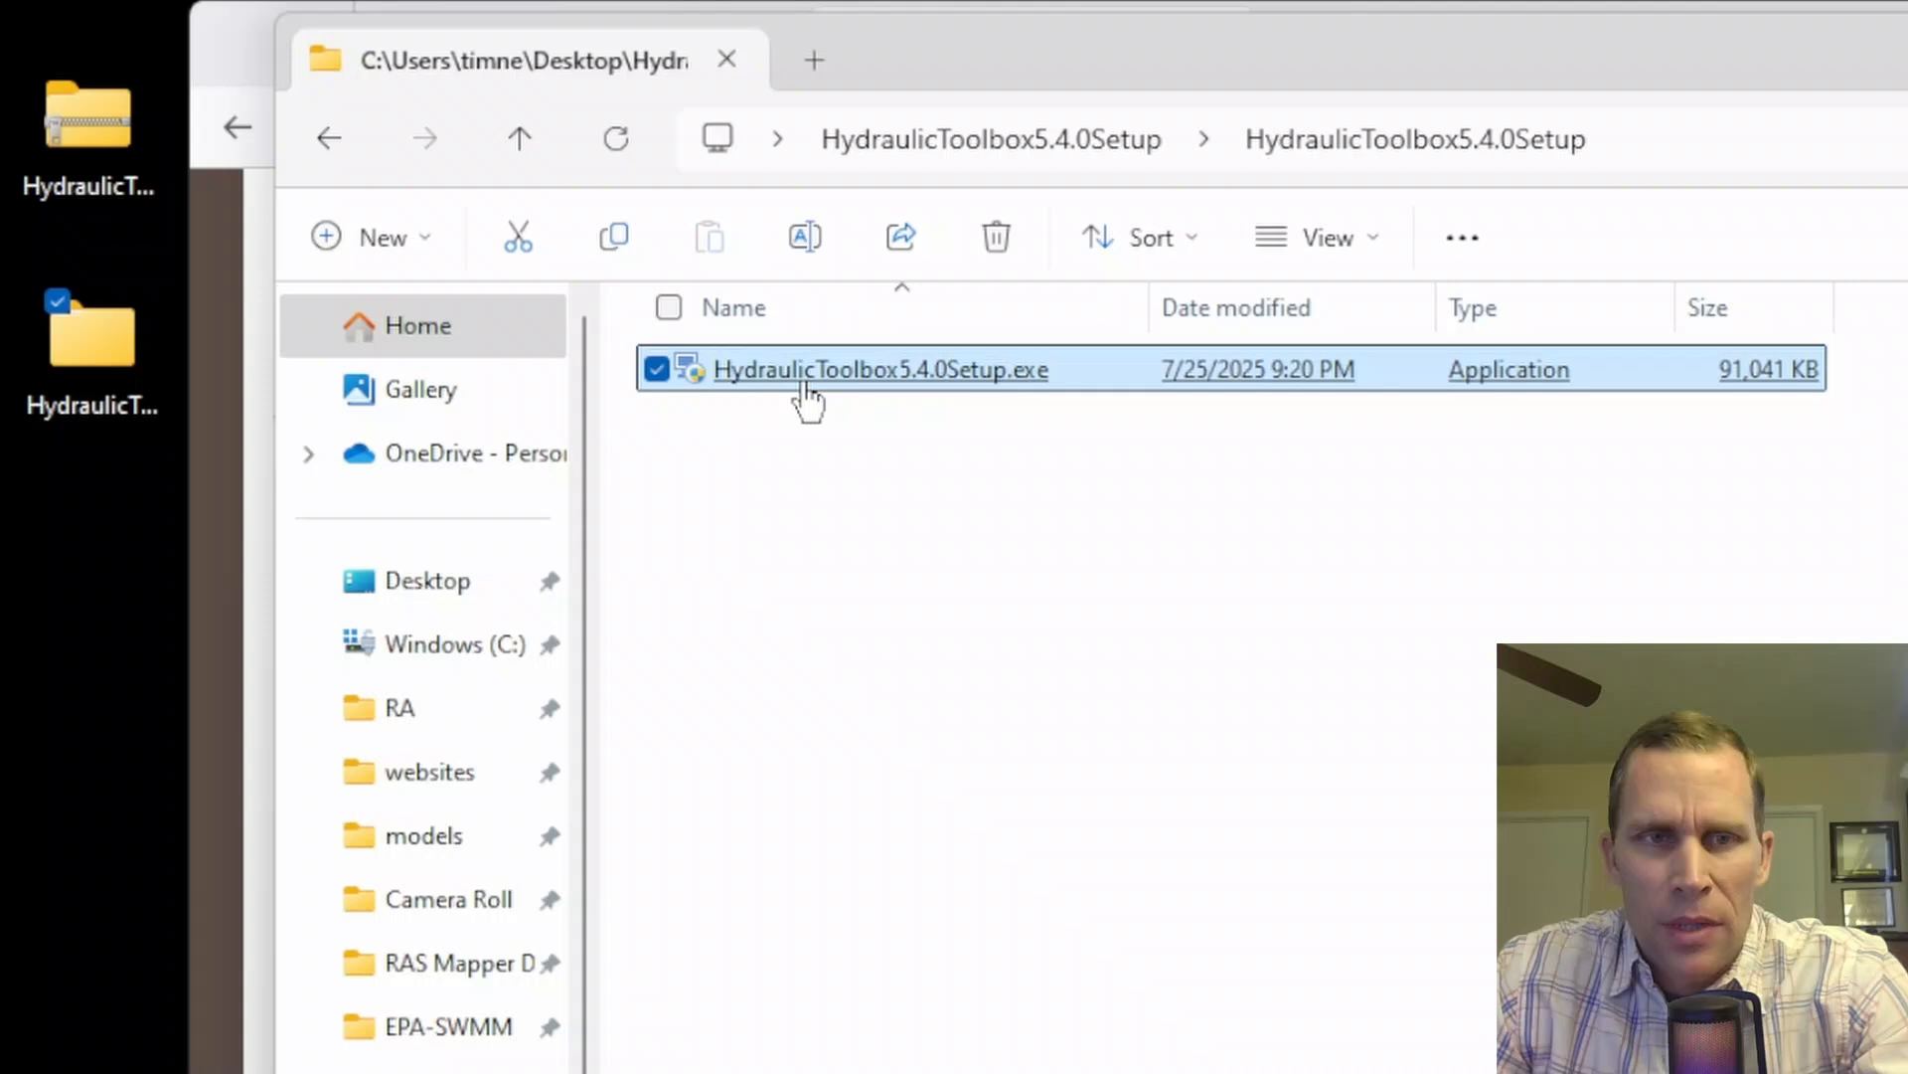
pyautogui.doubleClick(876, 370)
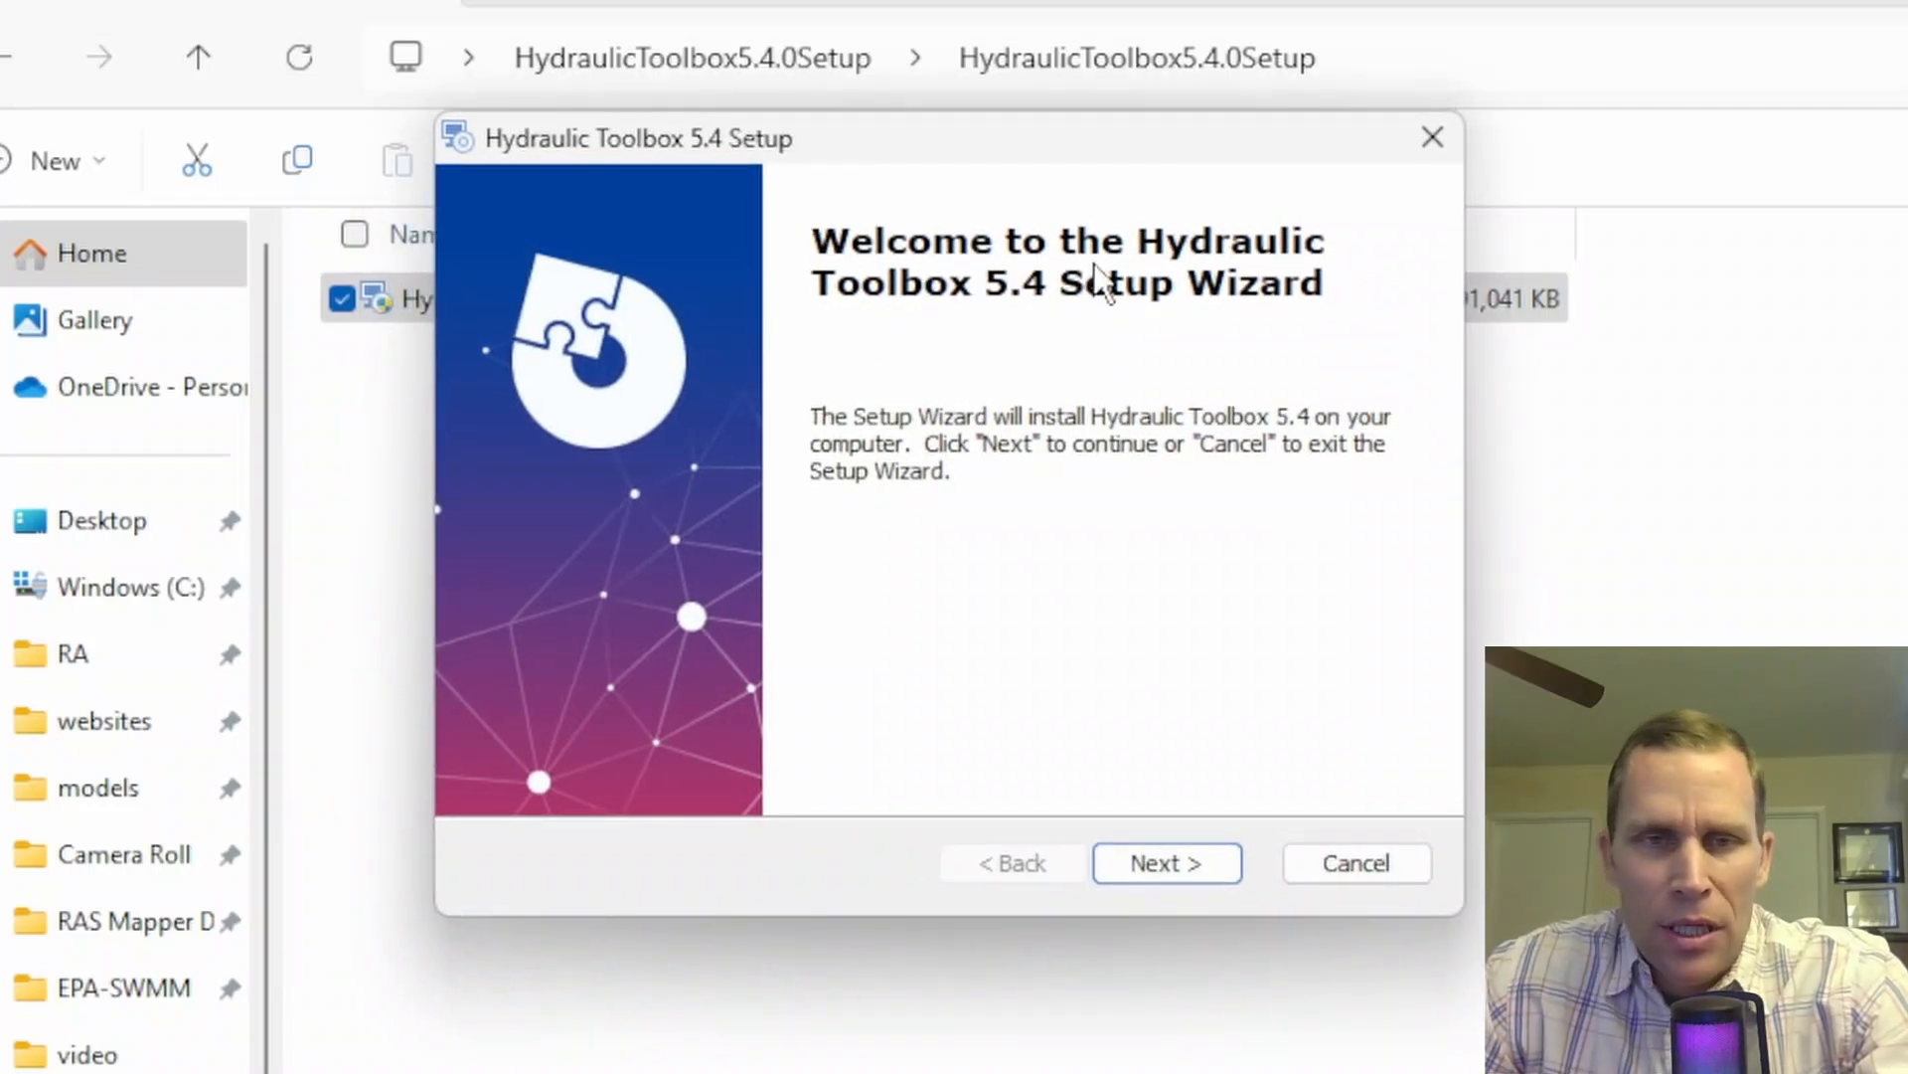
pyautogui.moveTo(711, 431)
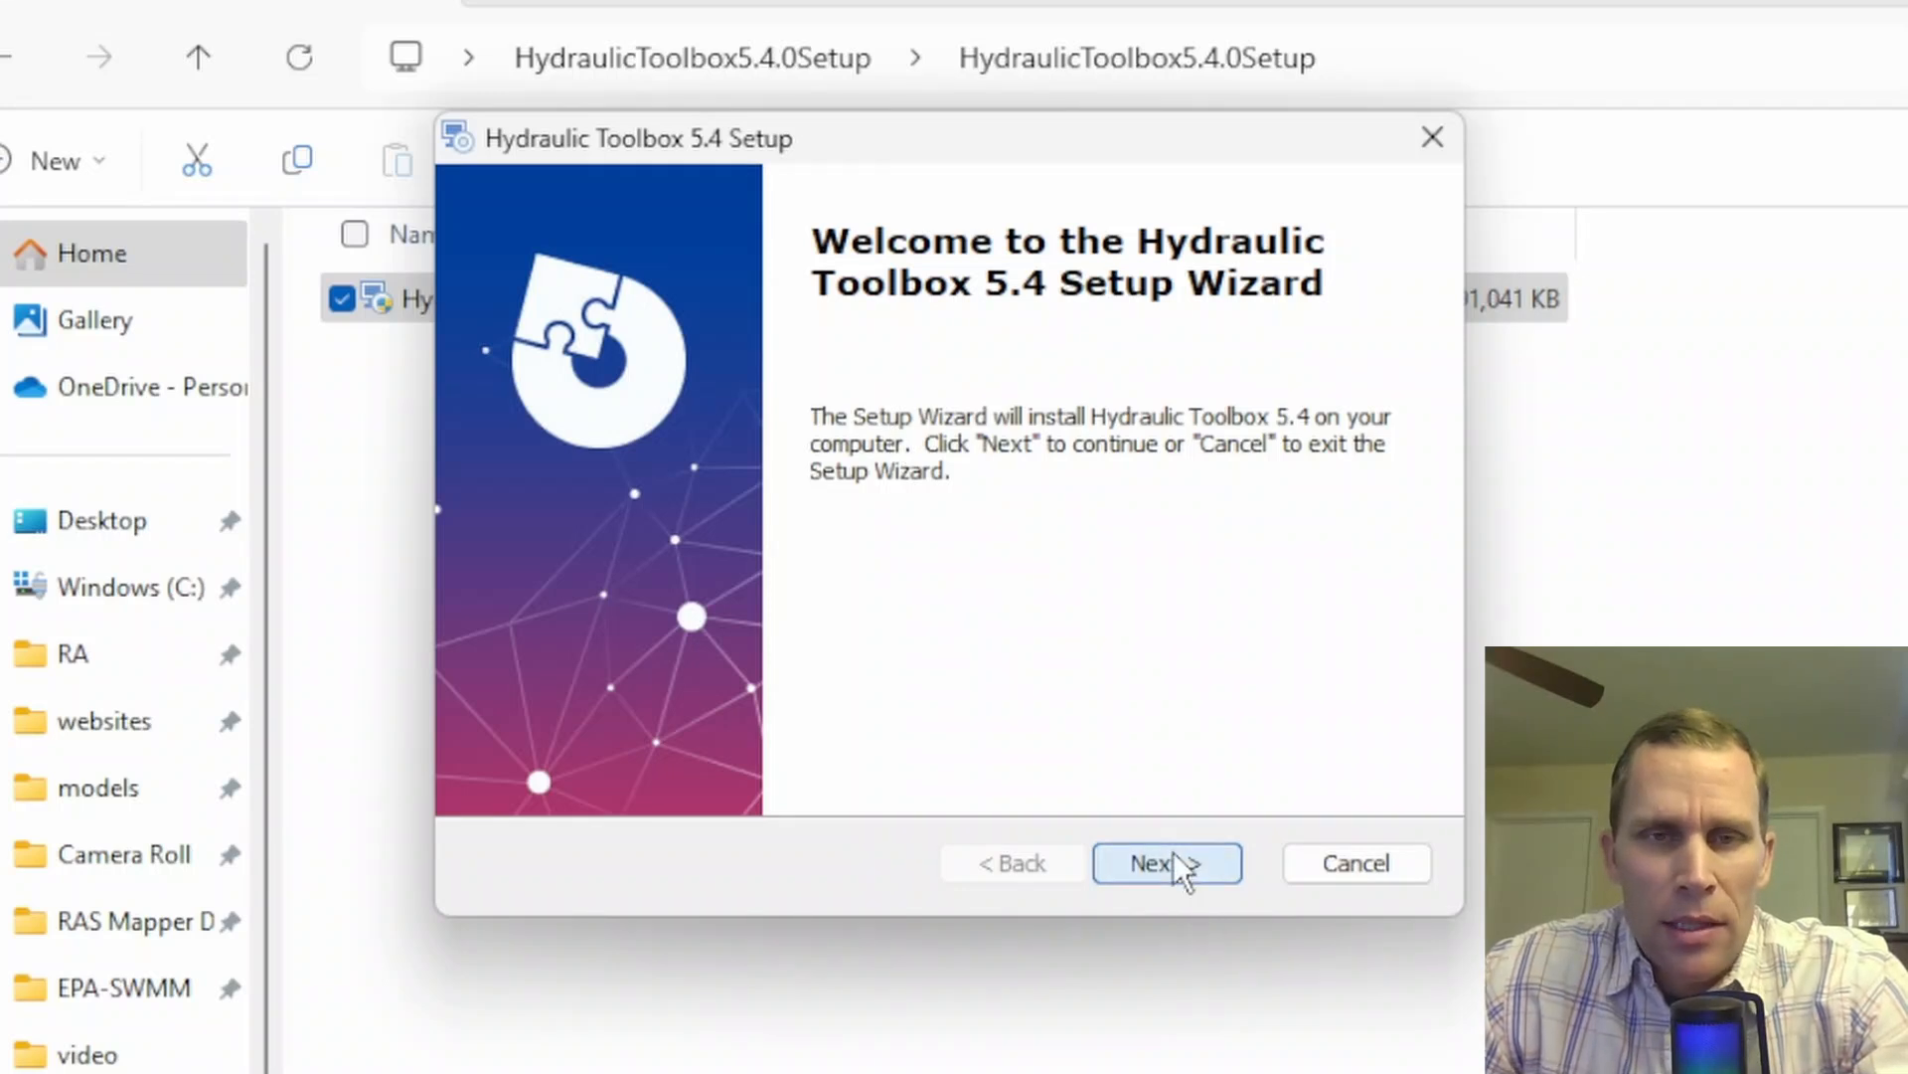
# Step: Accept the license agreement and review the default C:\Program Files\Hydraulic Toolbox 5.4\ folder
pyautogui.click(1165, 863)
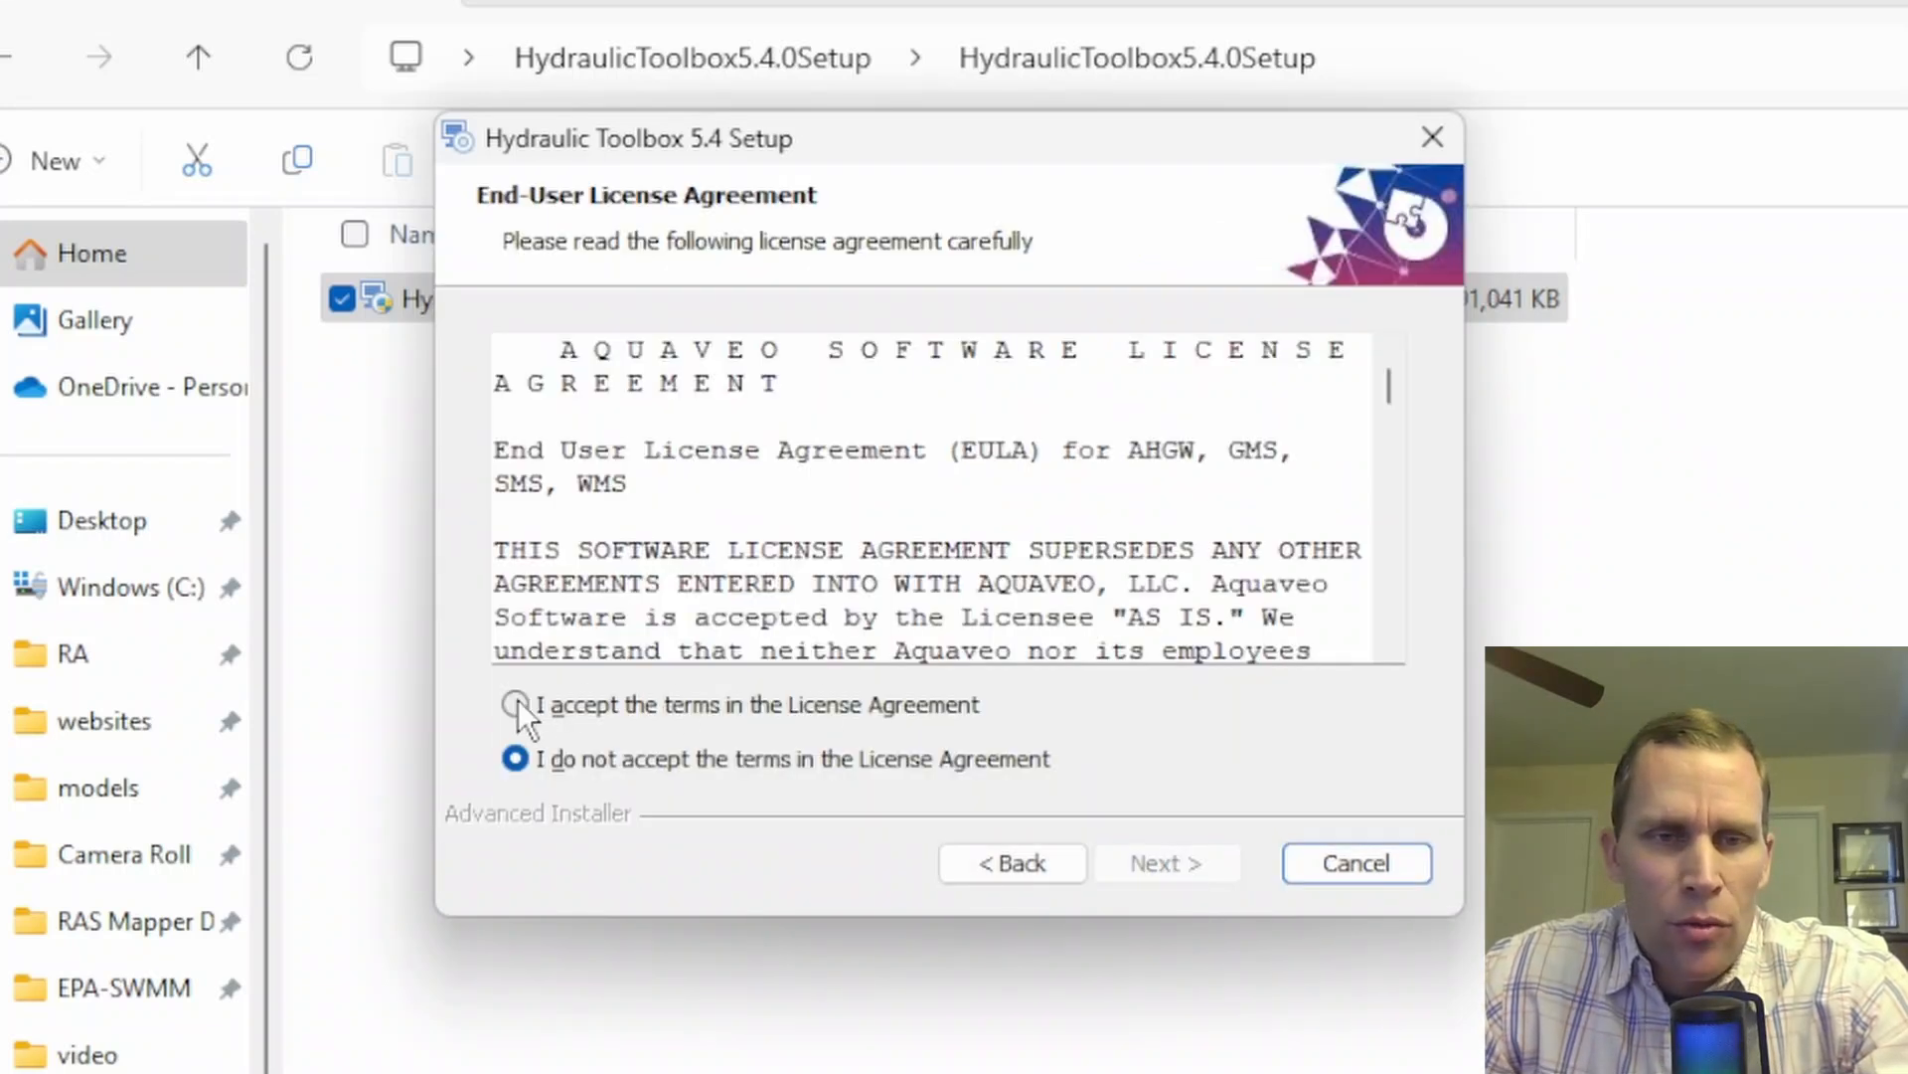
pyautogui.click(513, 703)
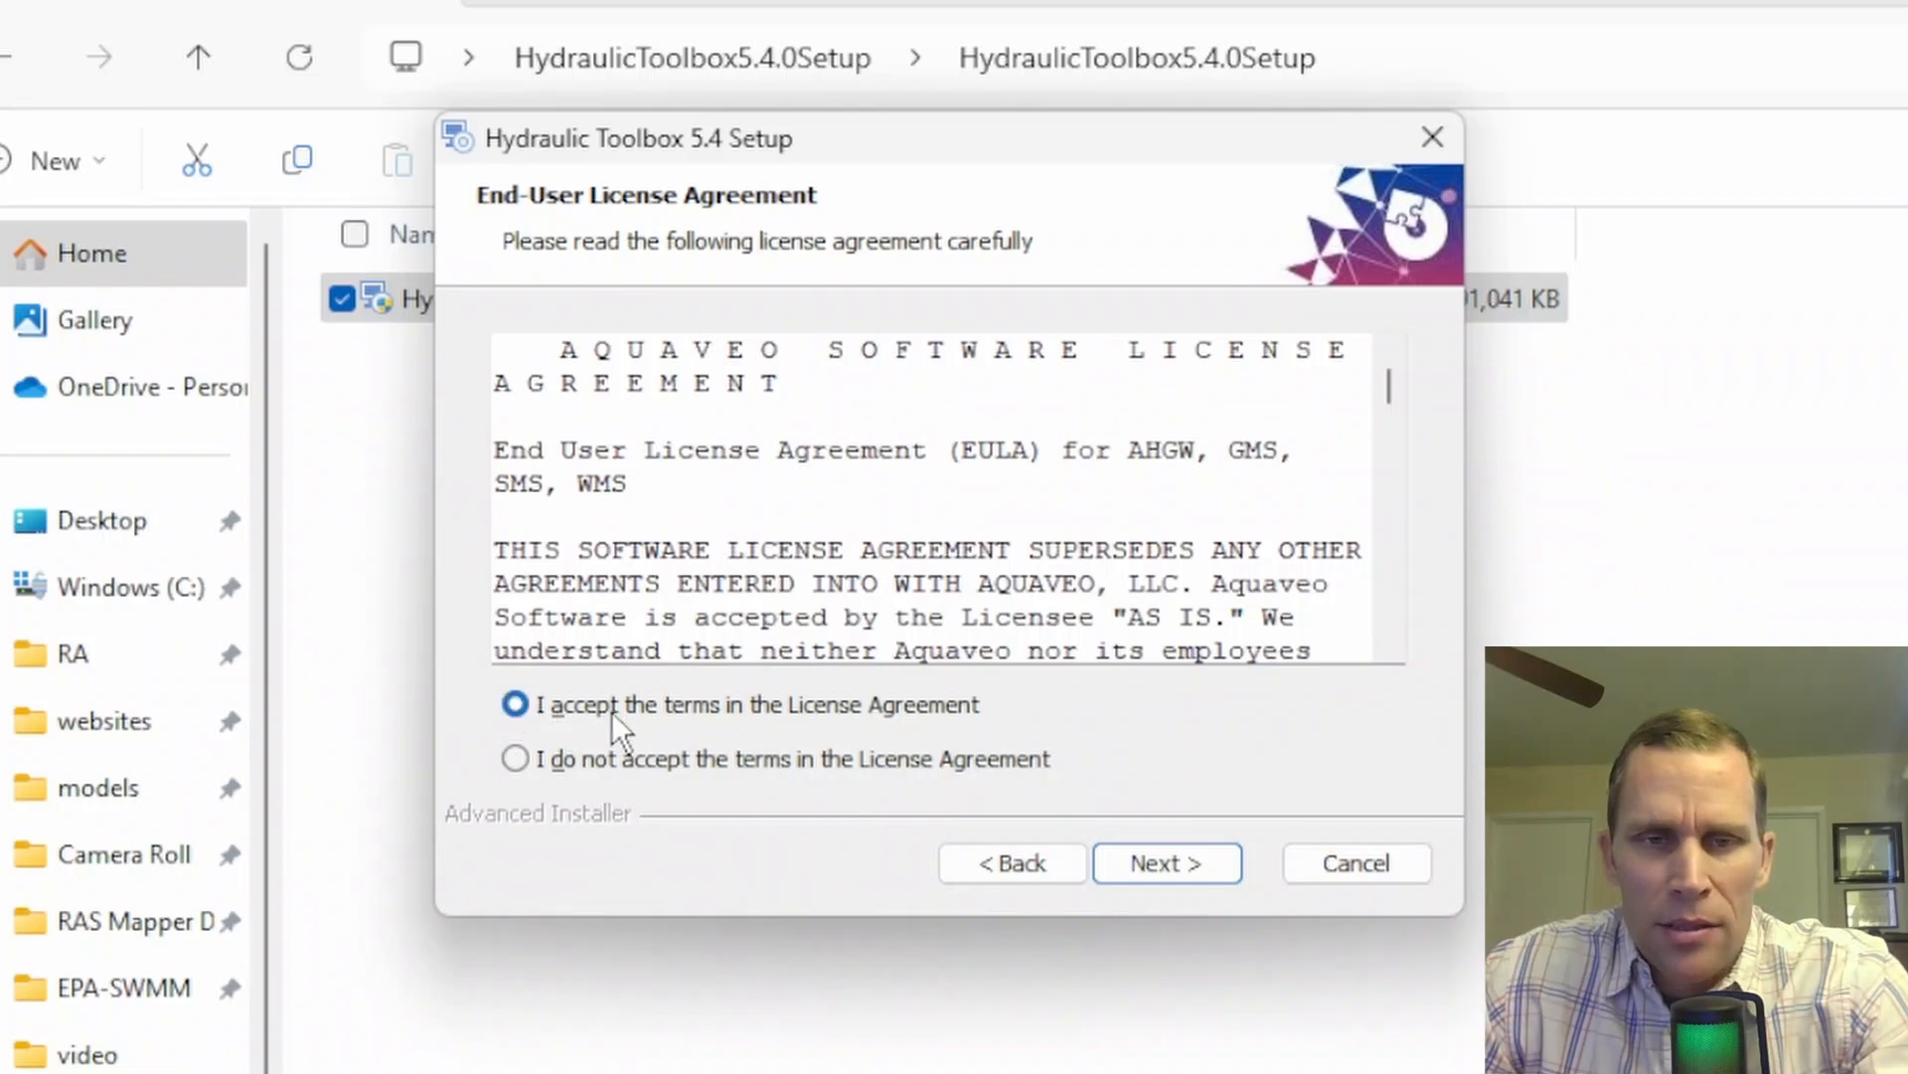
pyautogui.click(1165, 863)
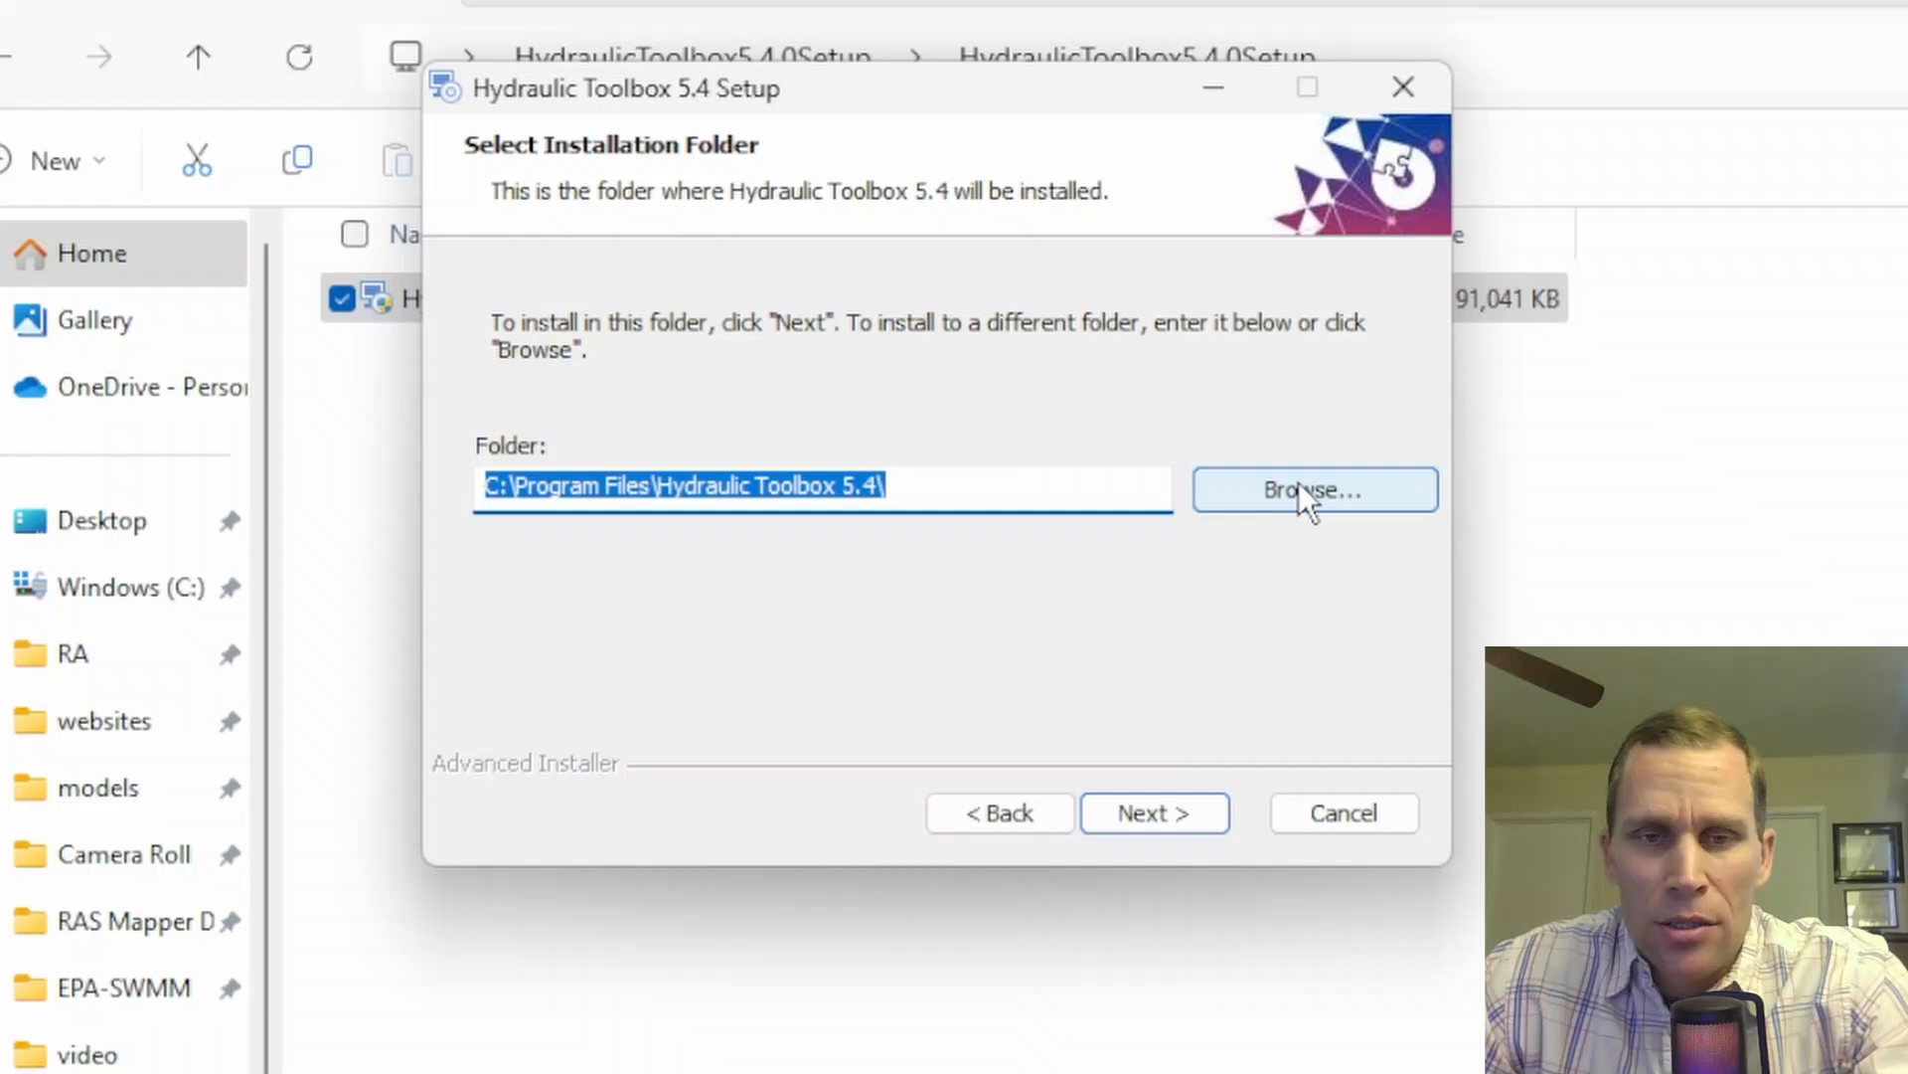
pyautogui.click(821, 485)
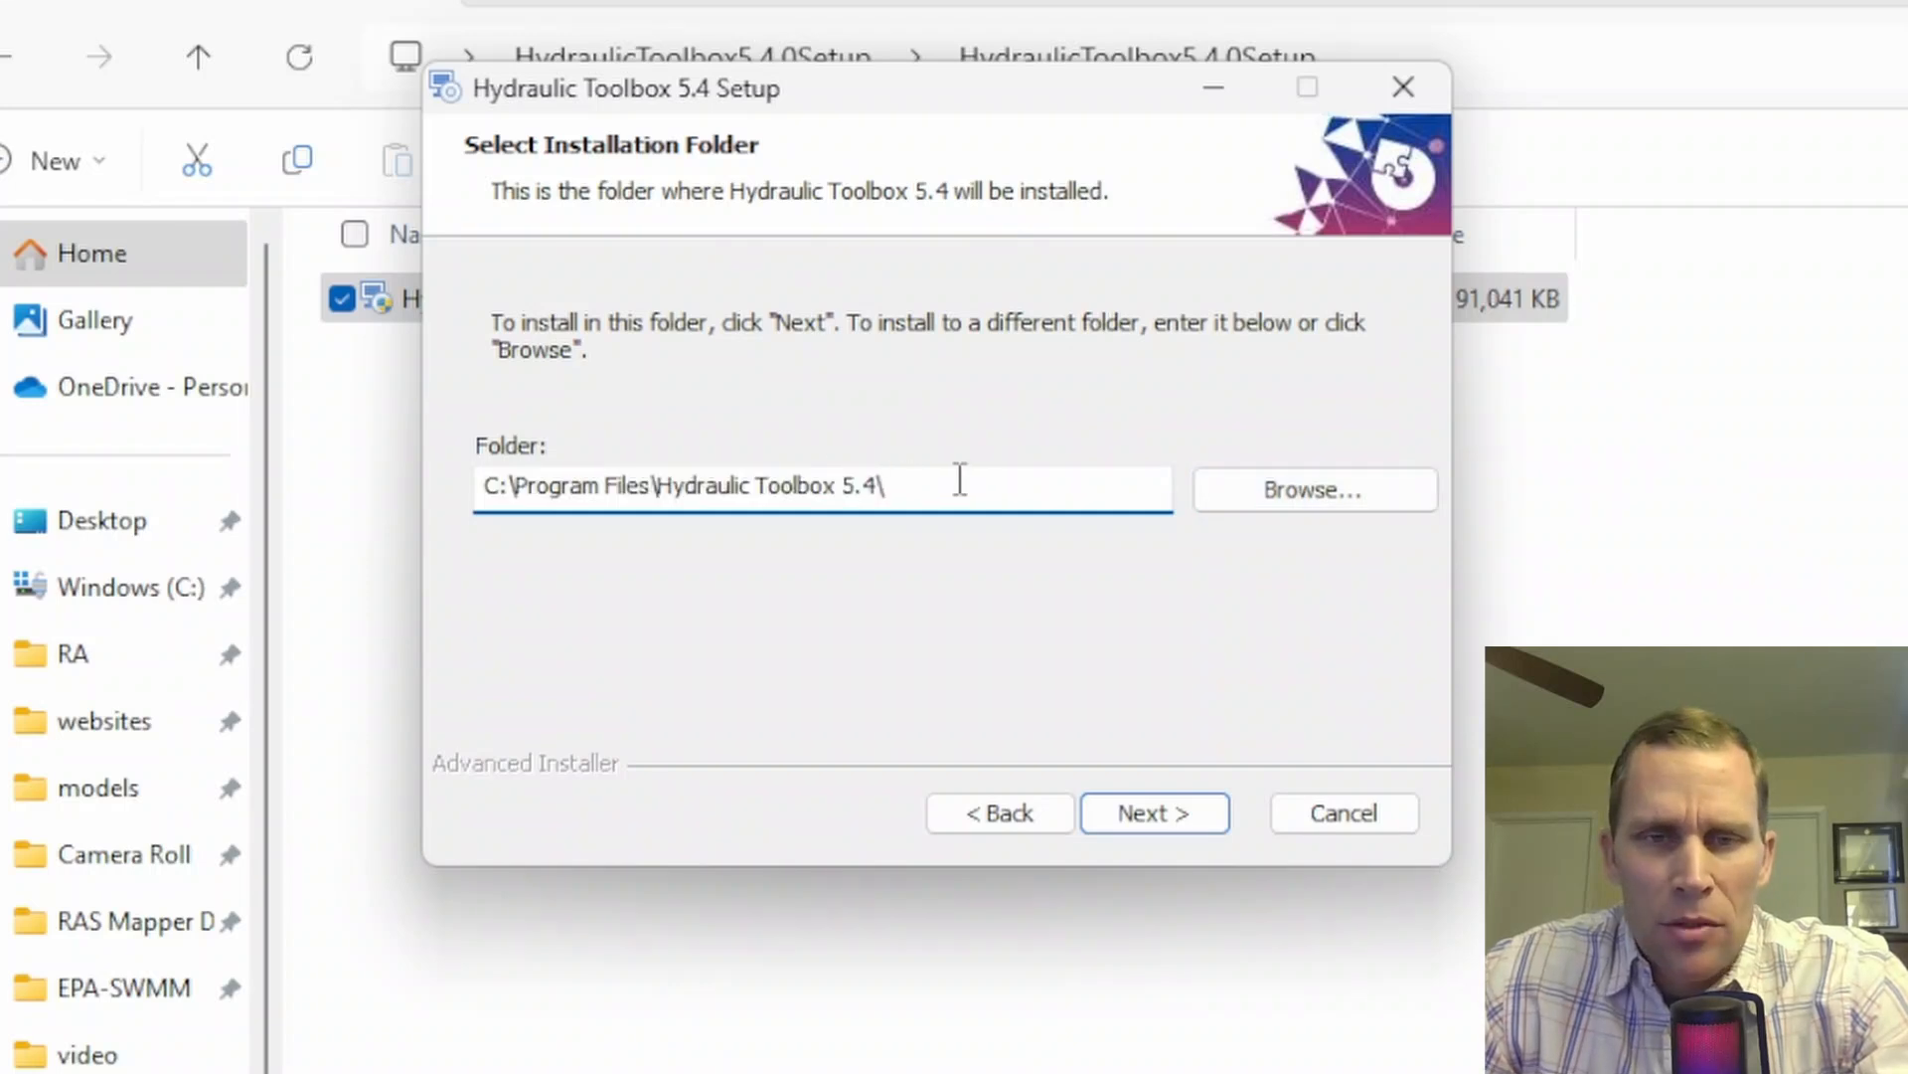
# Step: Install Hydraulic Toolbox 5.4 to the default folder and finish the wizard
pyautogui.click(1153, 811)
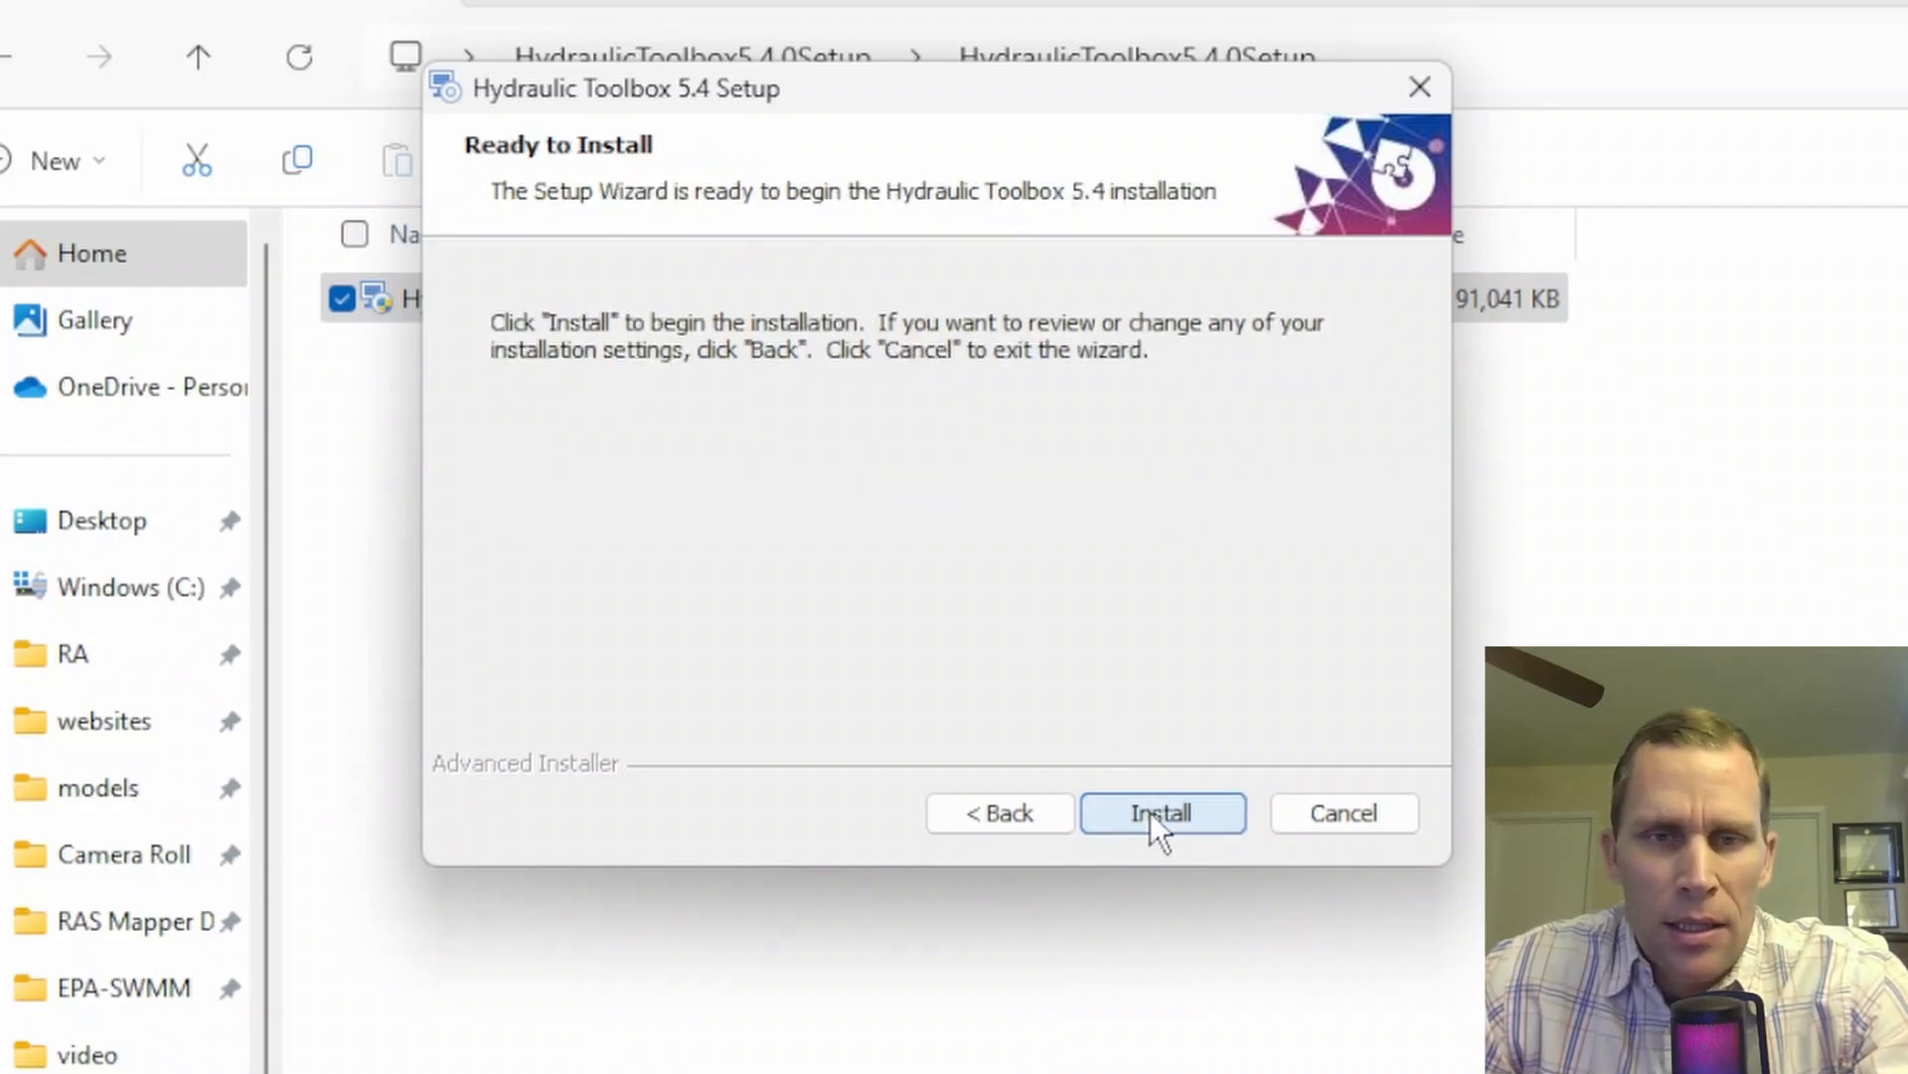
pyautogui.click(1161, 813)
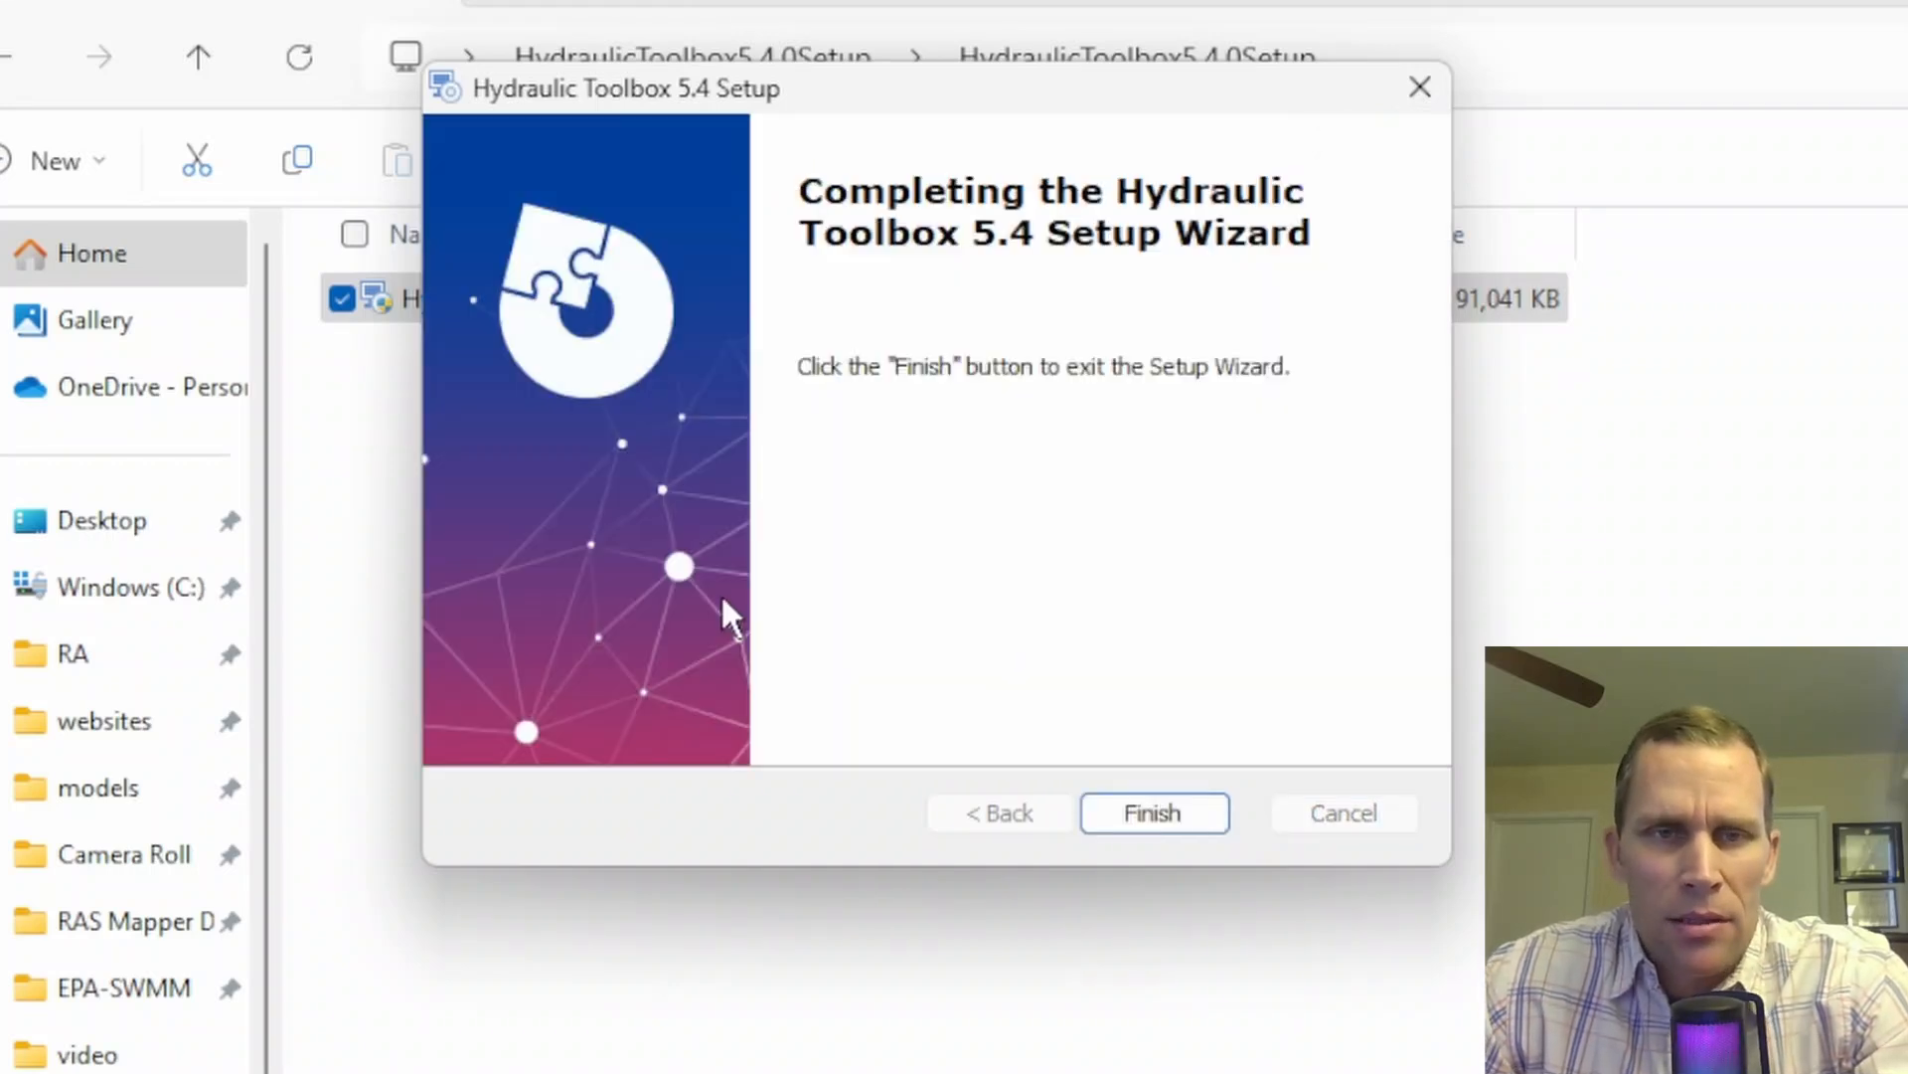
pyautogui.moveTo(1205, 736)
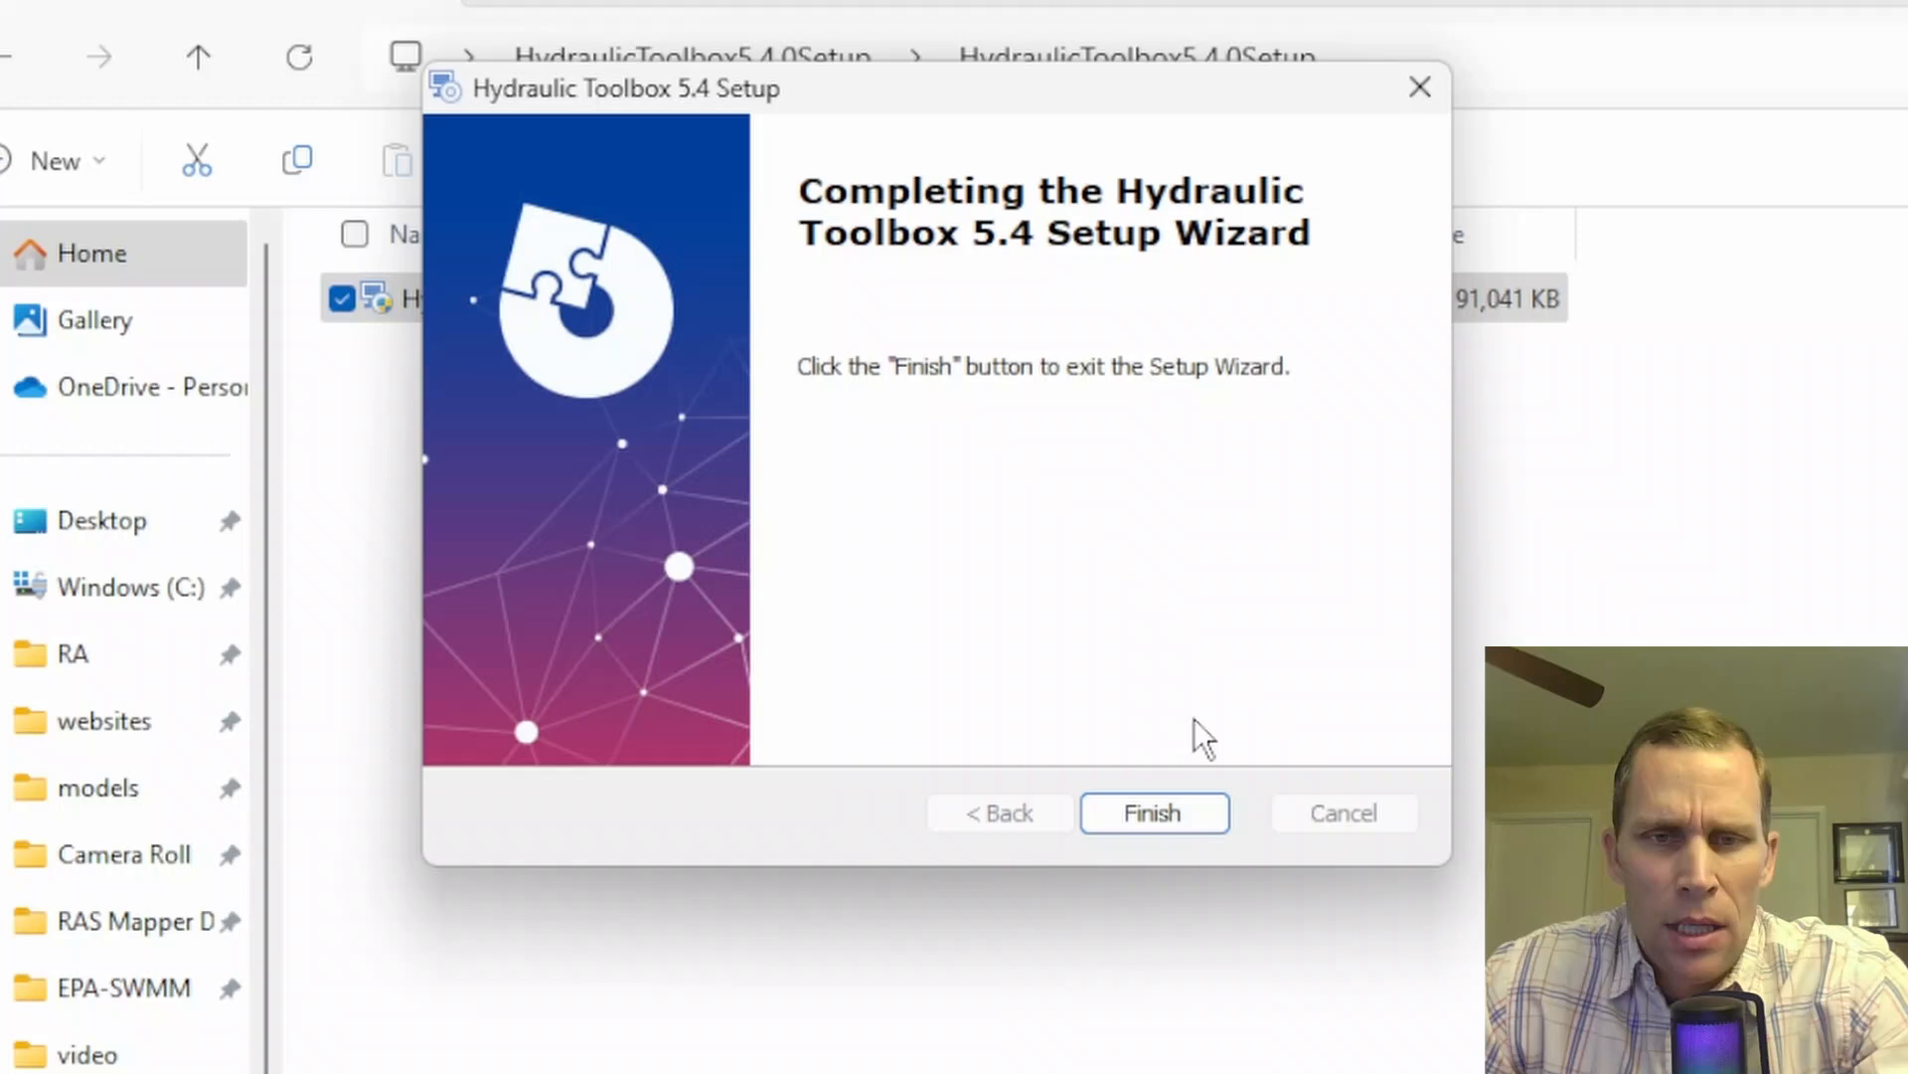
pyautogui.click(1151, 814)
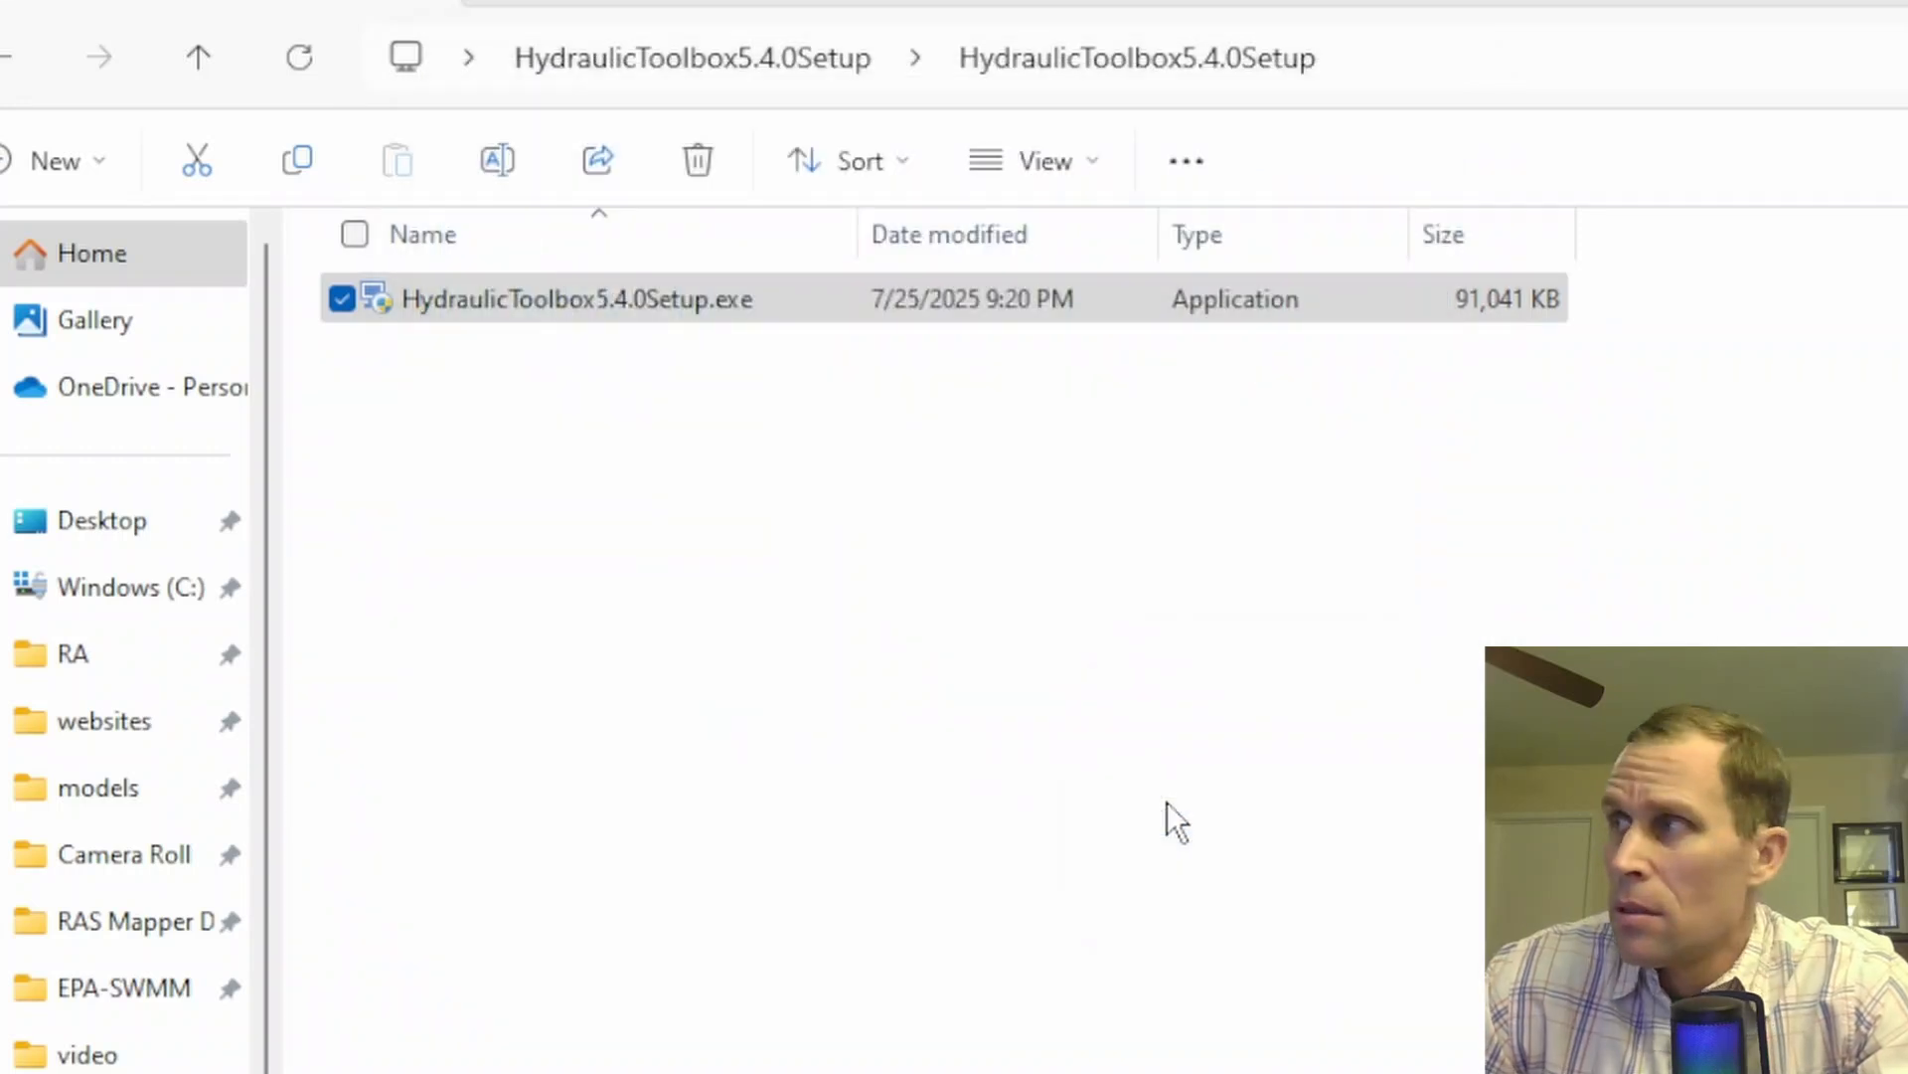
pyautogui.moveTo(1089, 779)
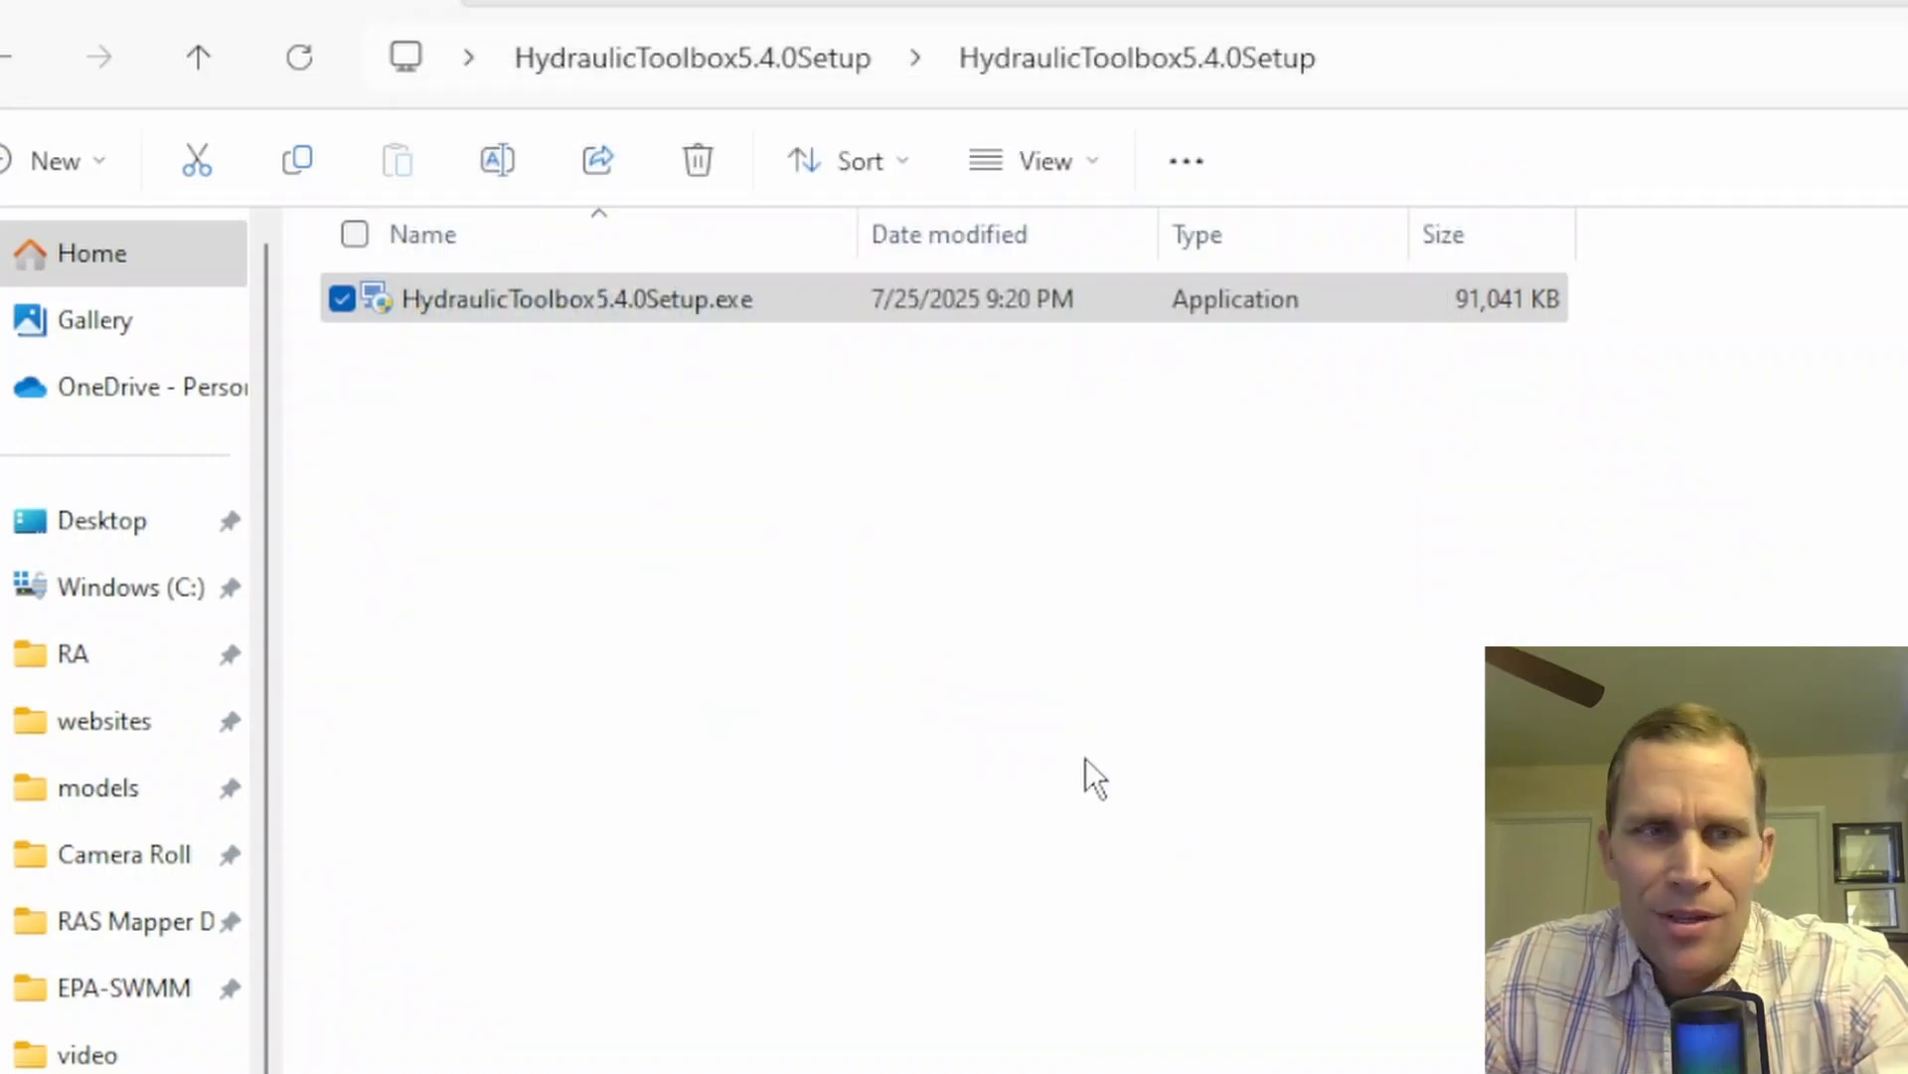
# Step: Search Start for 'toolbox' and launch Hydraulic Toolbox 5.4 from Best match
pyautogui.press('Win')
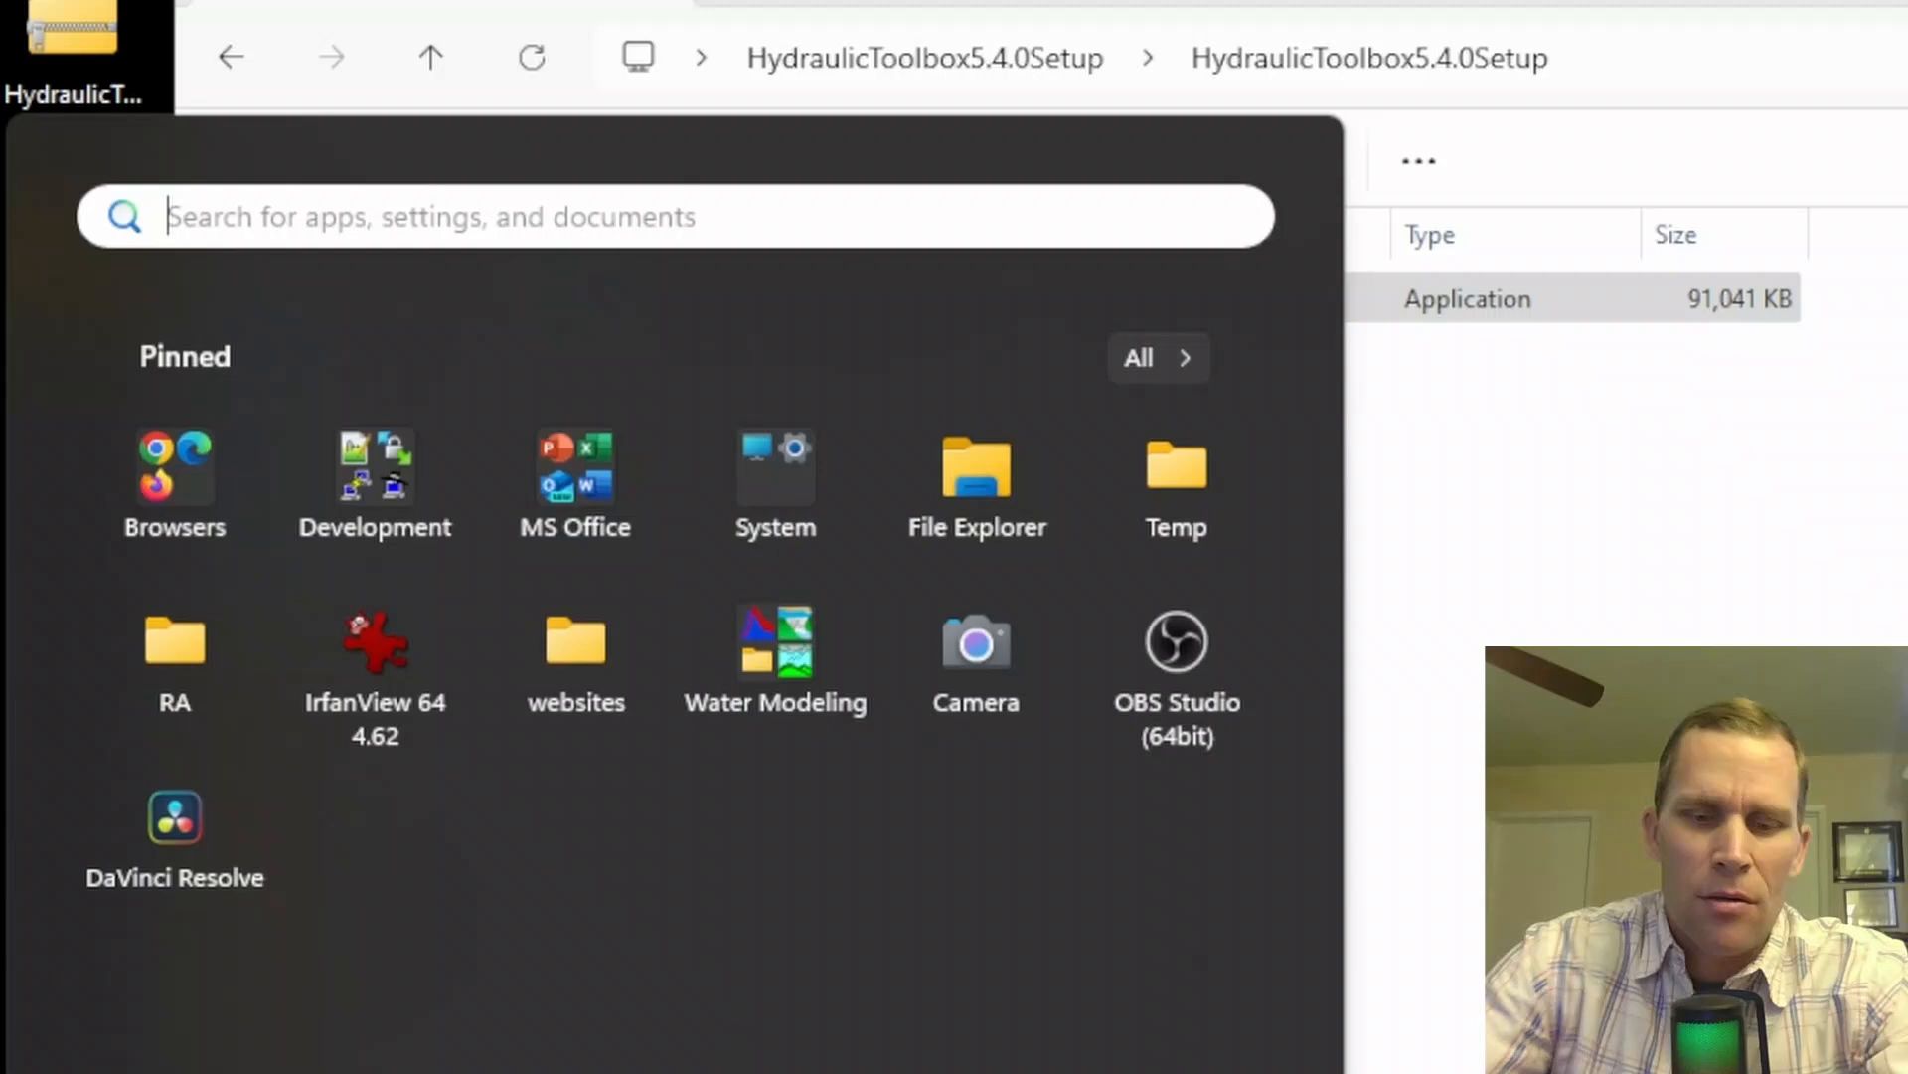
pyautogui.write('t')
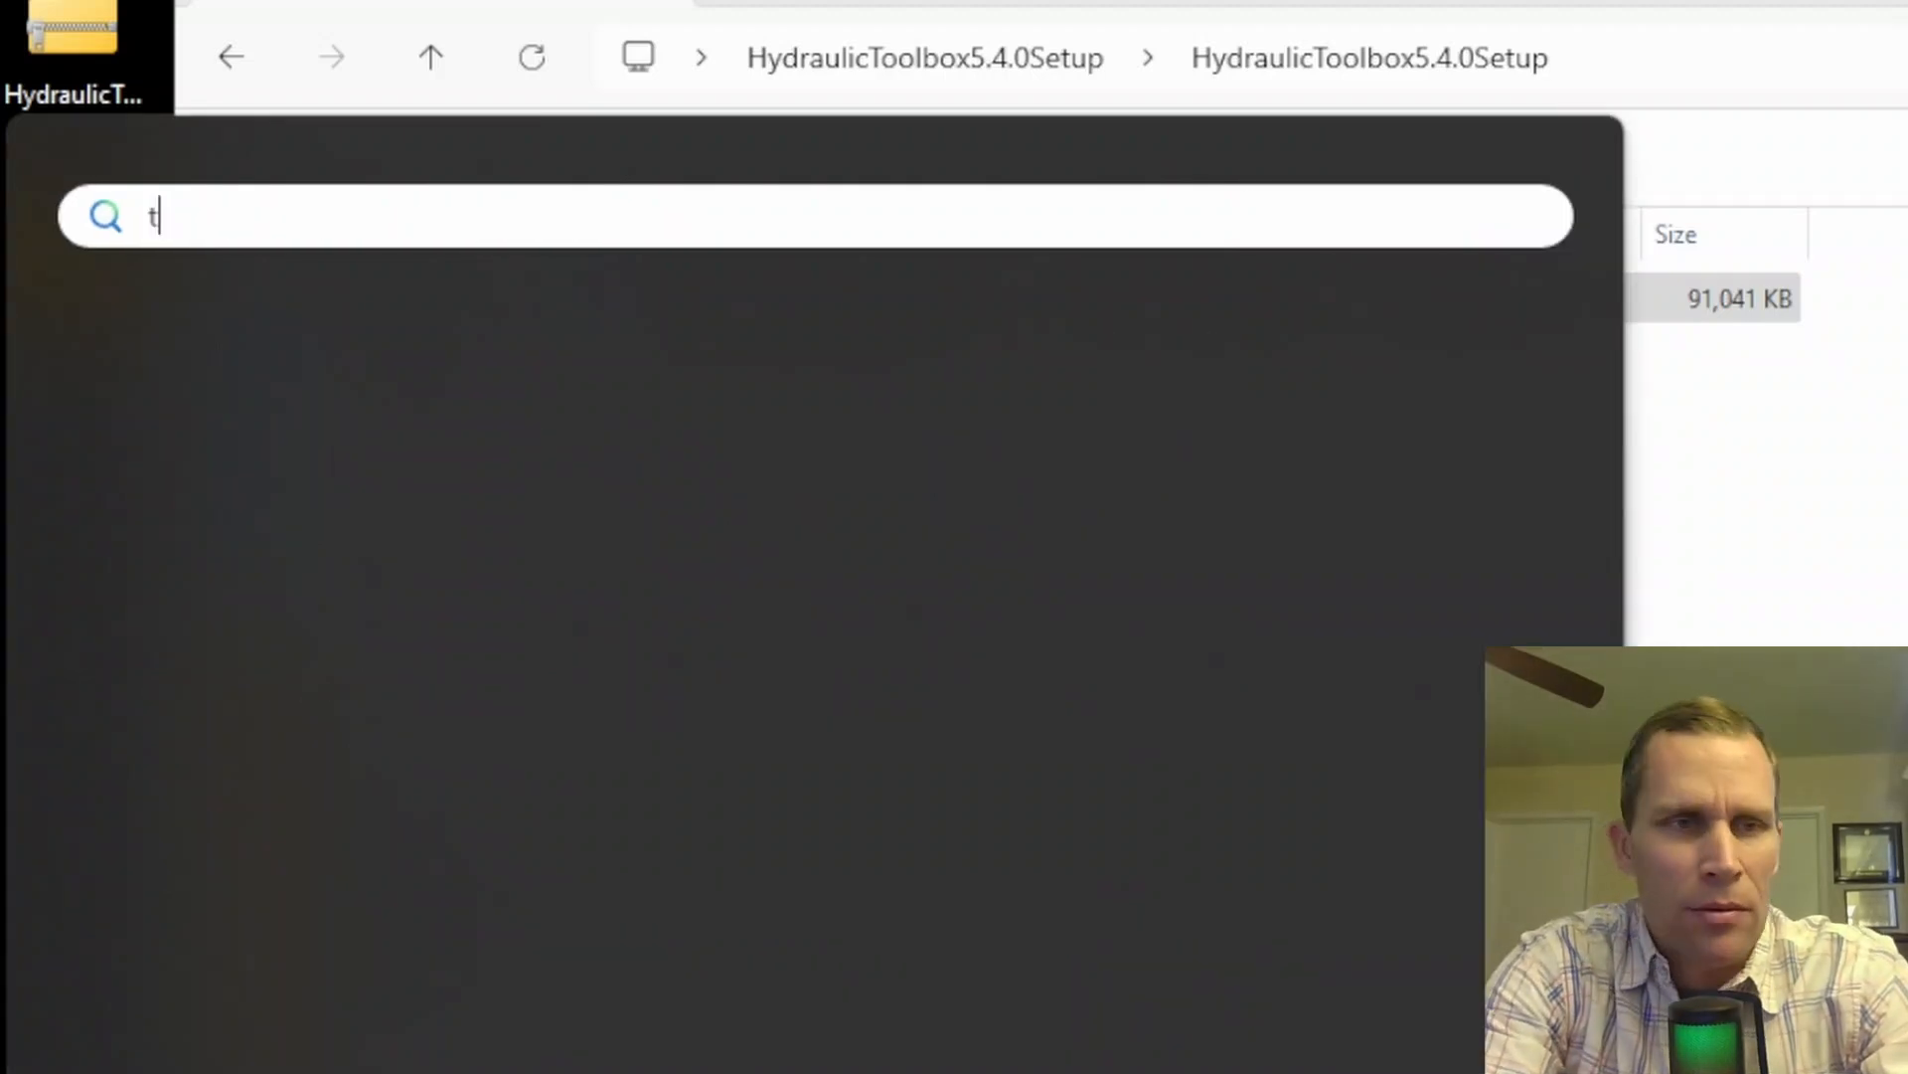
pyautogui.write('oolbox')
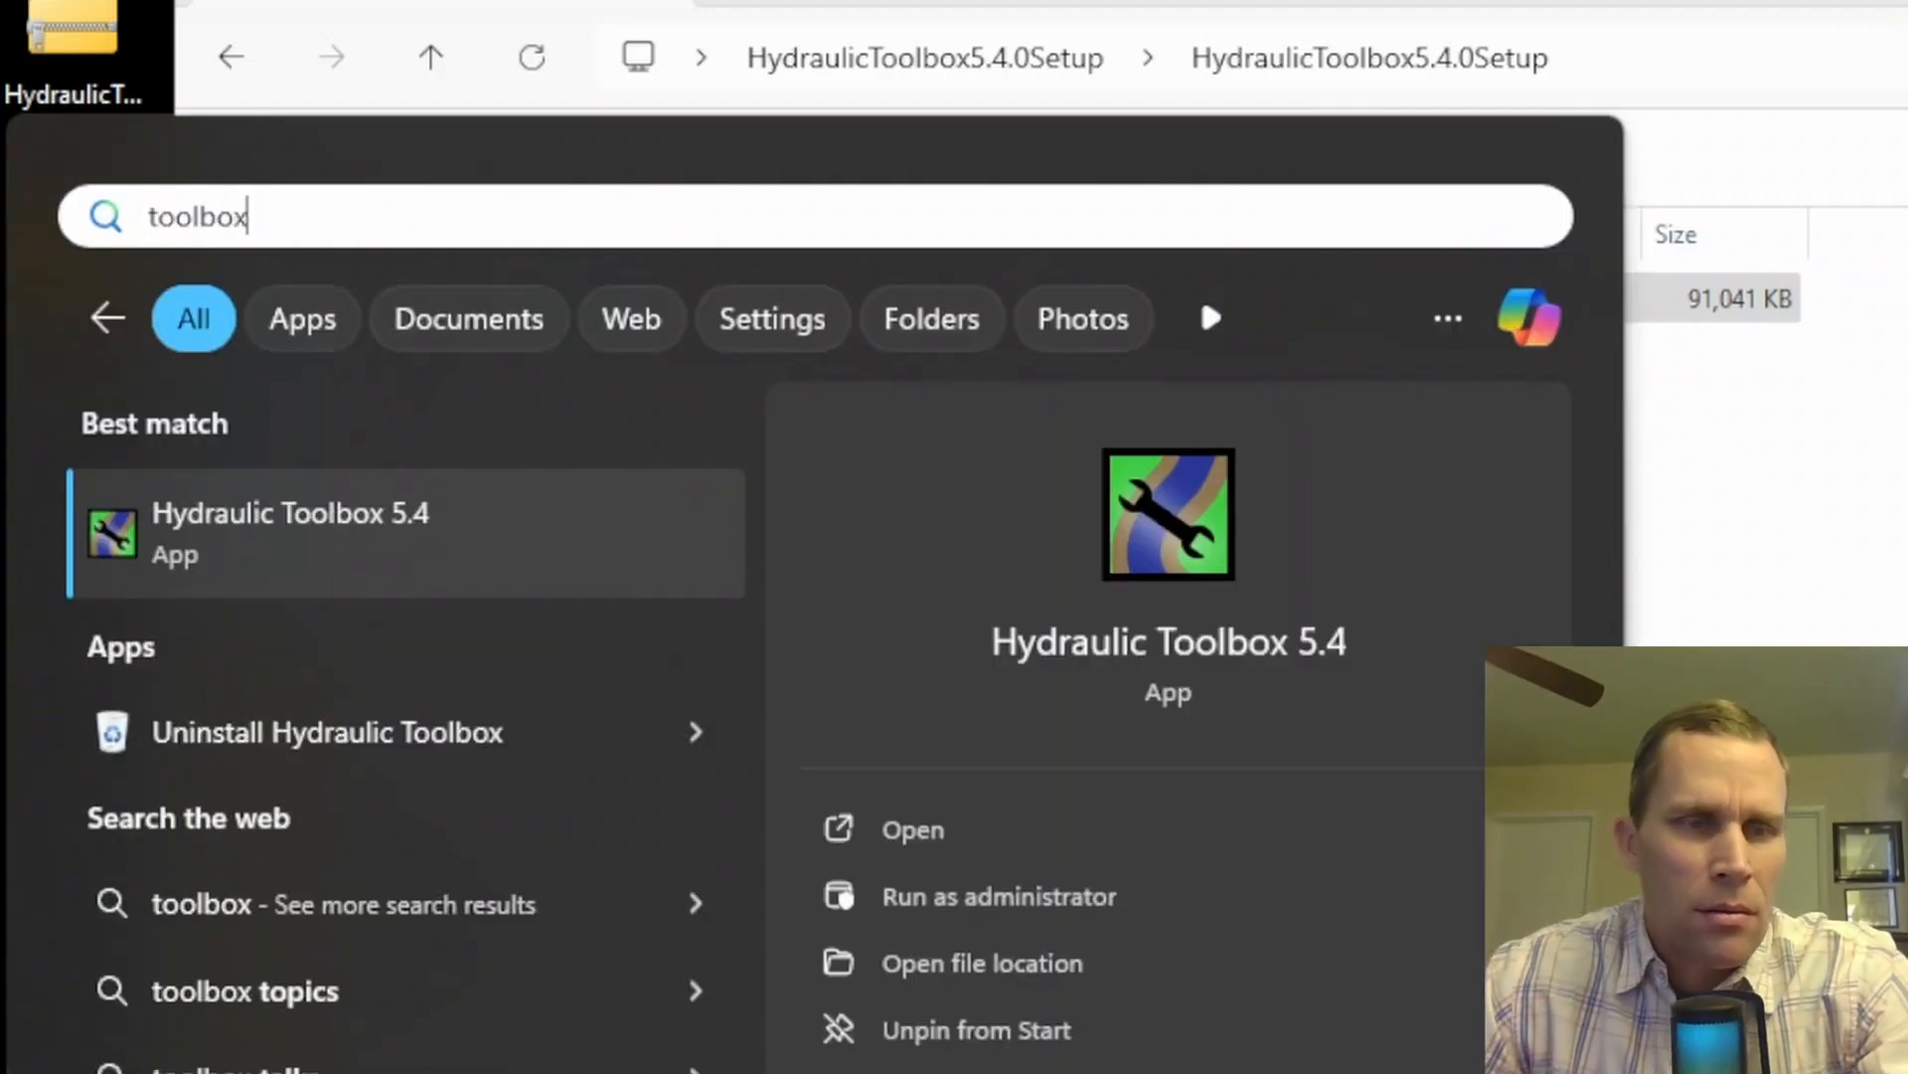
pyautogui.moveTo(269, 555)
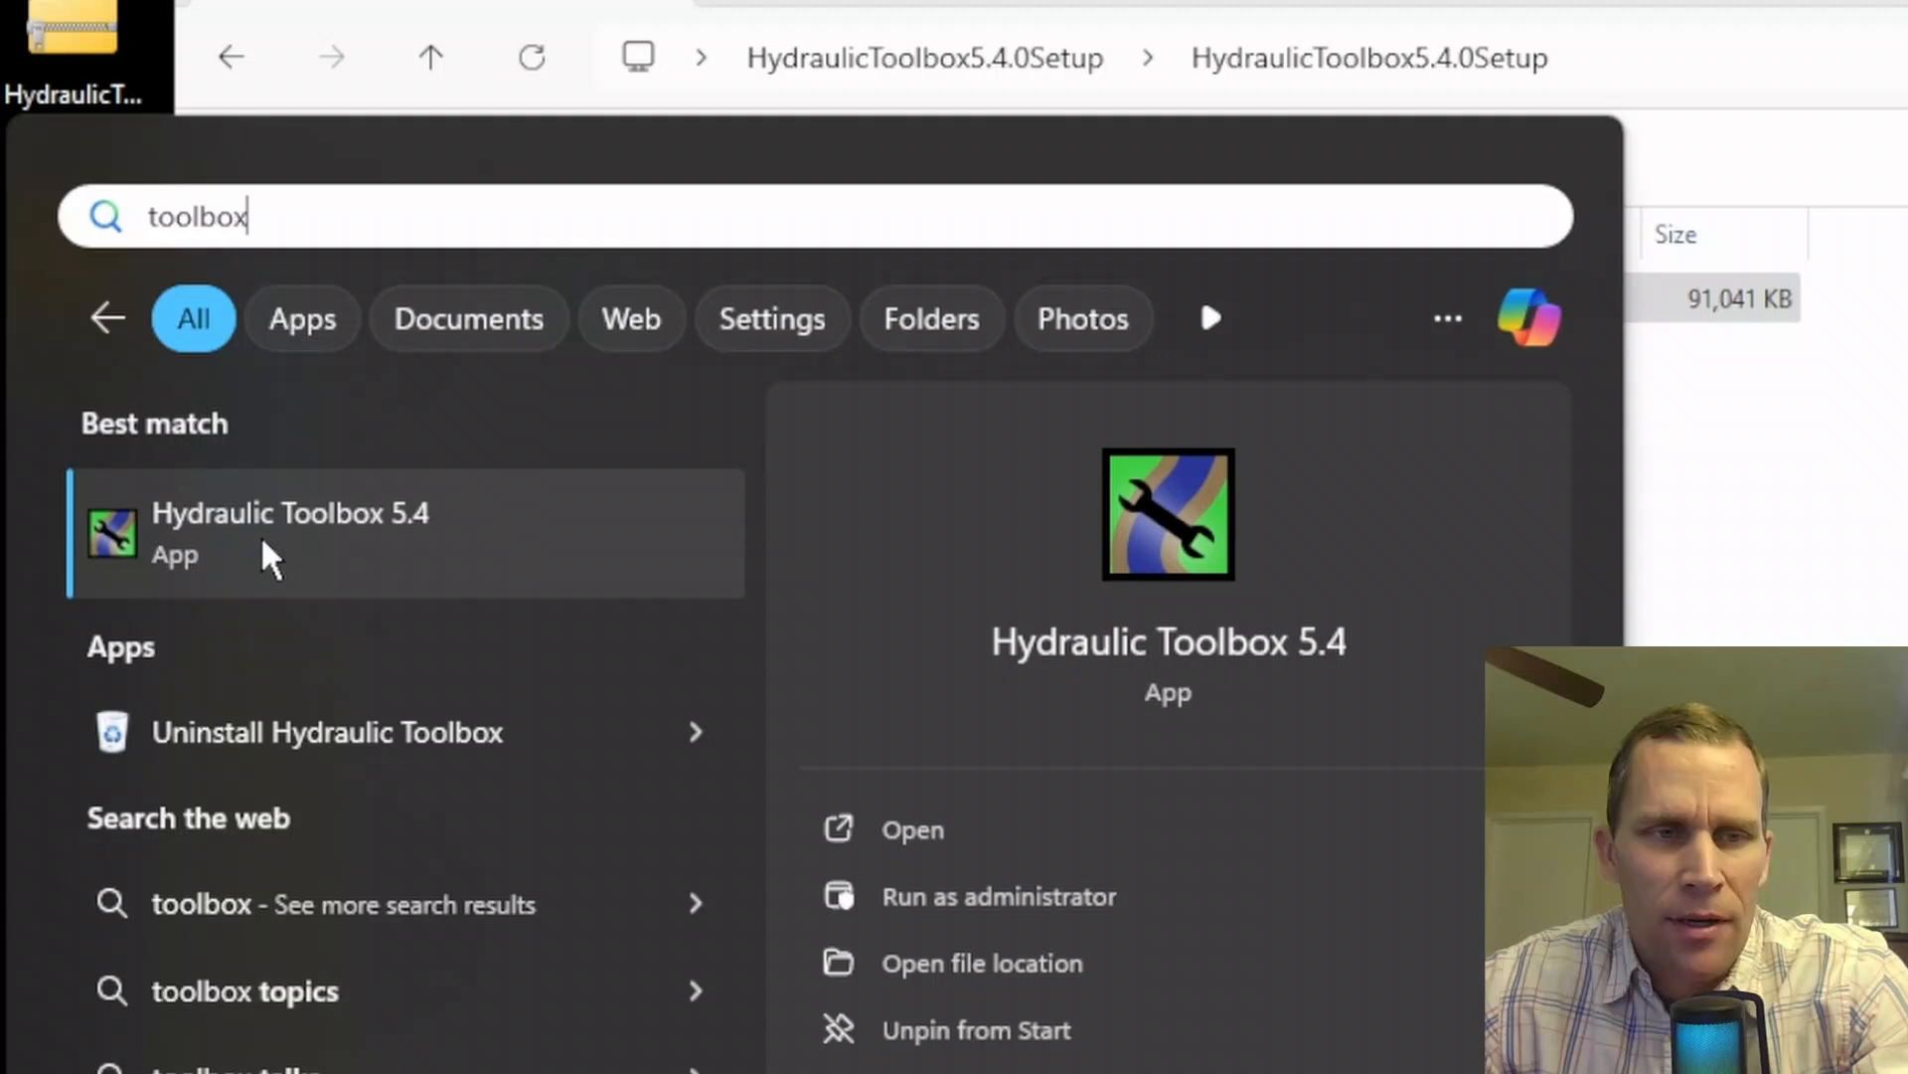
pyautogui.click(290, 532)
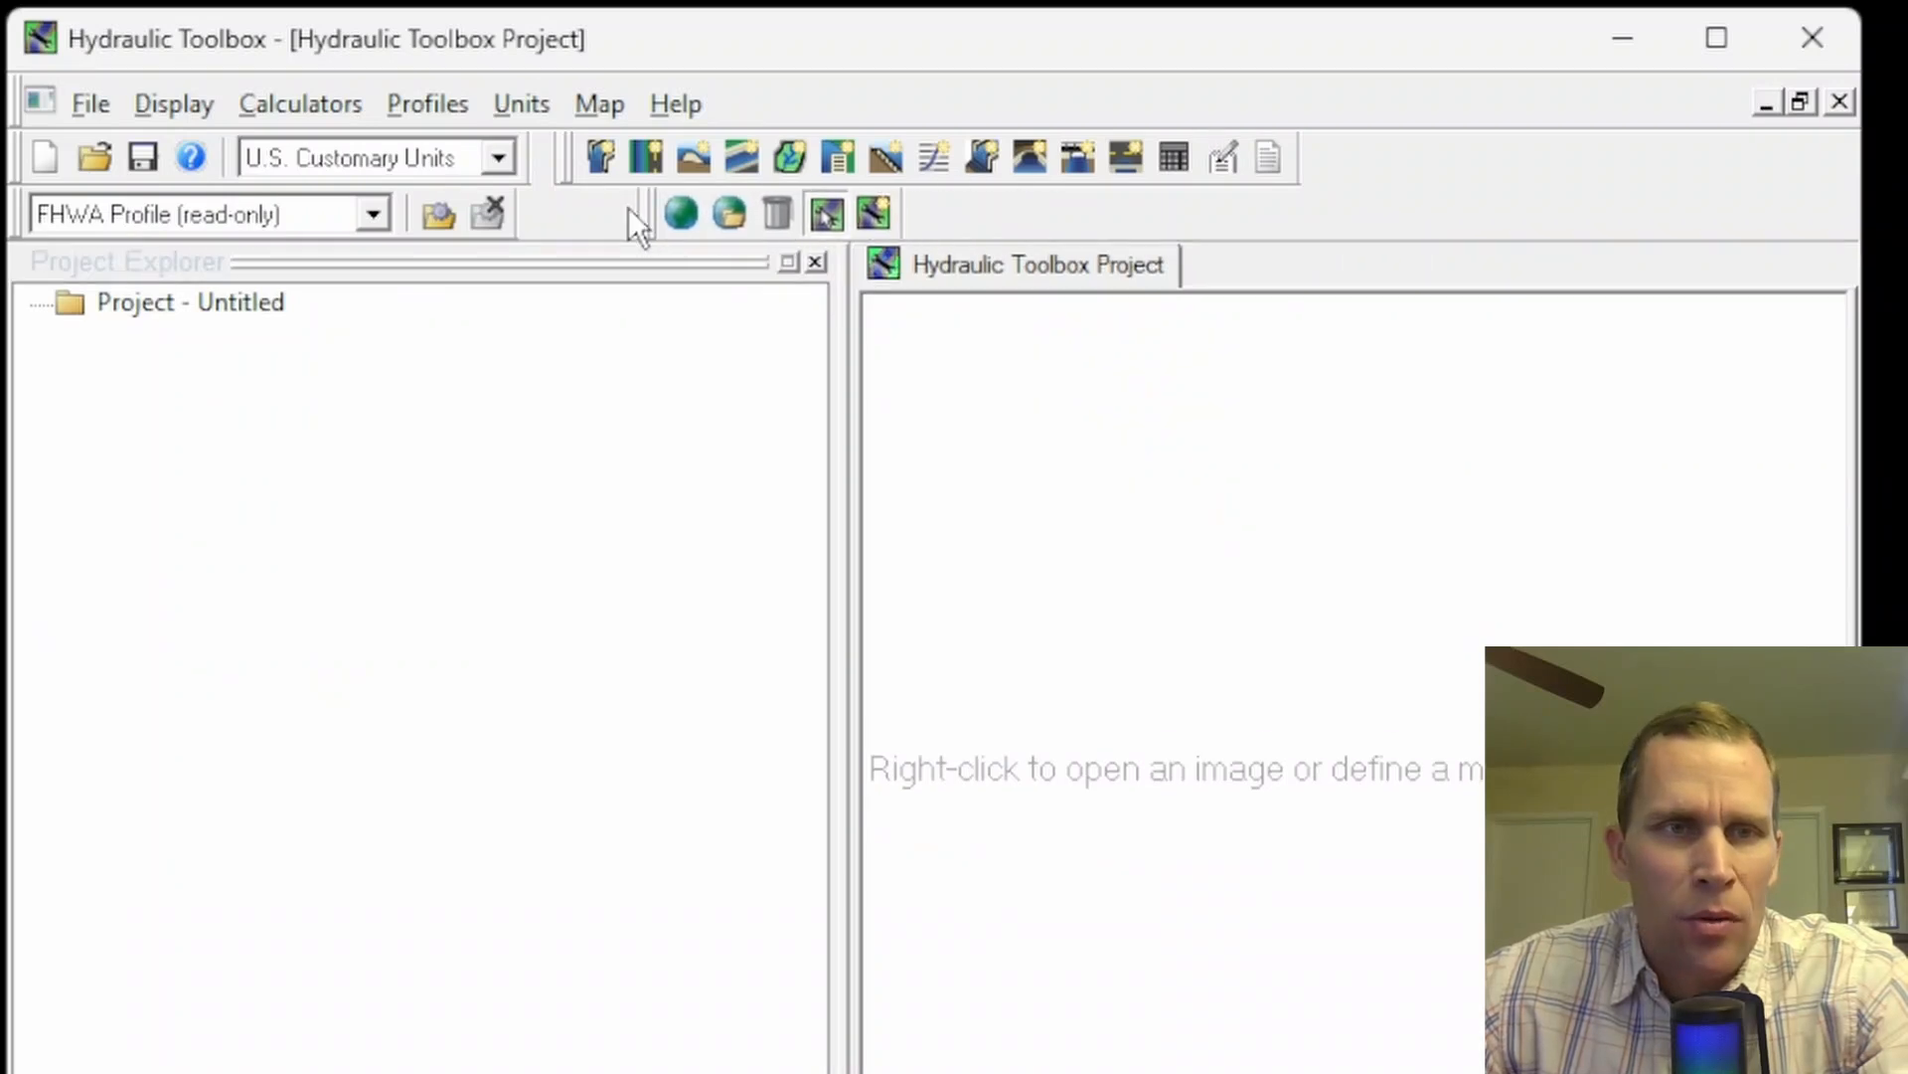
# Step: Show the Help menu entries including the Hydraulic Toolbox User's Manual
pyautogui.click(300, 103)
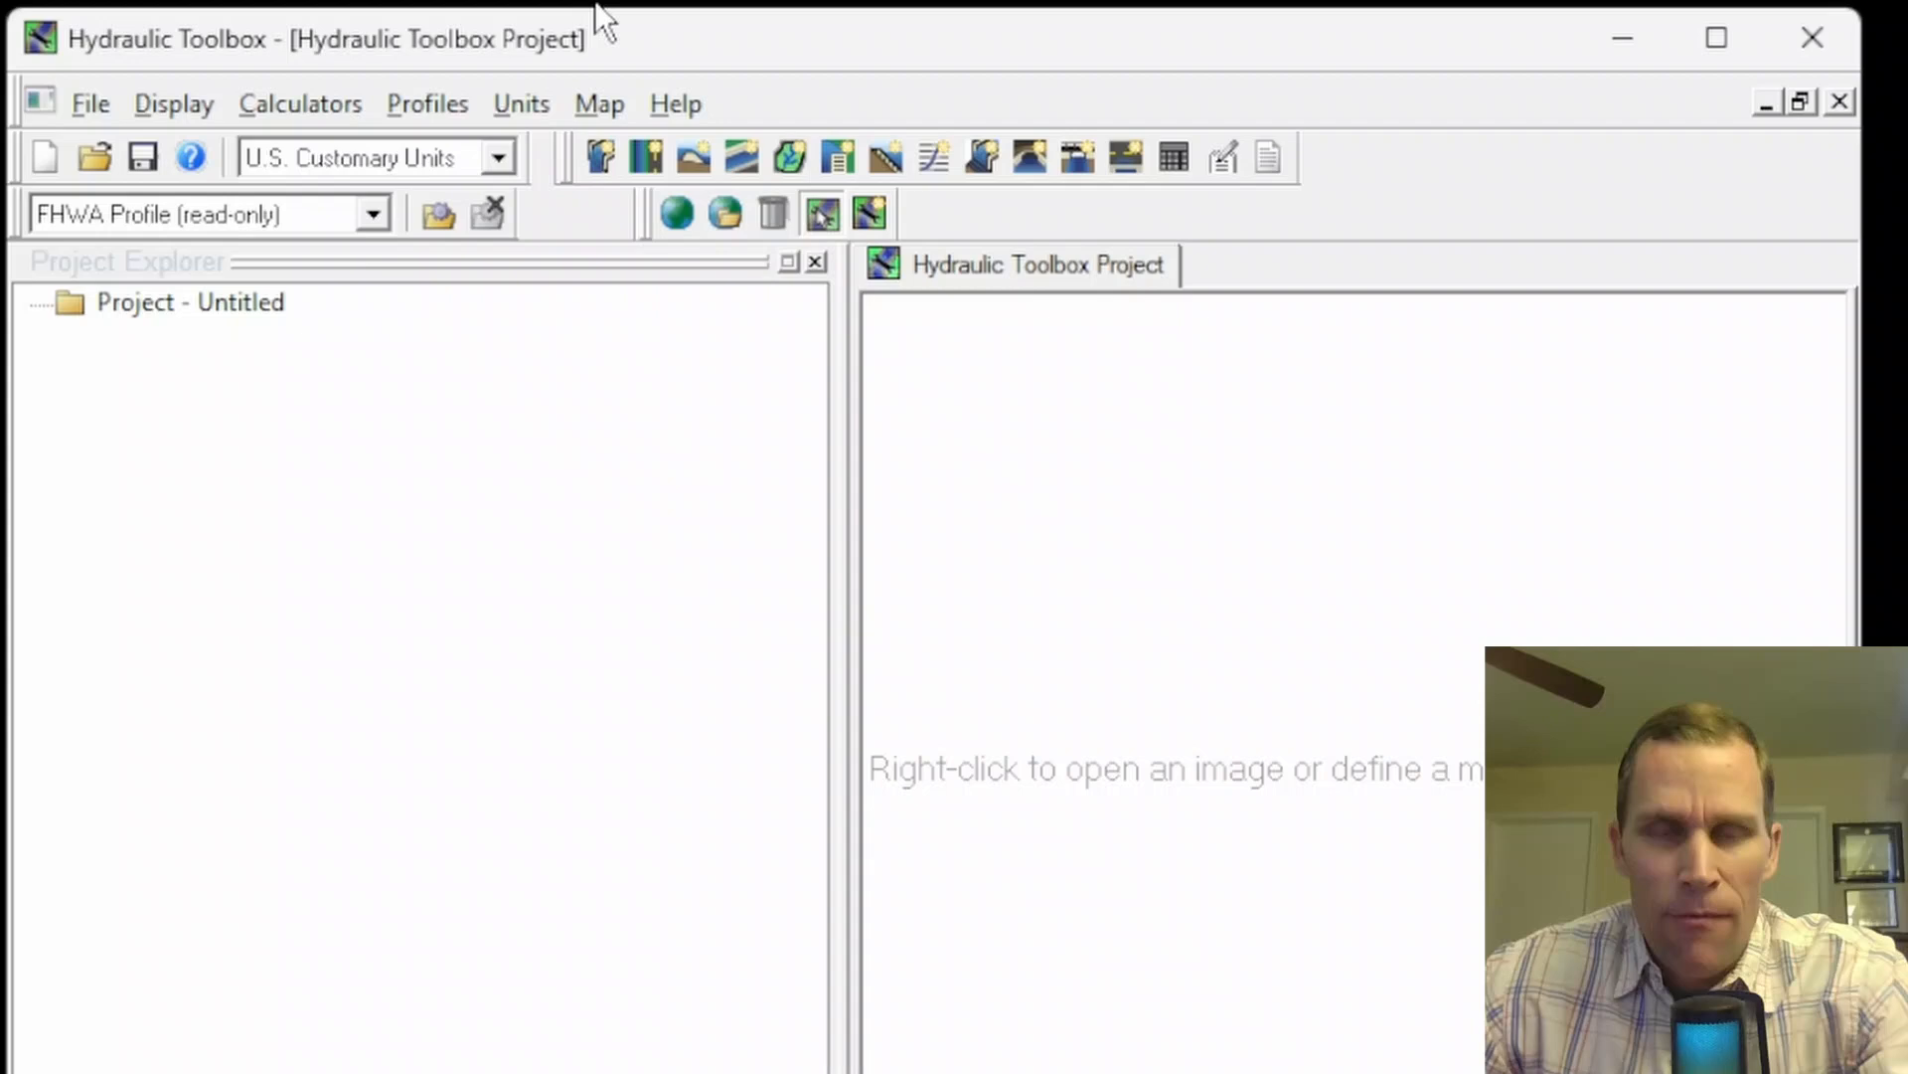
pyautogui.click(676, 103)
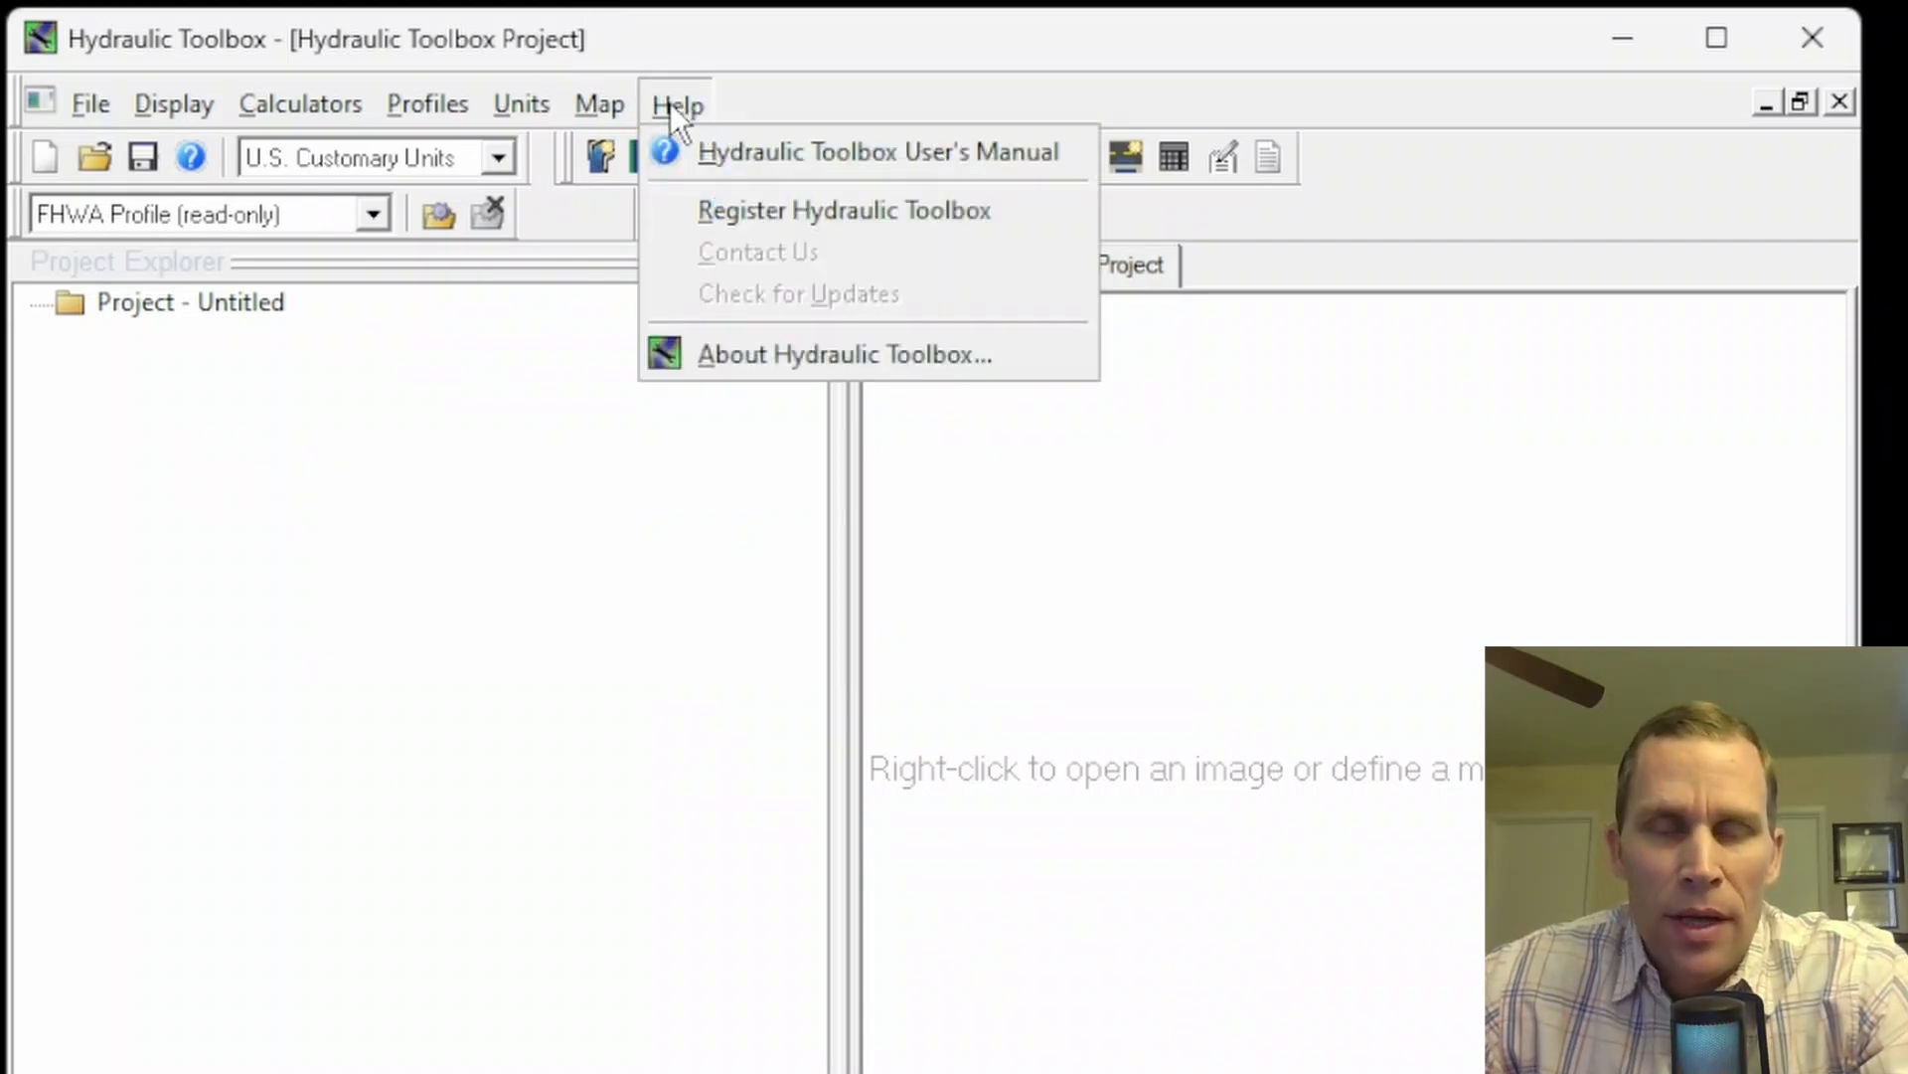
pyautogui.moveTo(853, 151)
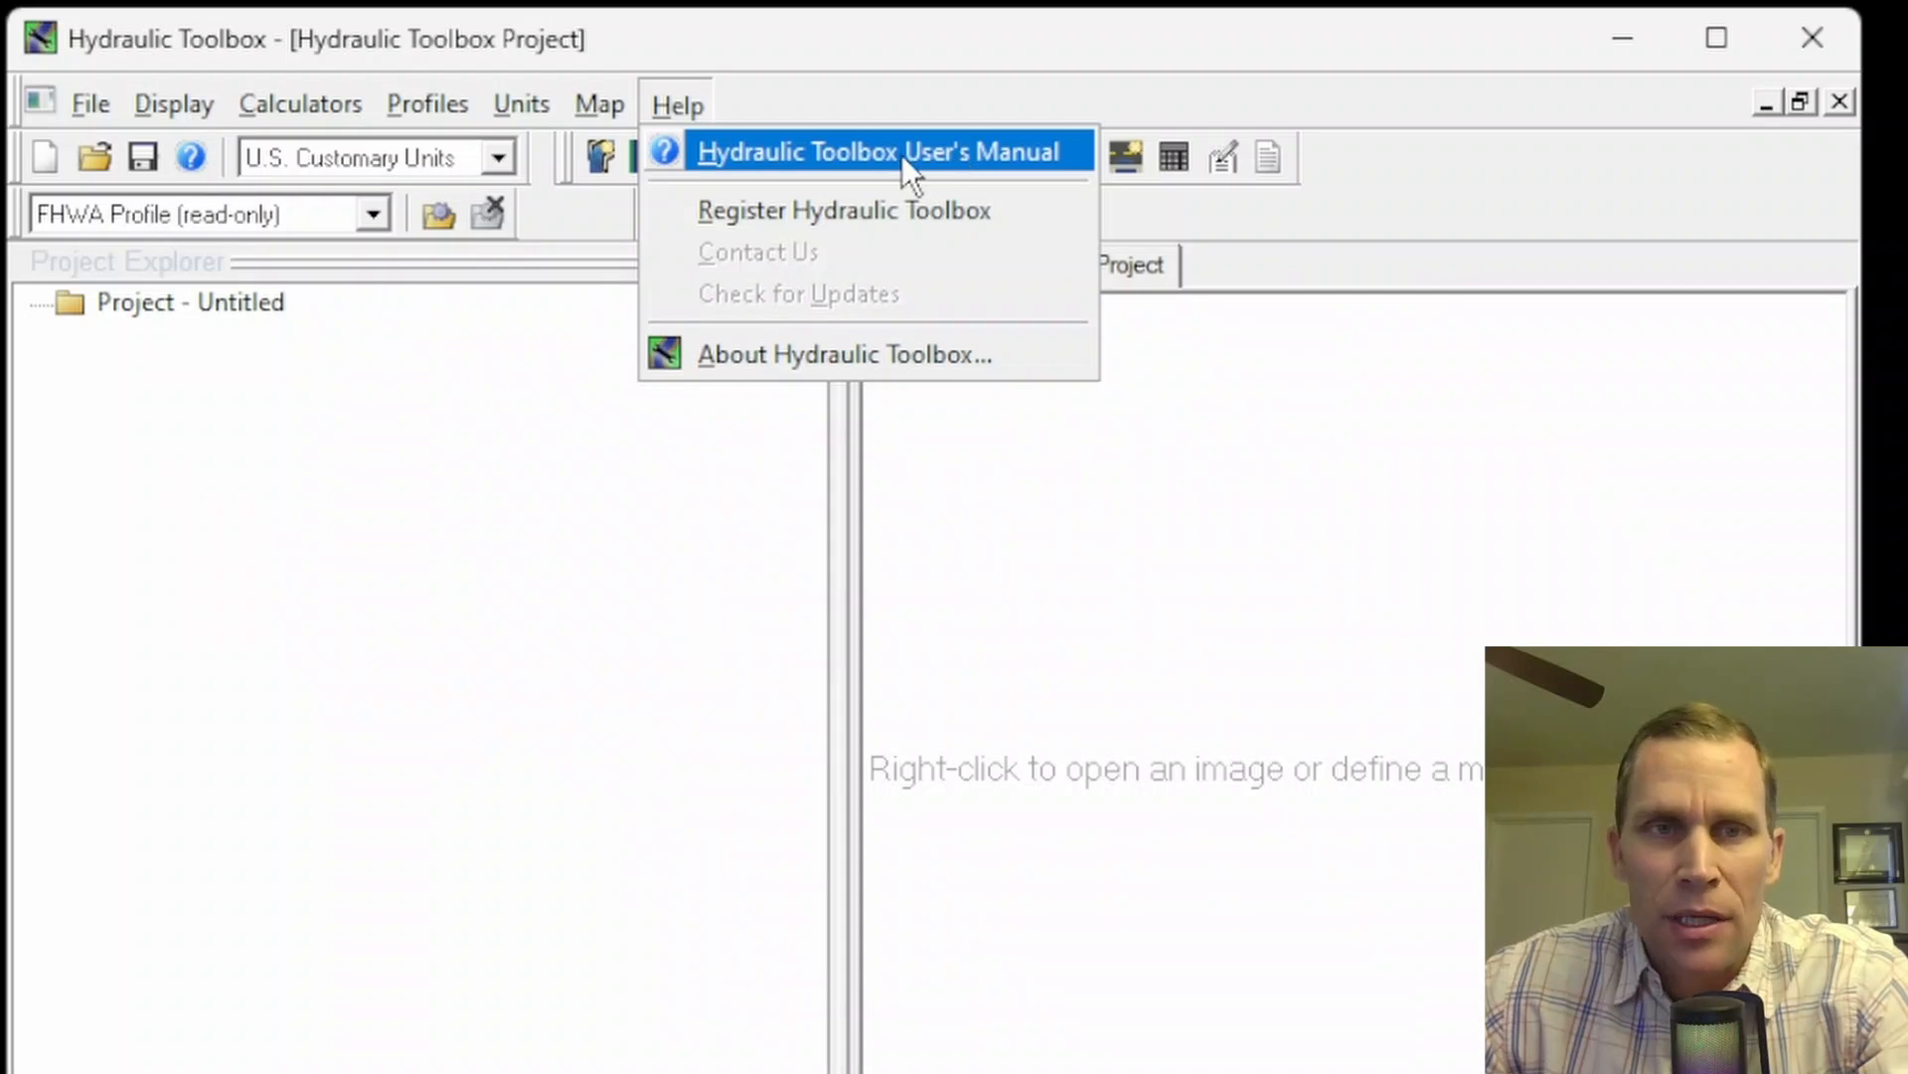
# Step: Open the Hydraulic Toolbox User's Manual in Acrobat and scroll through its table of contents
pyautogui.click(877, 151)
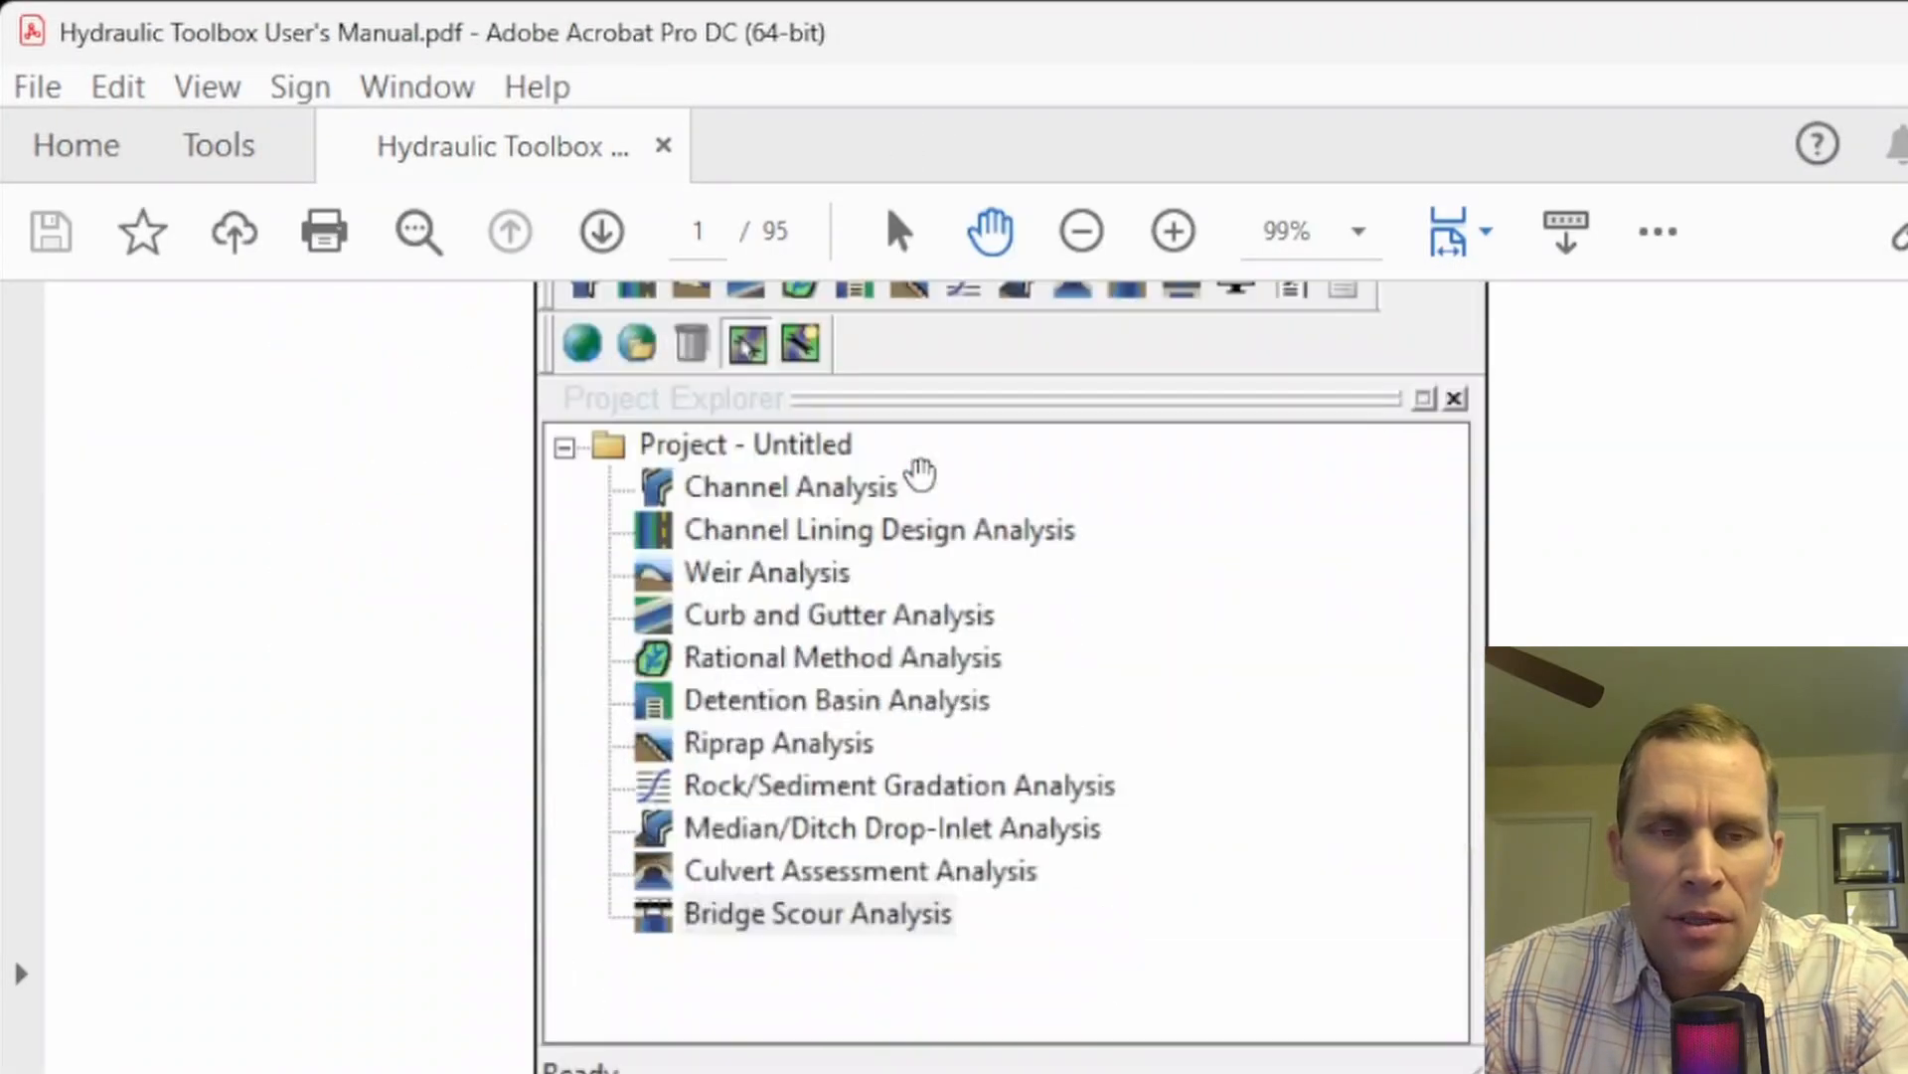
pyautogui.click(598, 231)
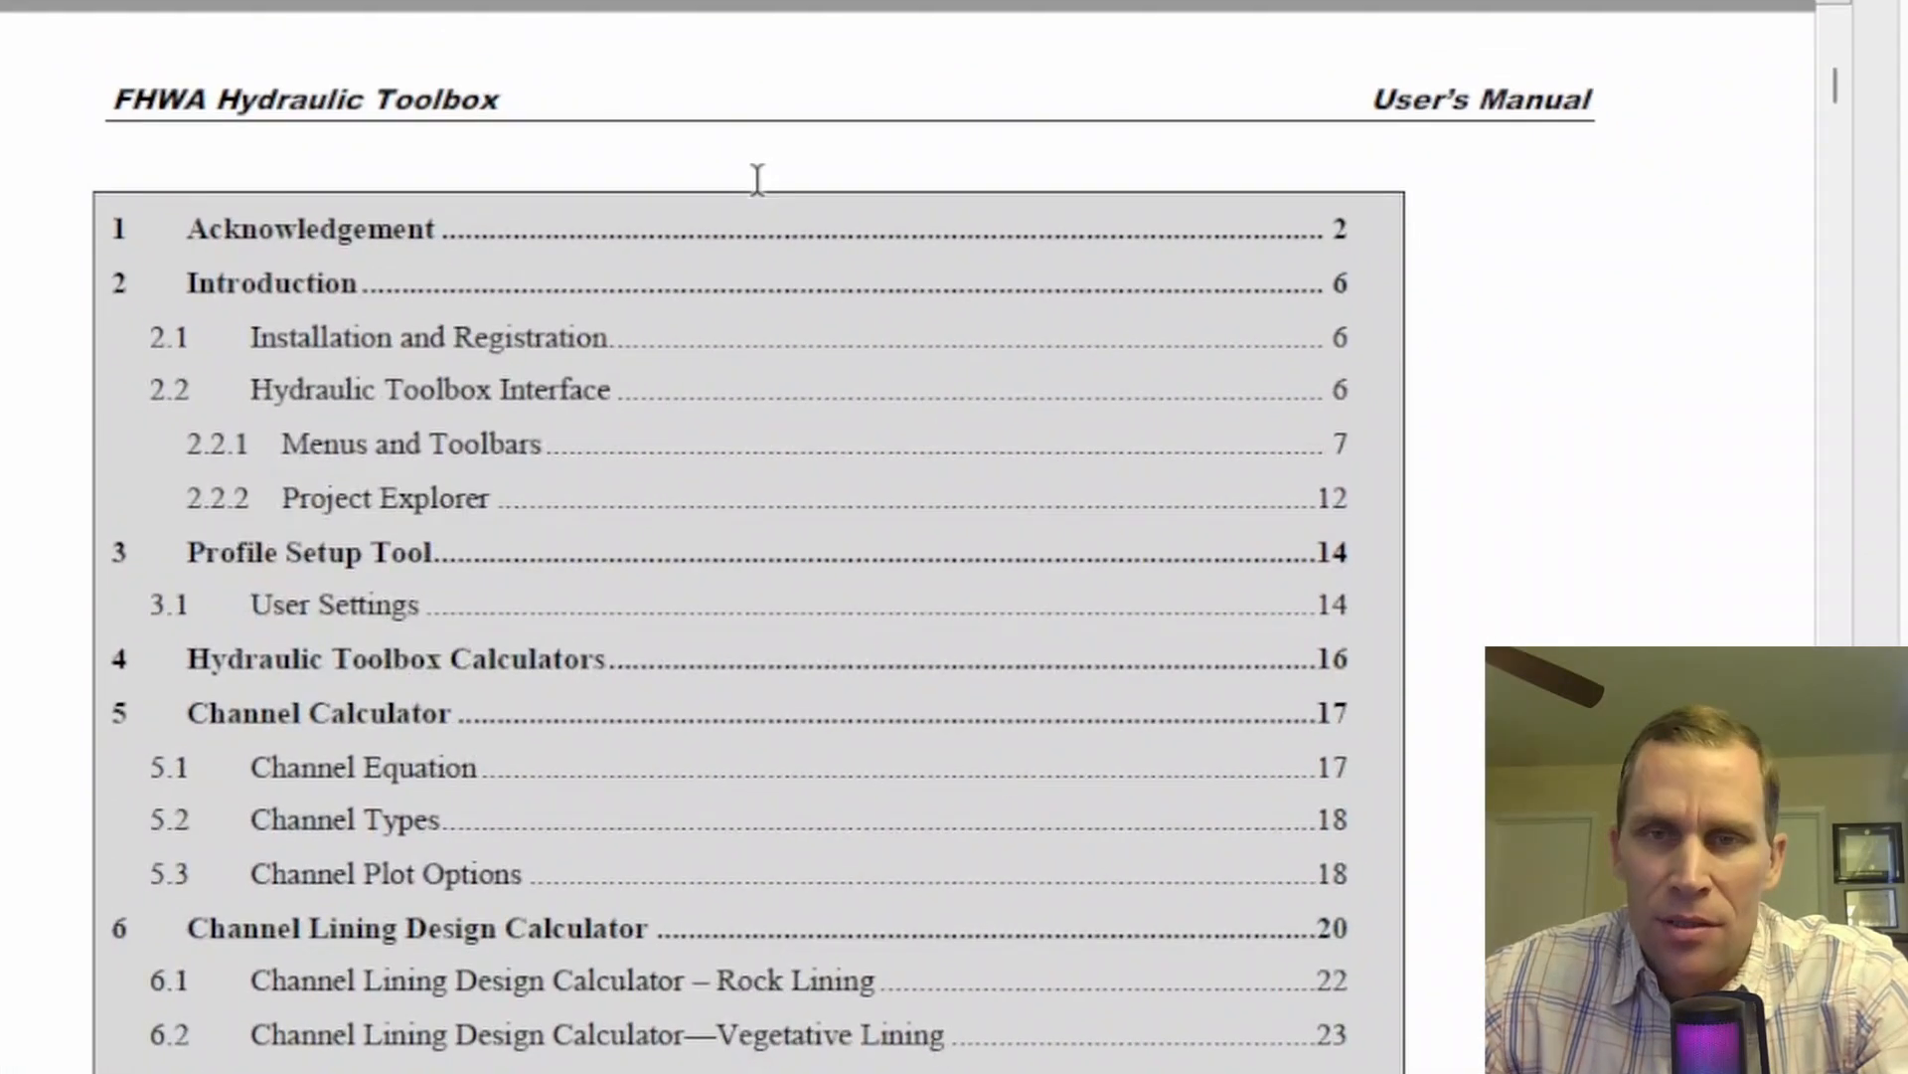
pyautogui.scroll(-3)
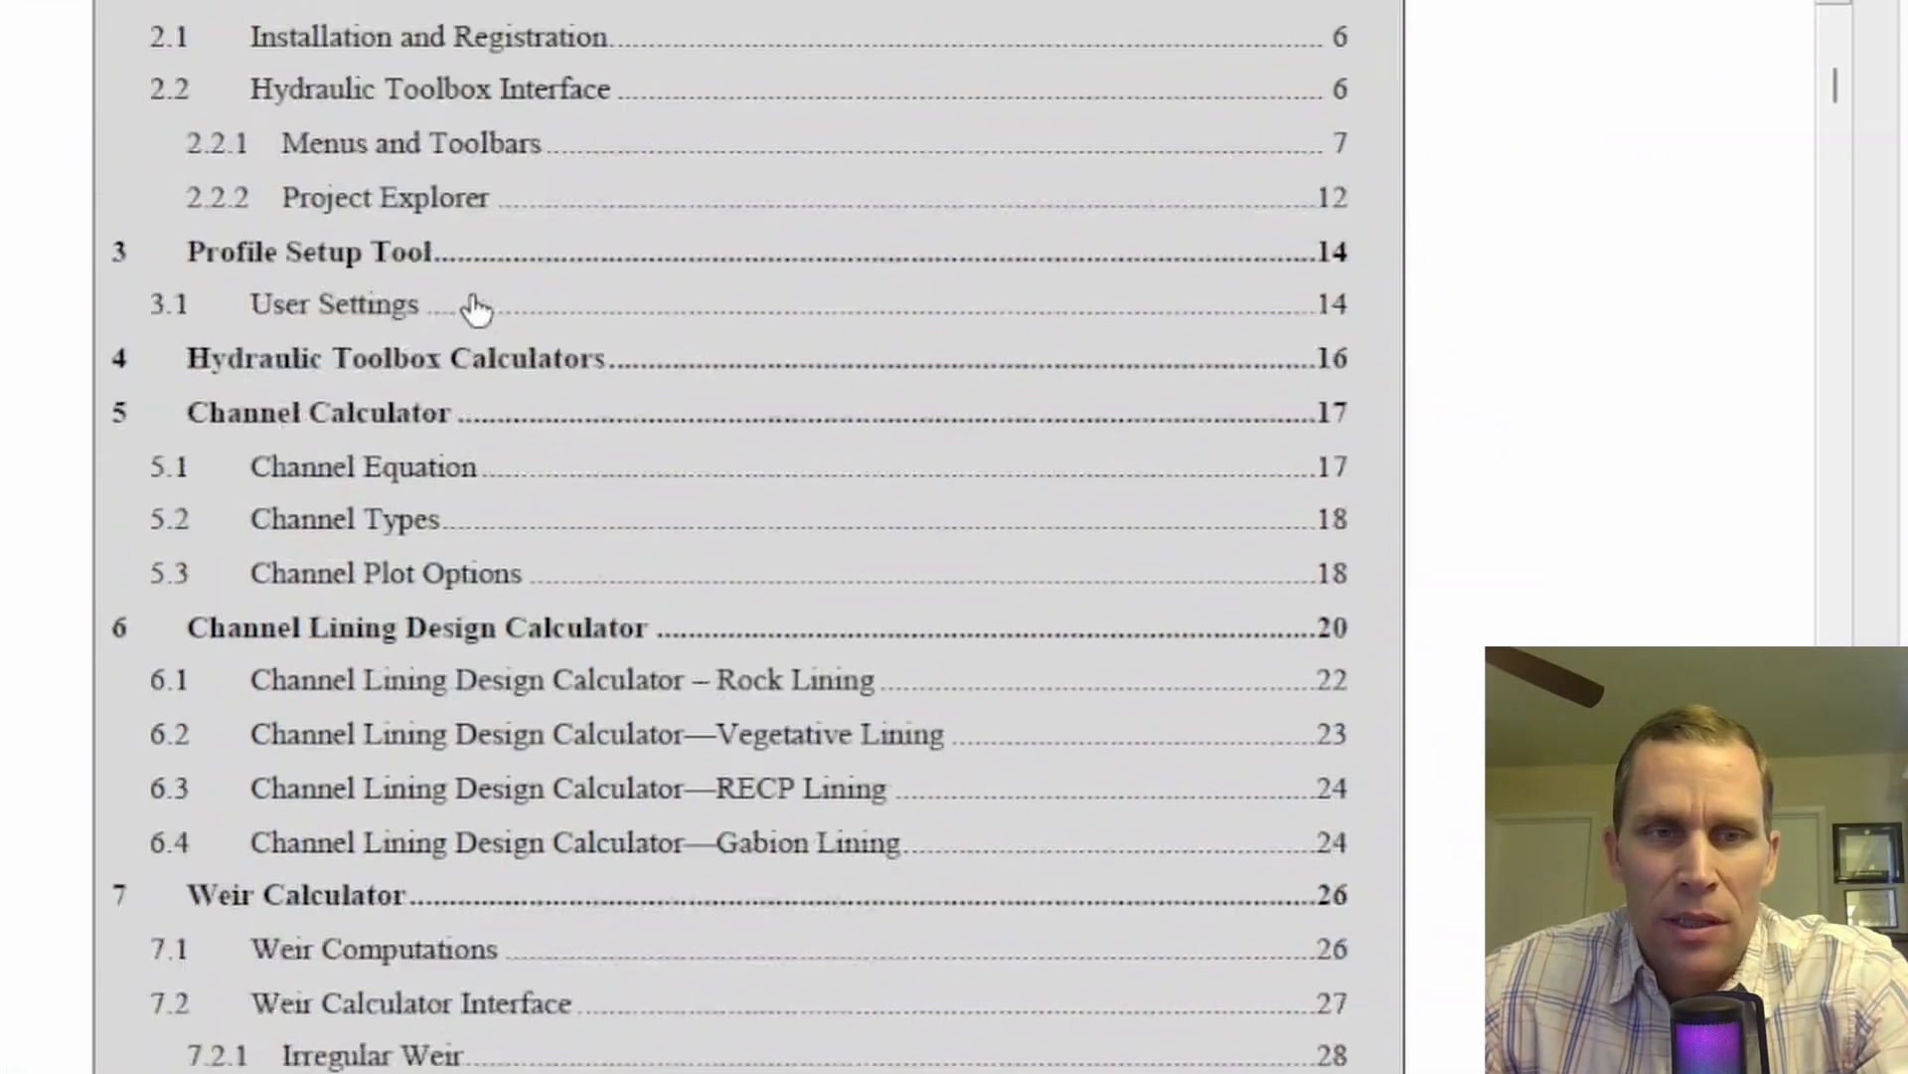
pyautogui.scroll(-3)
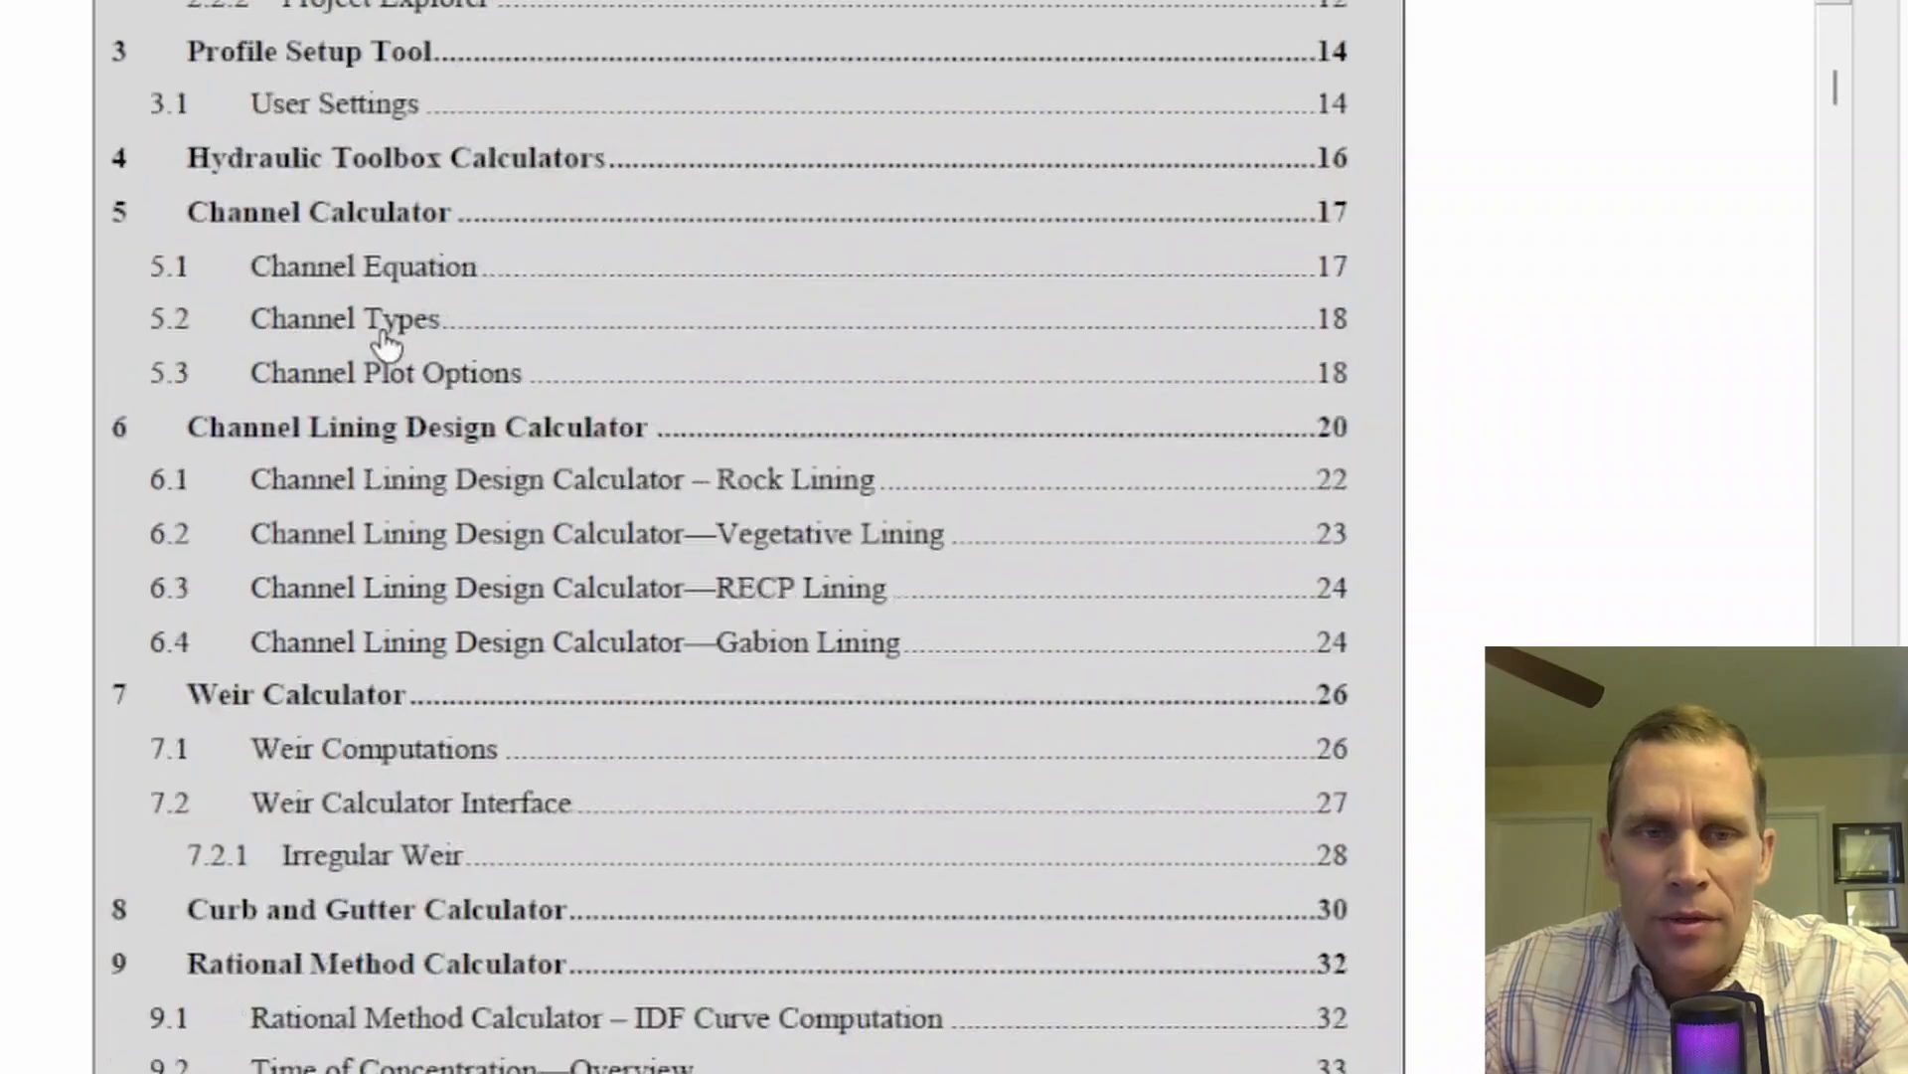
pyautogui.scroll(-3)
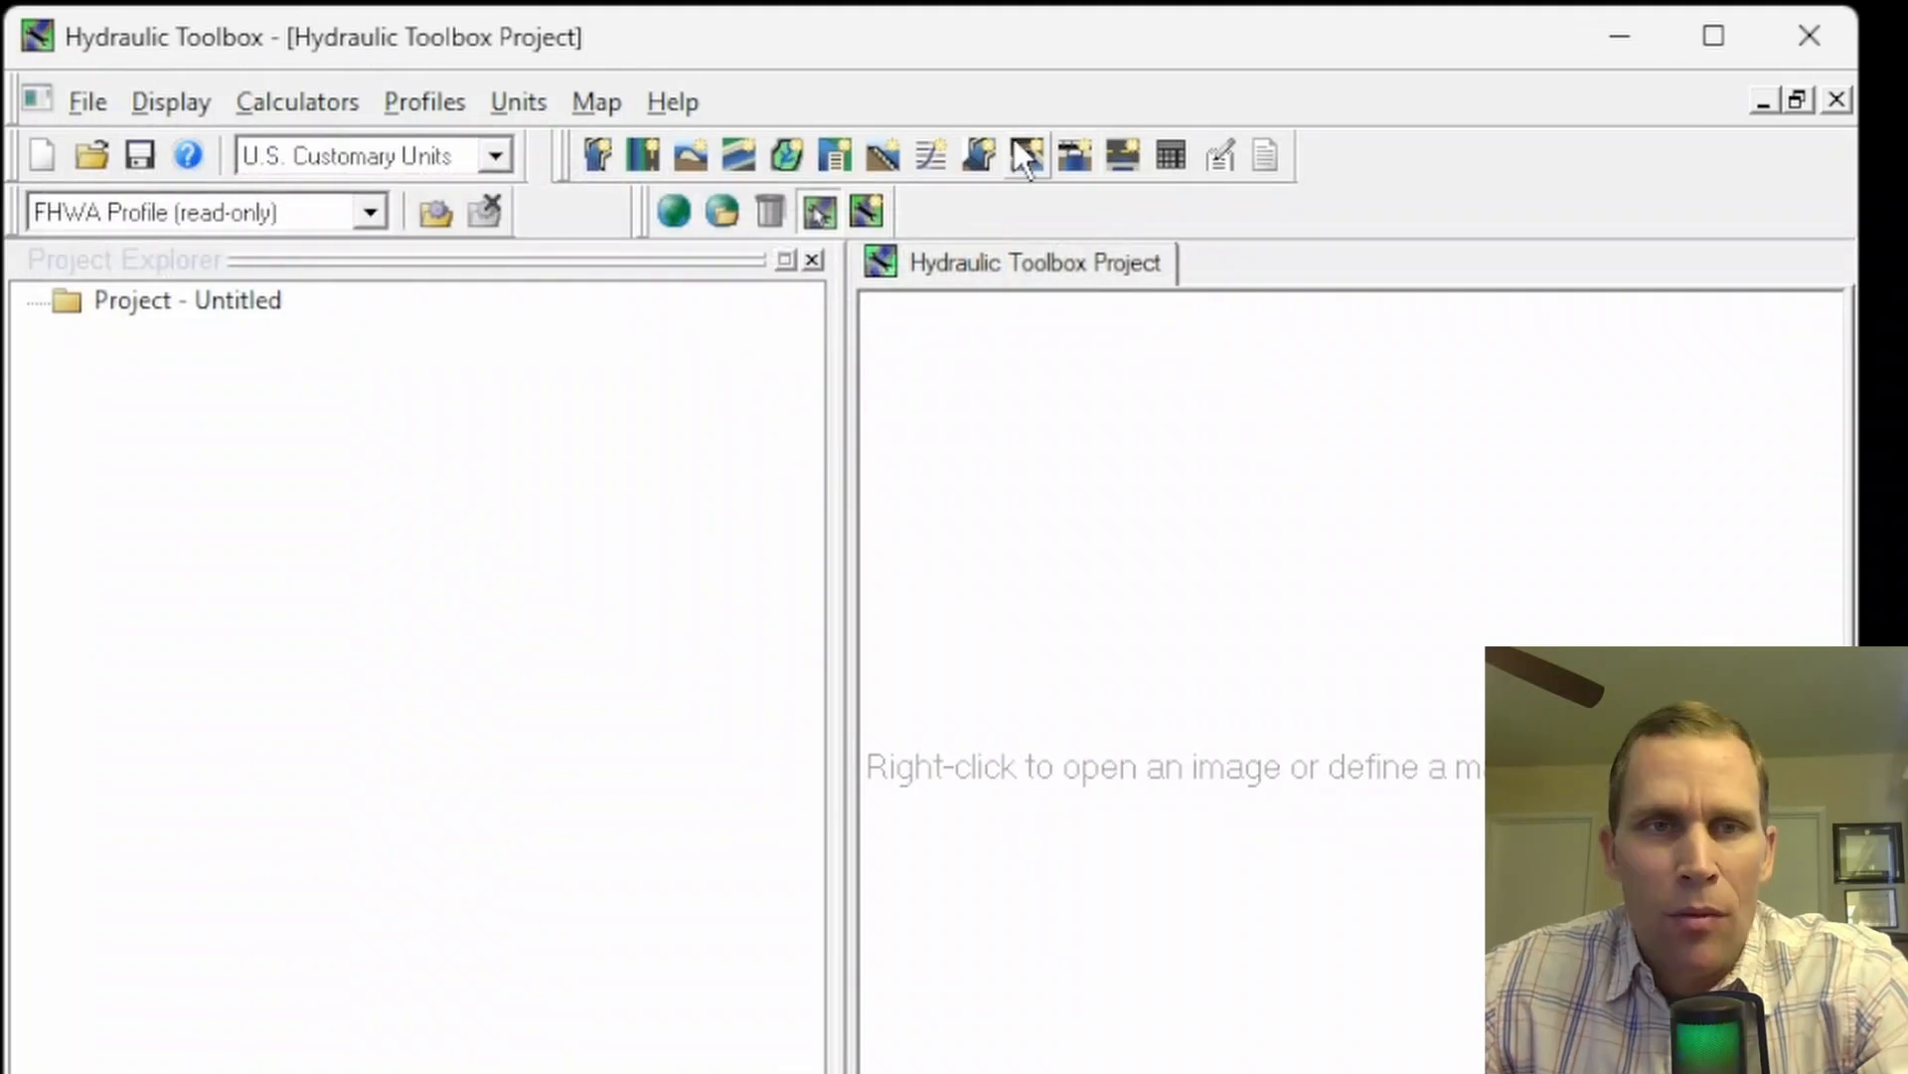
pyautogui.click(674, 102)
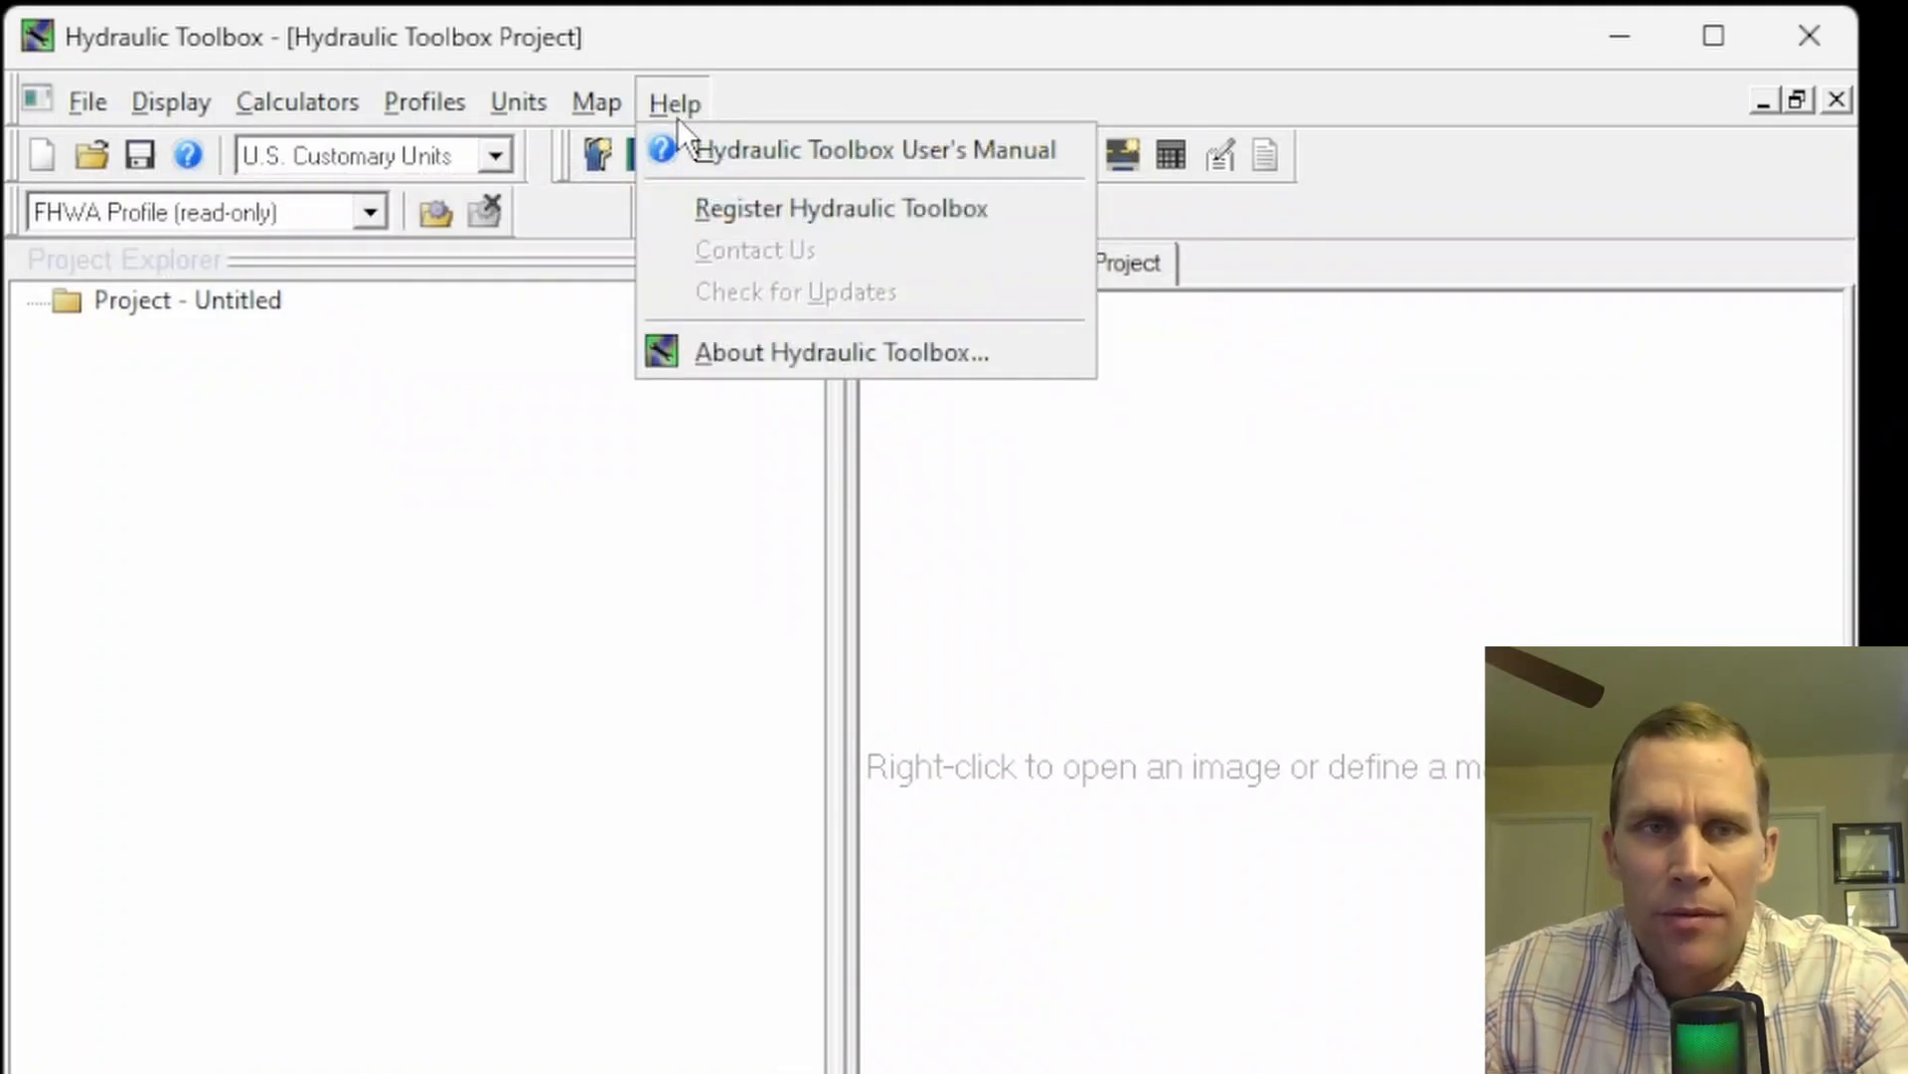
pyautogui.moveTo(865, 149)
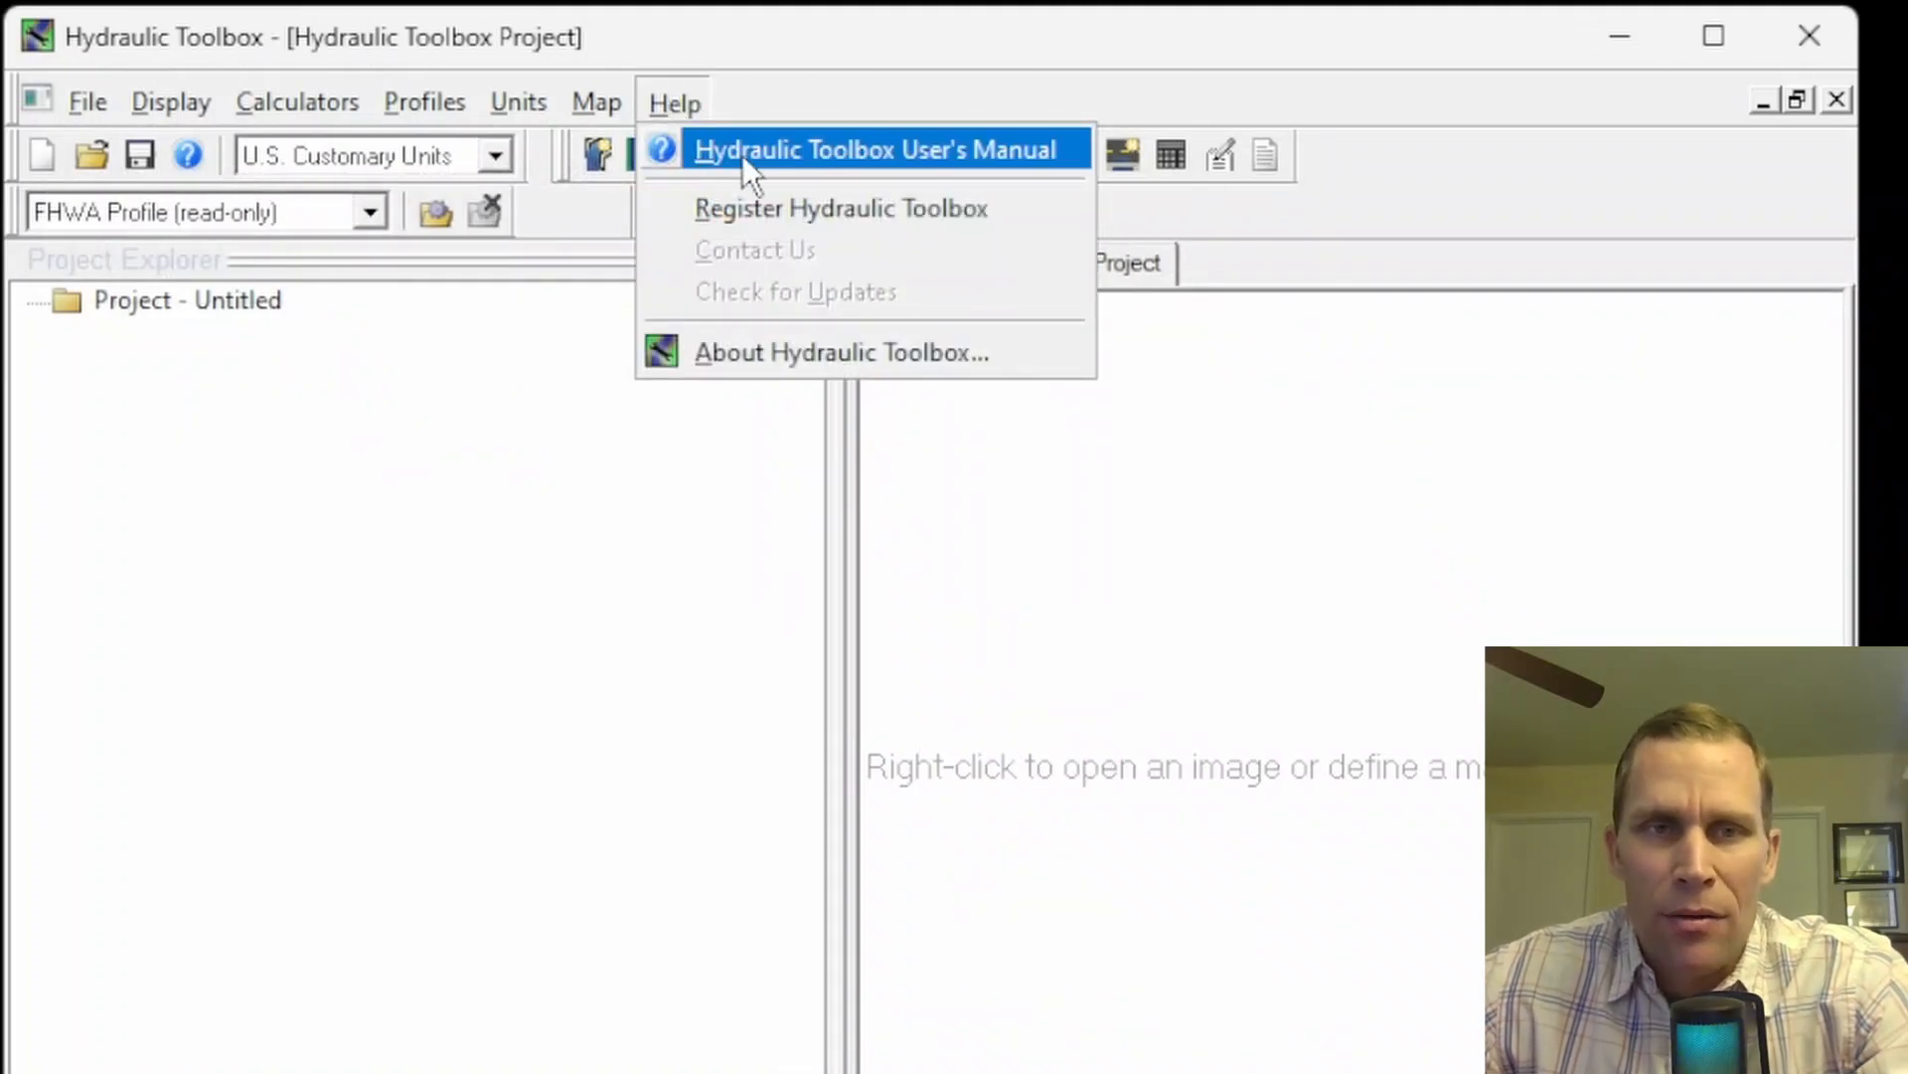
pyautogui.moveTo(936, 181)
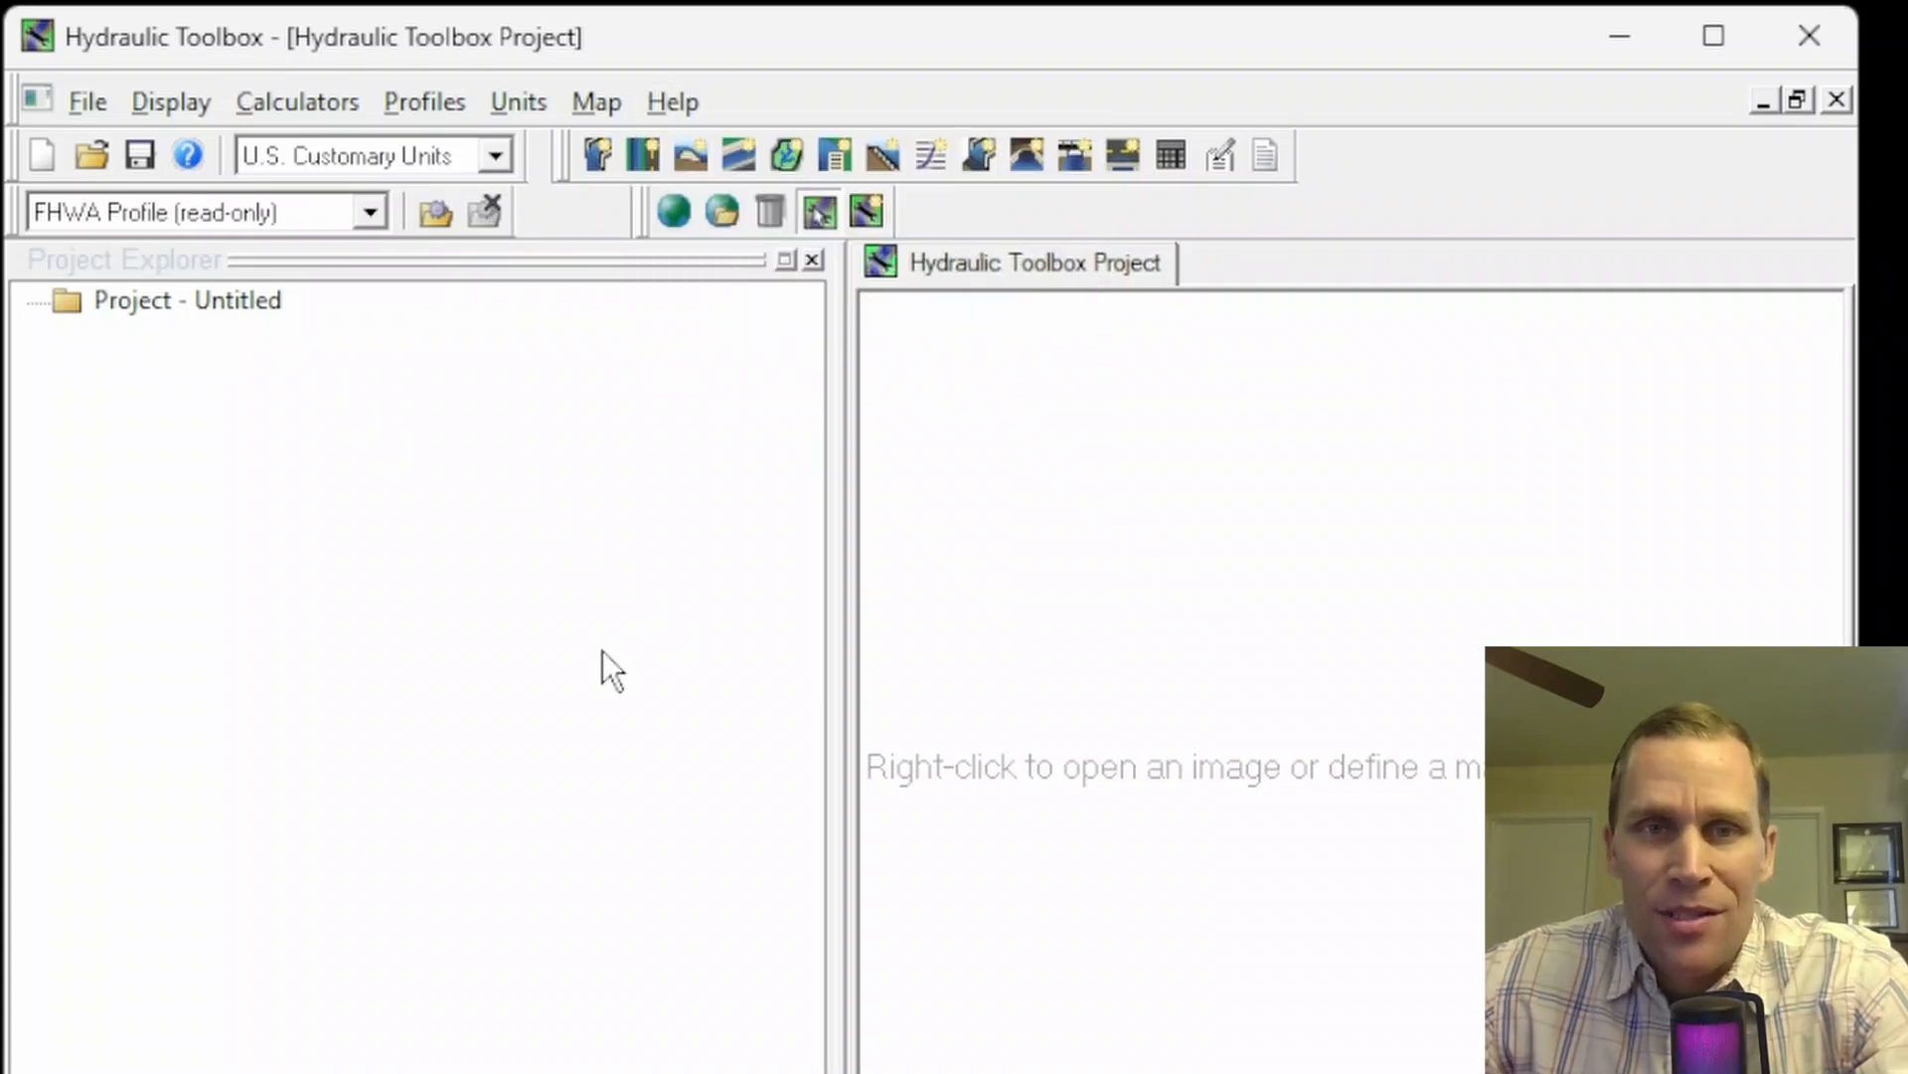
pyautogui.moveTo(936, 62)
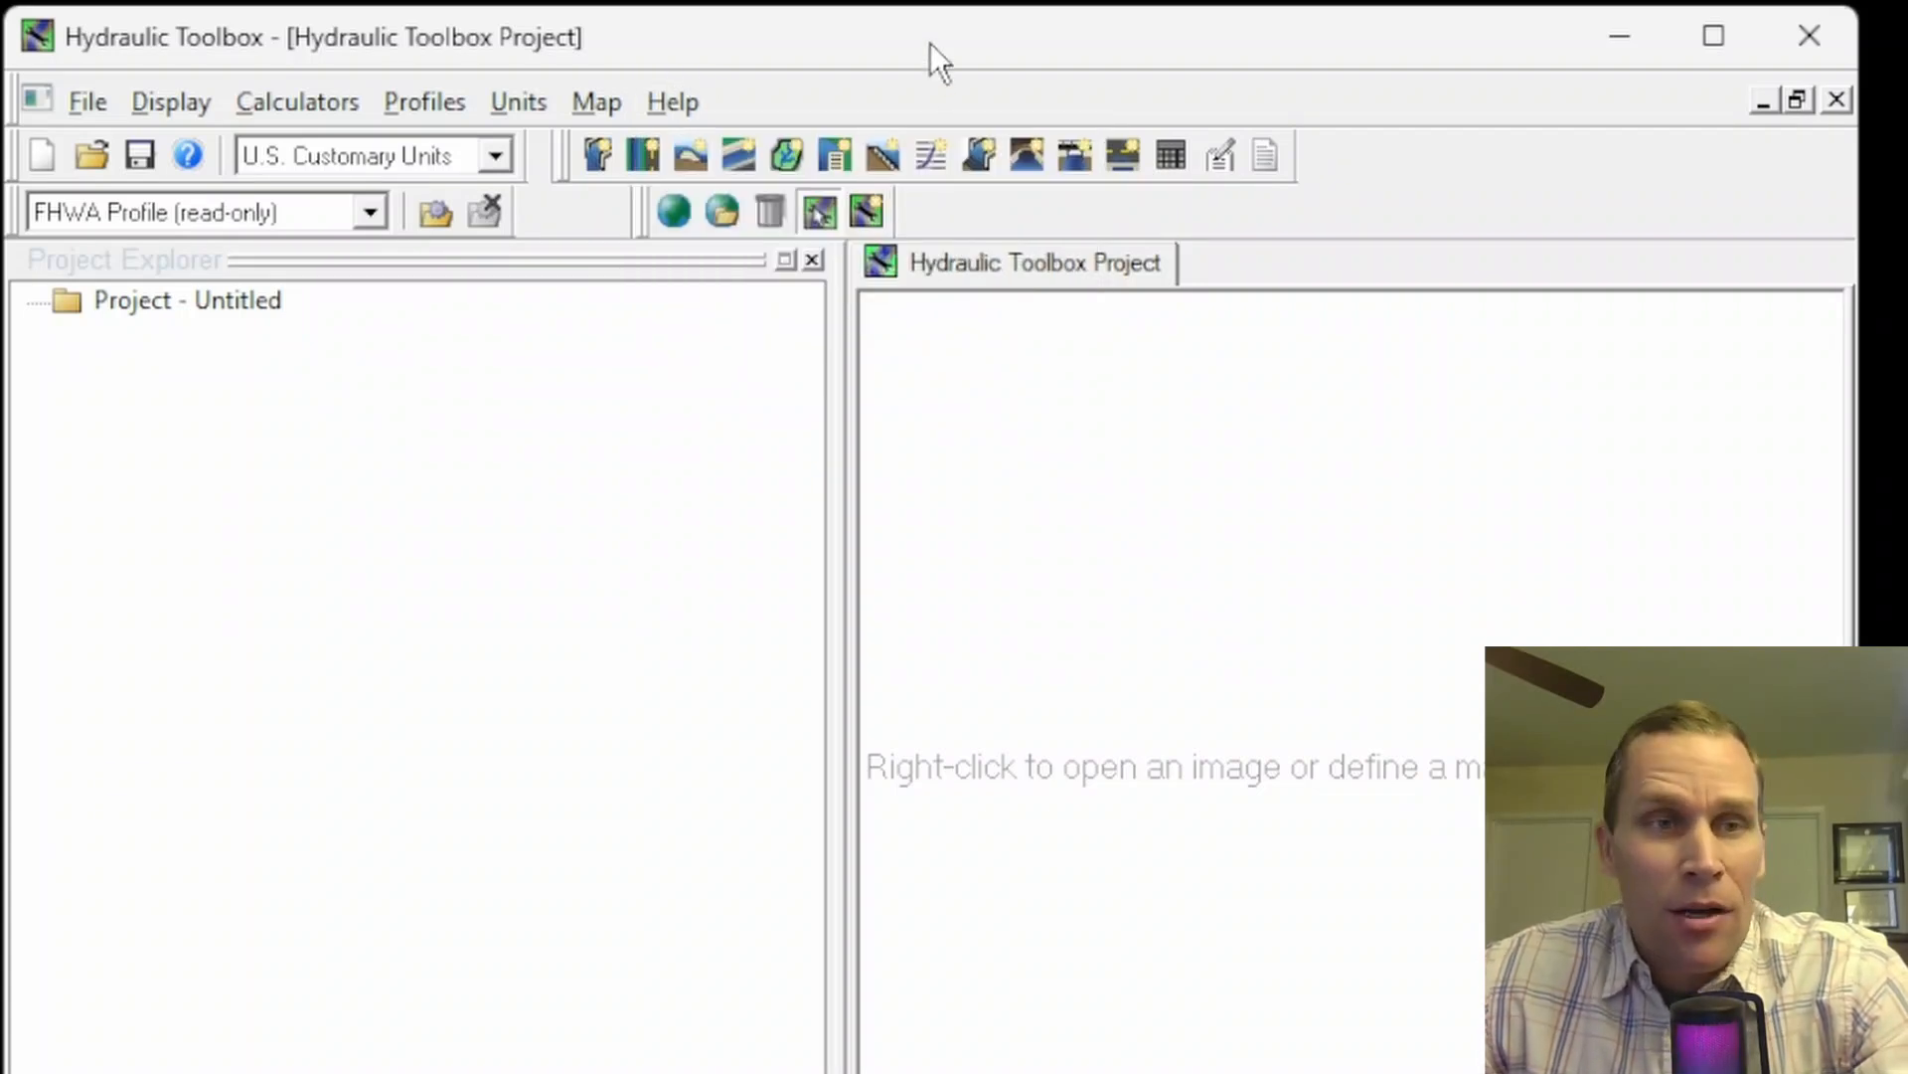
pyautogui.moveTo(92, 68)
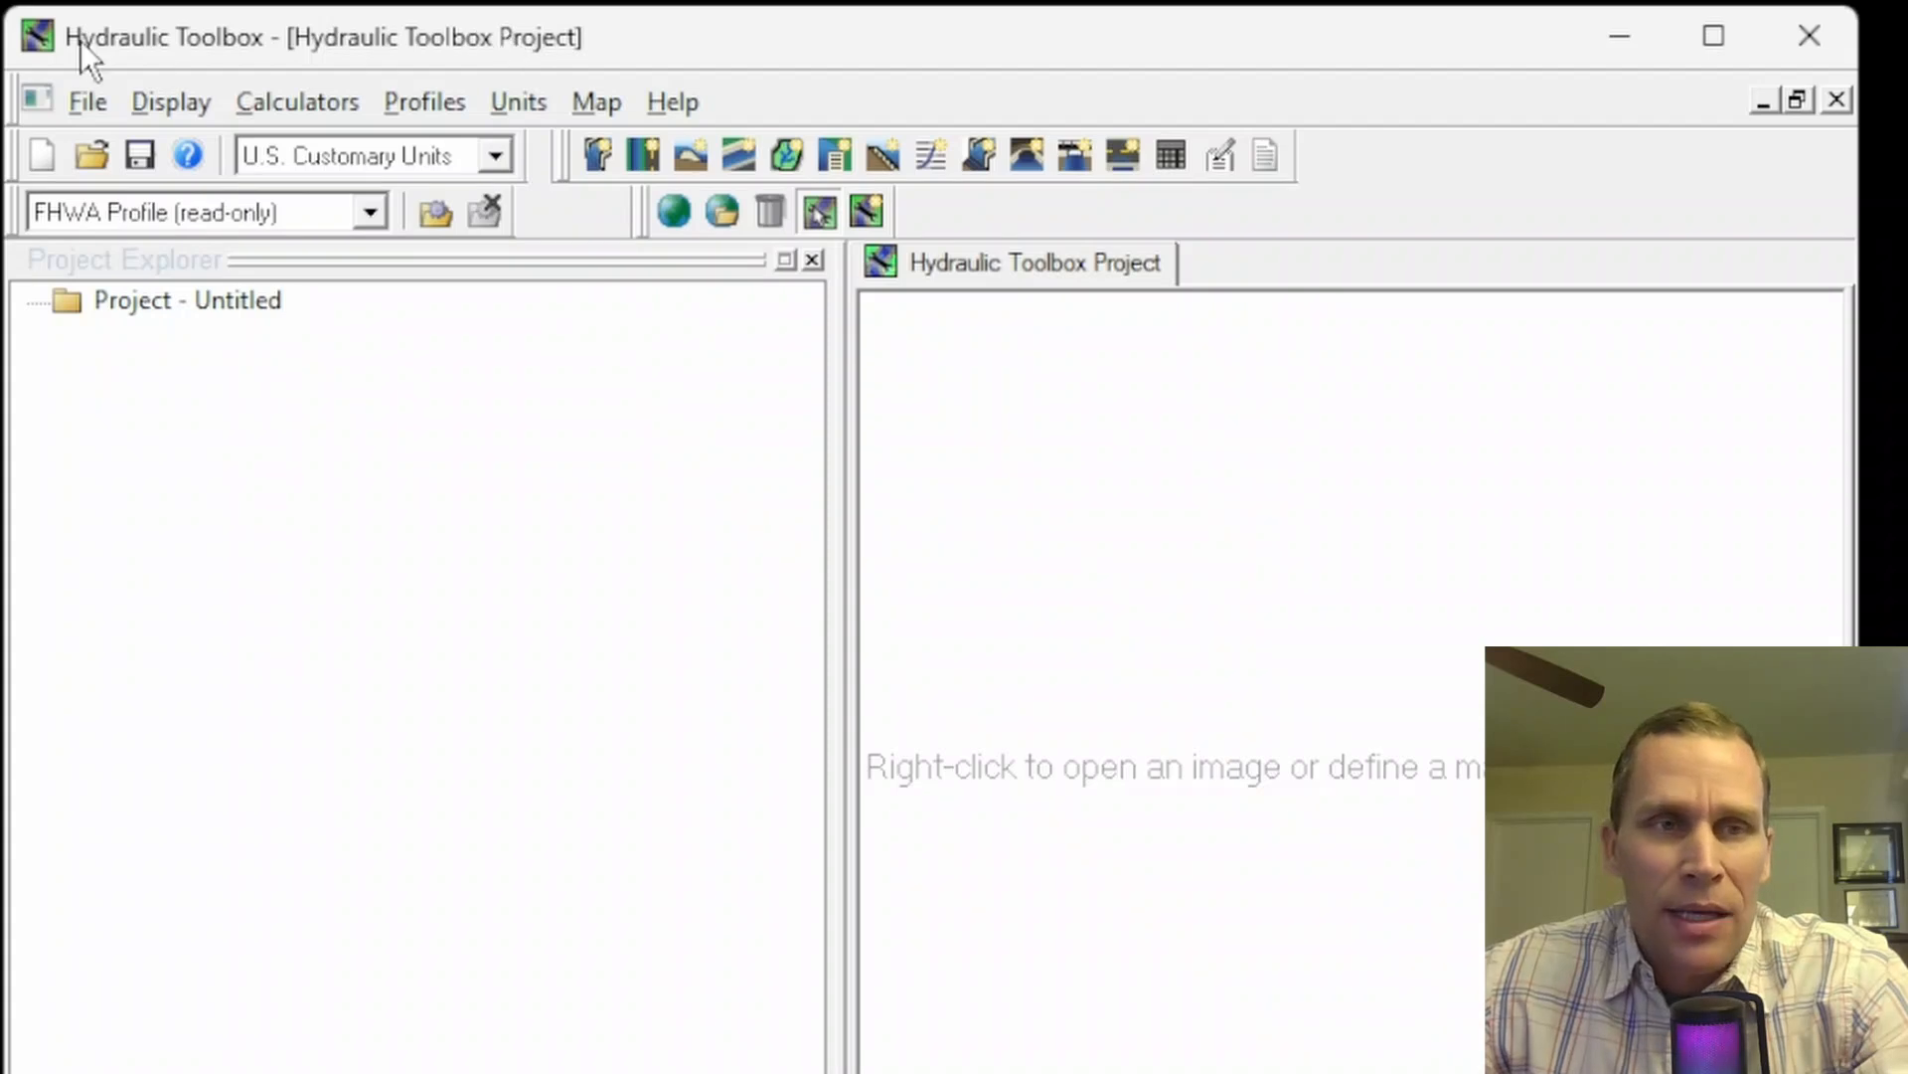